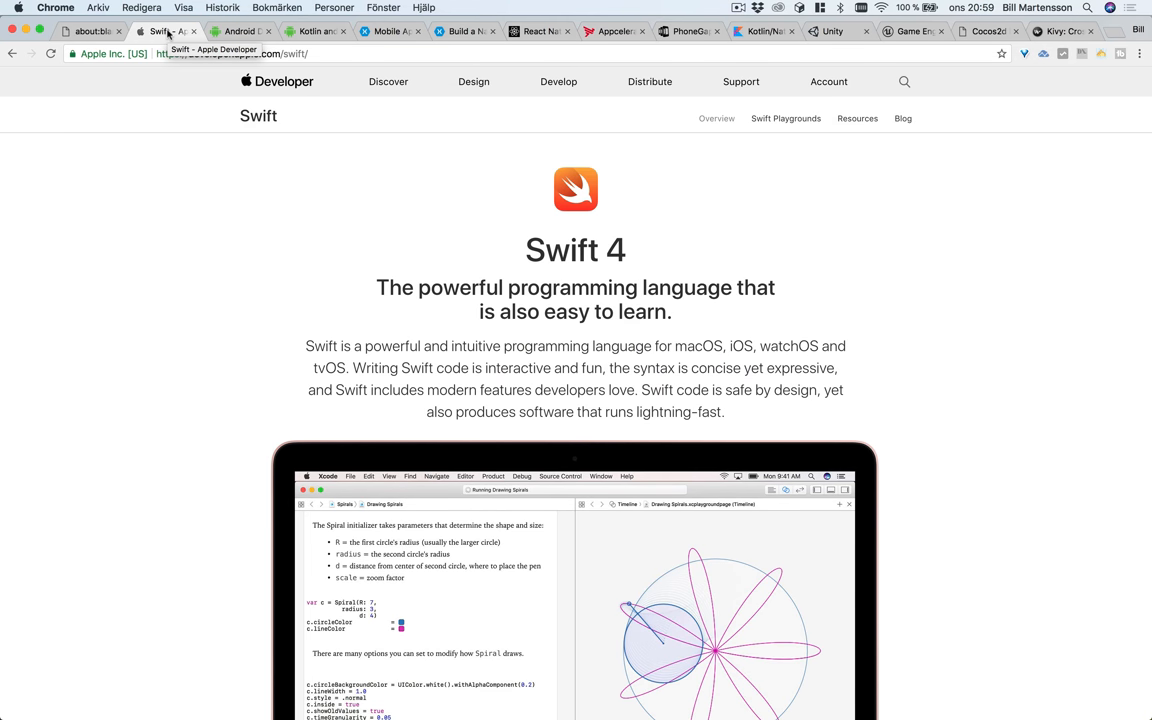
{"action": "mouse_move", "coordinate": [208, 236]}
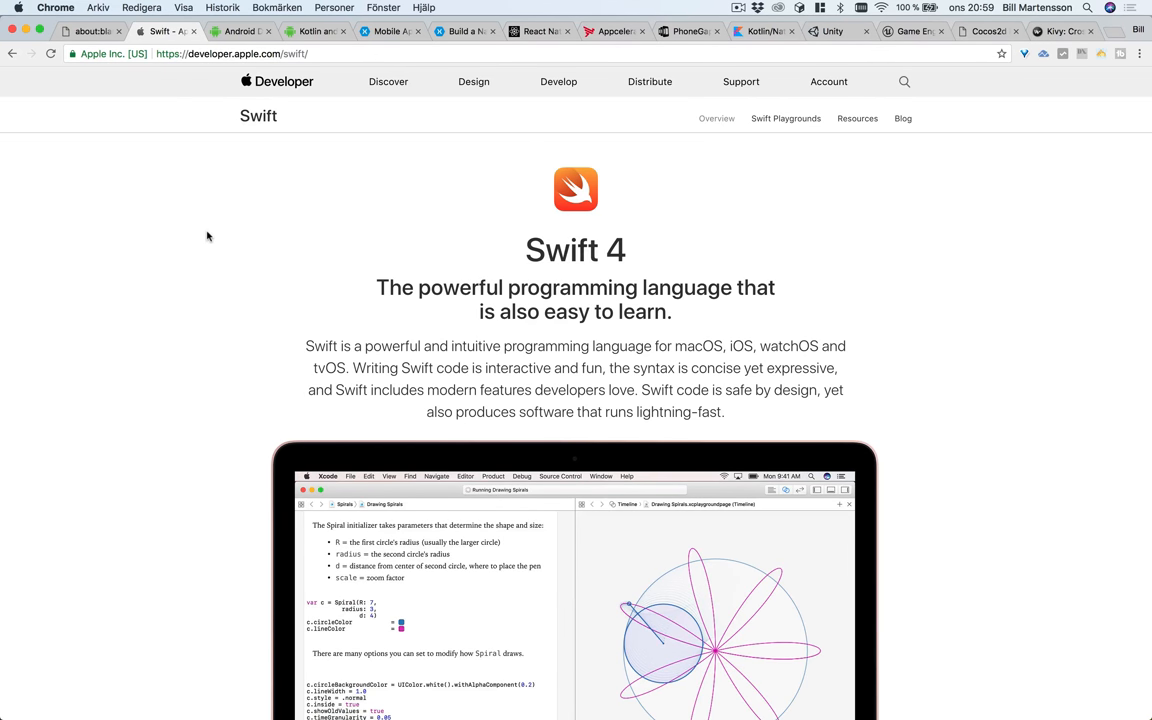
- Finish reading the Swift page and switch to the Android Developers home page showing Android Oreo
{"action": "scroll", "scroll_direction": "down", "scroll_amount": 3}
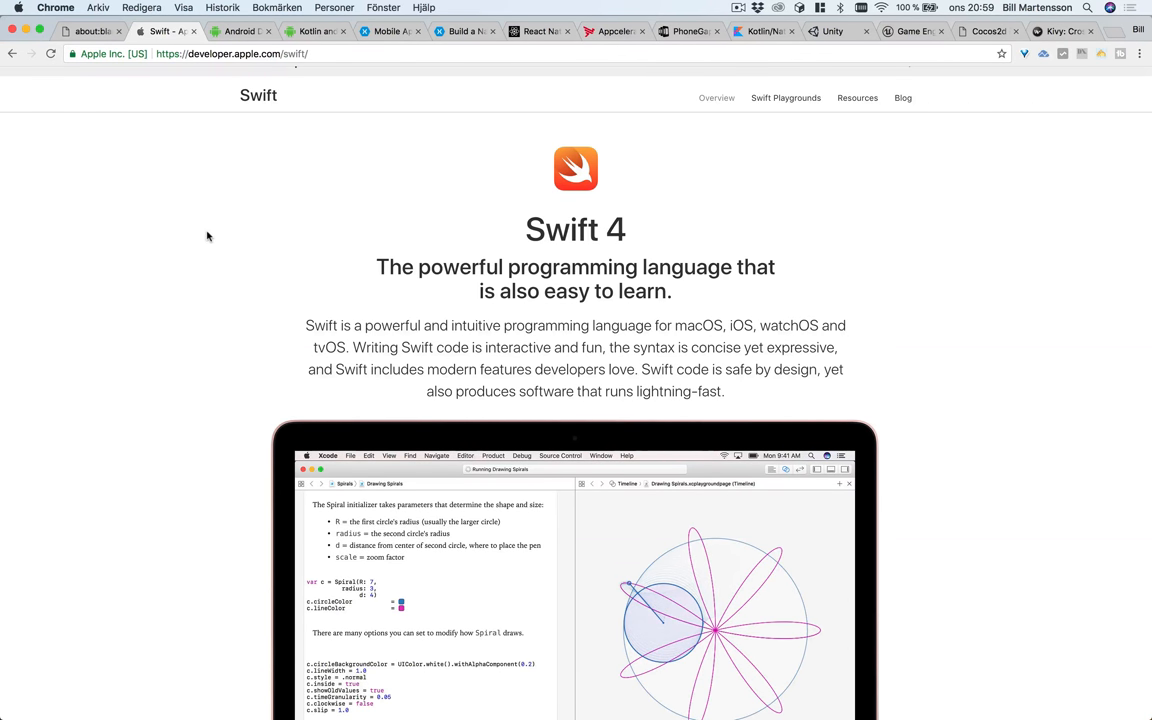
{"action": "scroll", "scroll_direction": "down", "scroll_amount": 3}
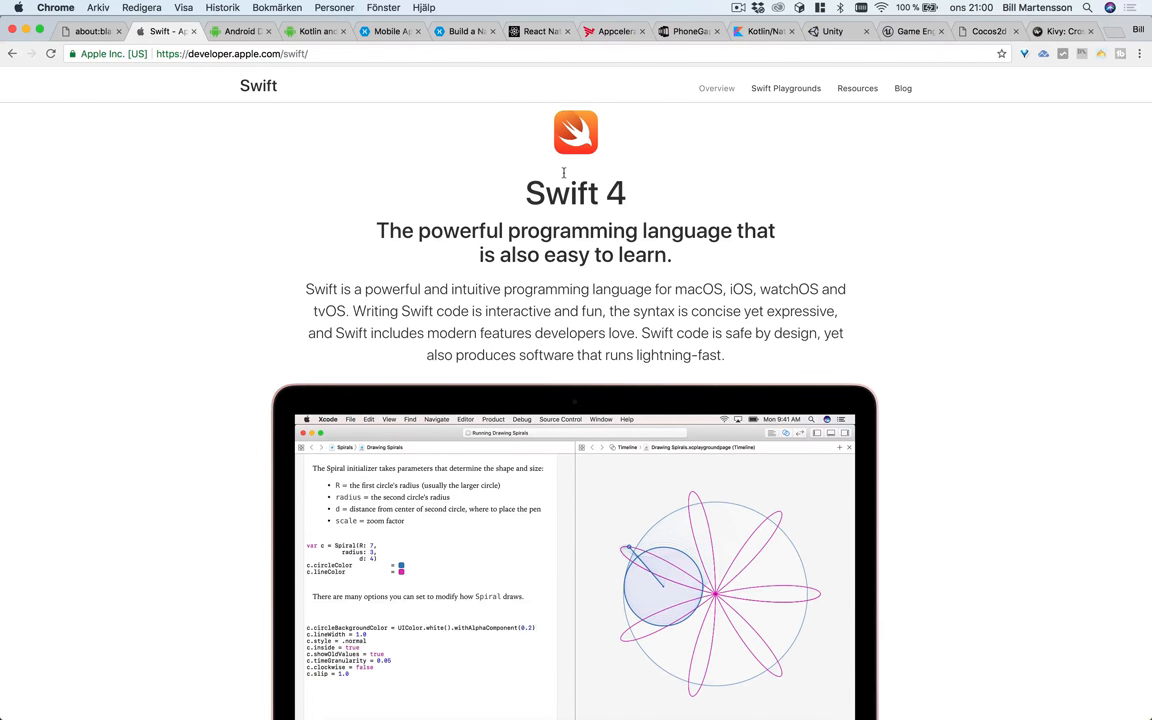
{"action": "left_click", "coordinate": [240, 32]}
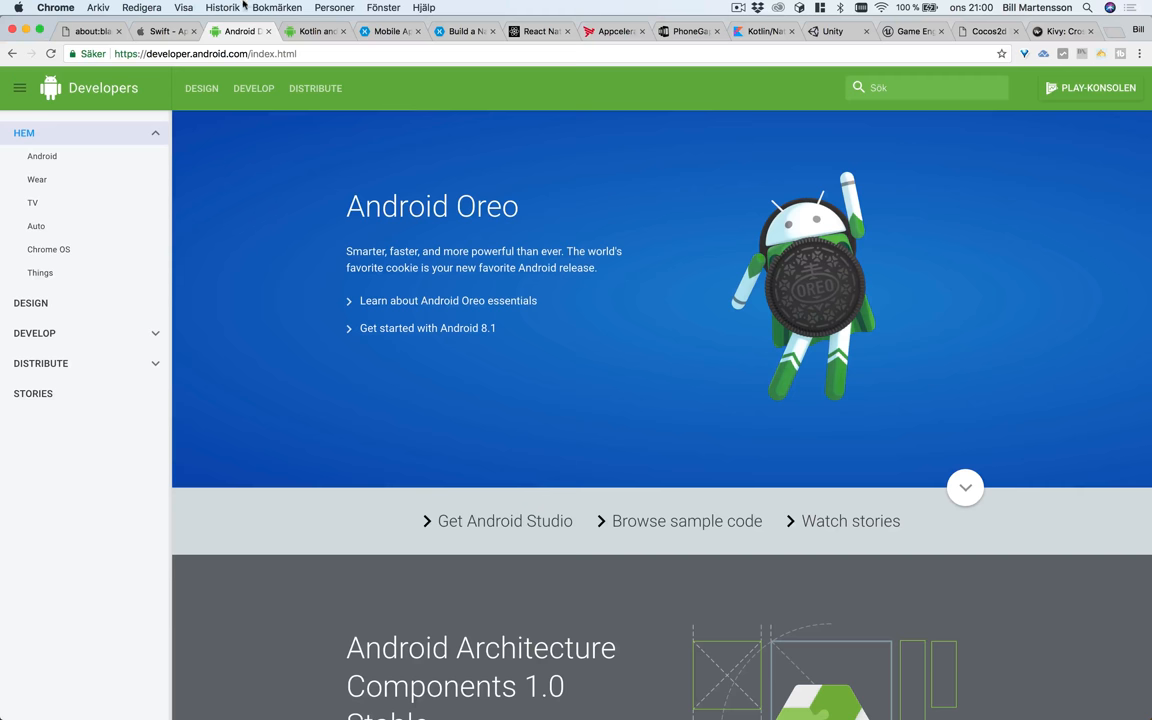
- Switch to the Kotlin and Android page introducing Kotlin as an official Android language
{"action": "left_click", "coordinate": [316, 32]}
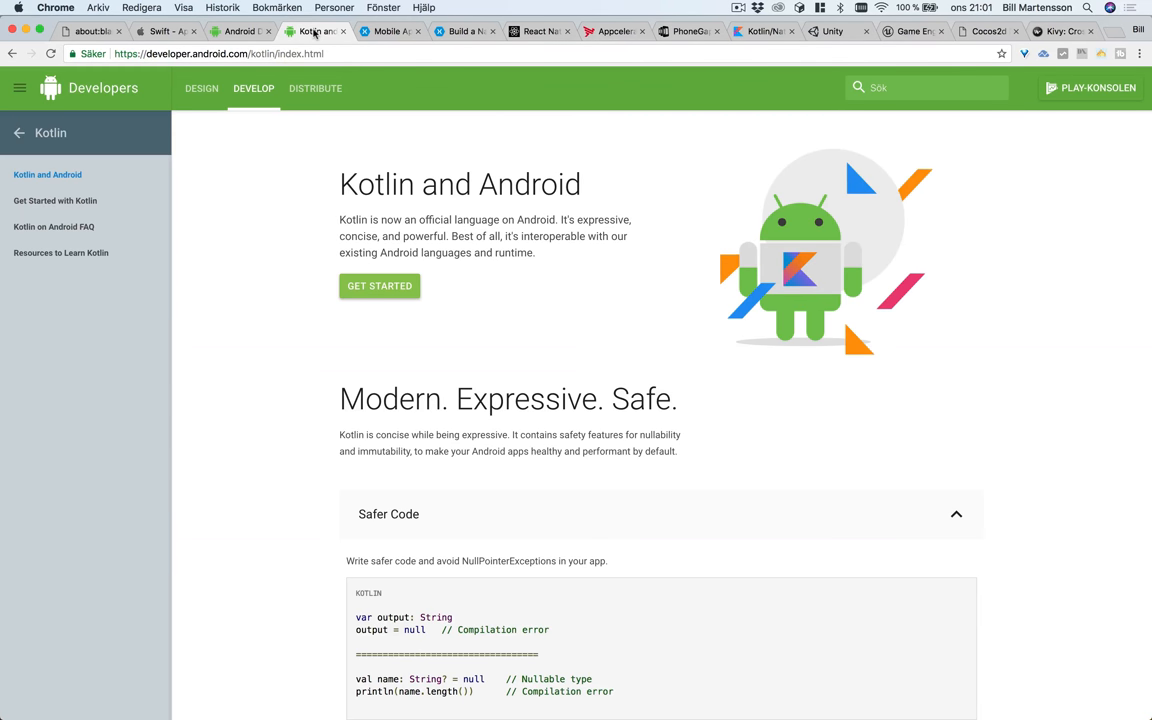
- Switch to the Xamarin home page and scroll to its Build, Test and Learn product sections
{"action": "left_click", "coordinate": [388, 32]}
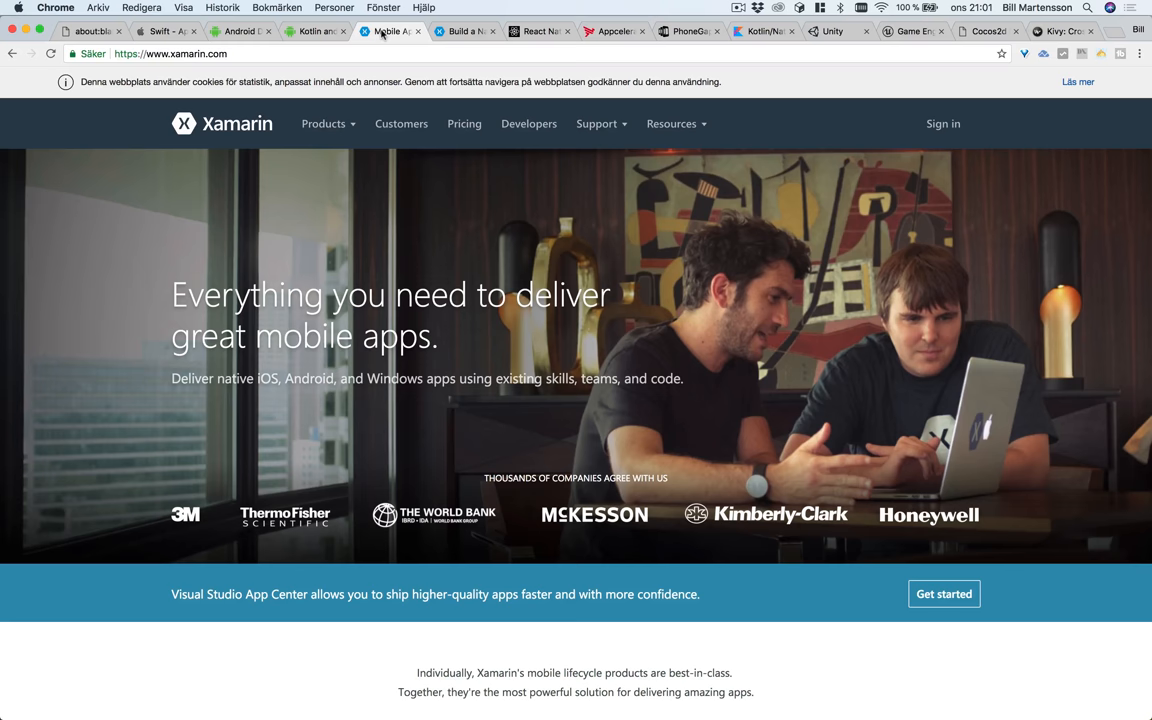
{"action": "mouse_move", "coordinate": [408, 246]}
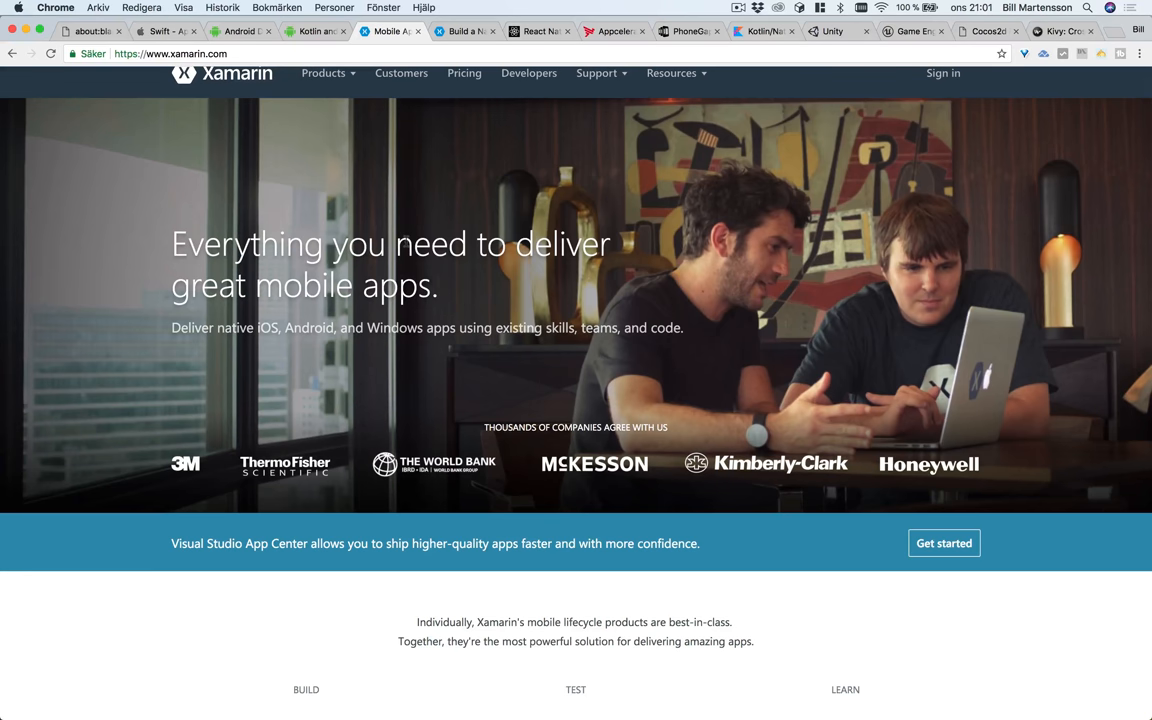
{"action": "scroll", "scroll_direction": "down", "scroll_amount": 3}
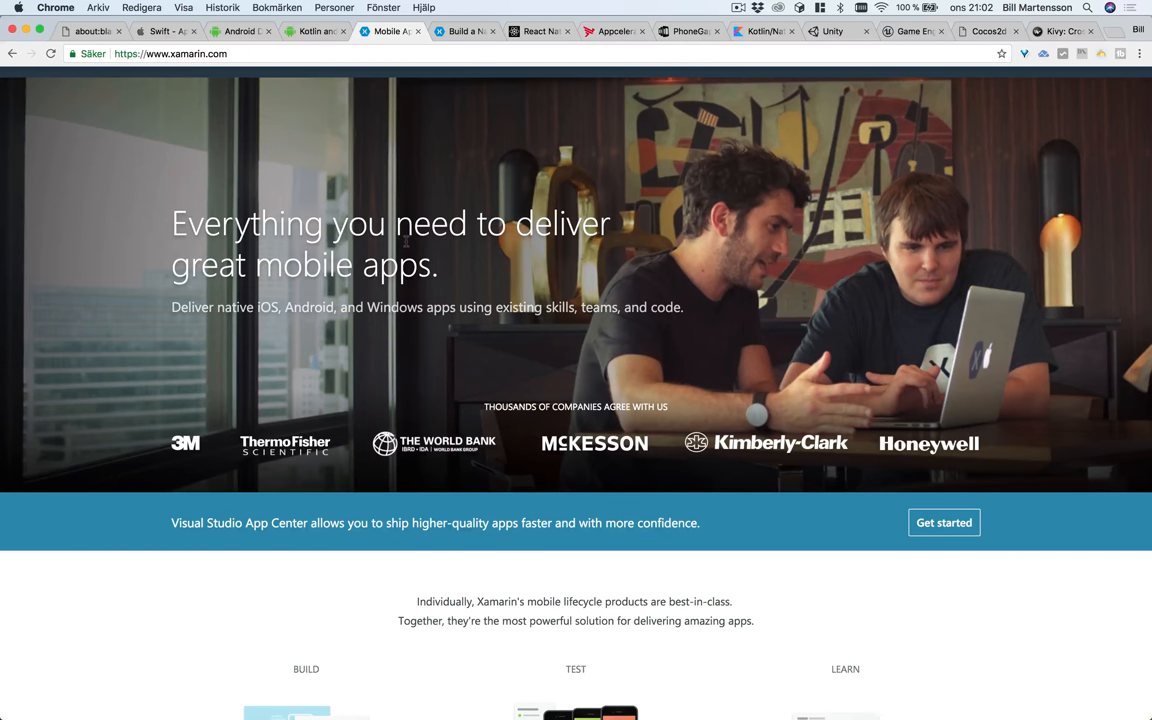
{"action": "scroll", "scroll_direction": "down", "scroll_amount": 3}
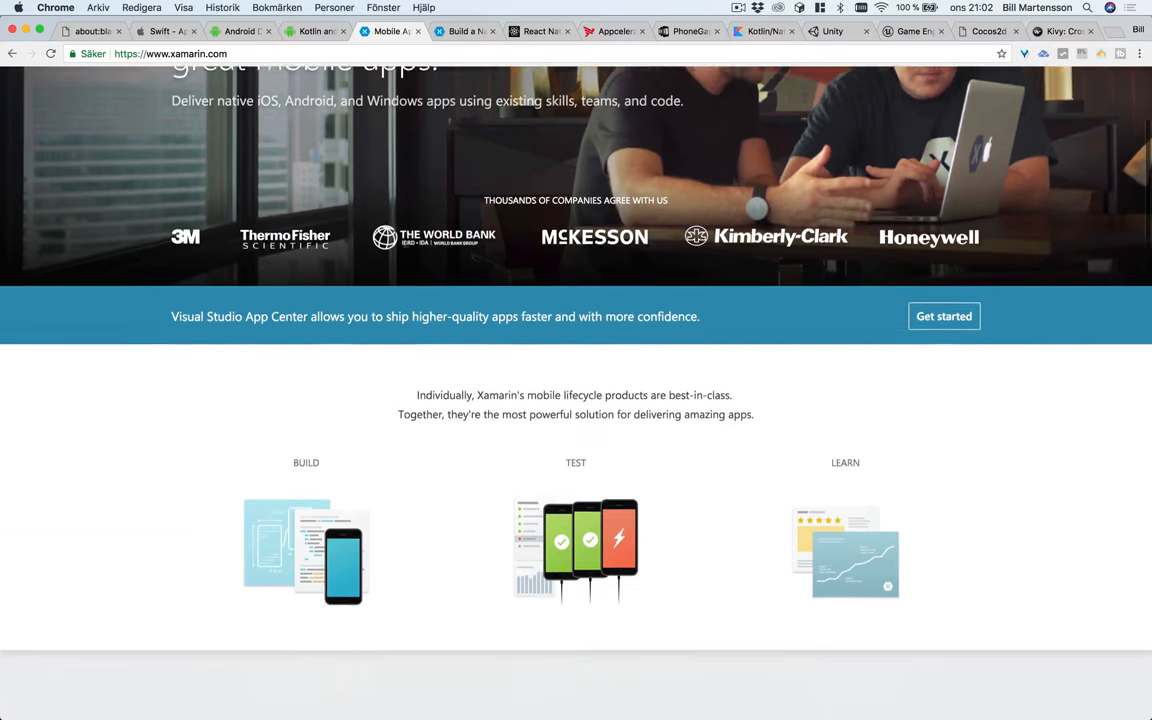
{"action": "scroll", "scroll_direction": "down", "scroll_amount": 3}
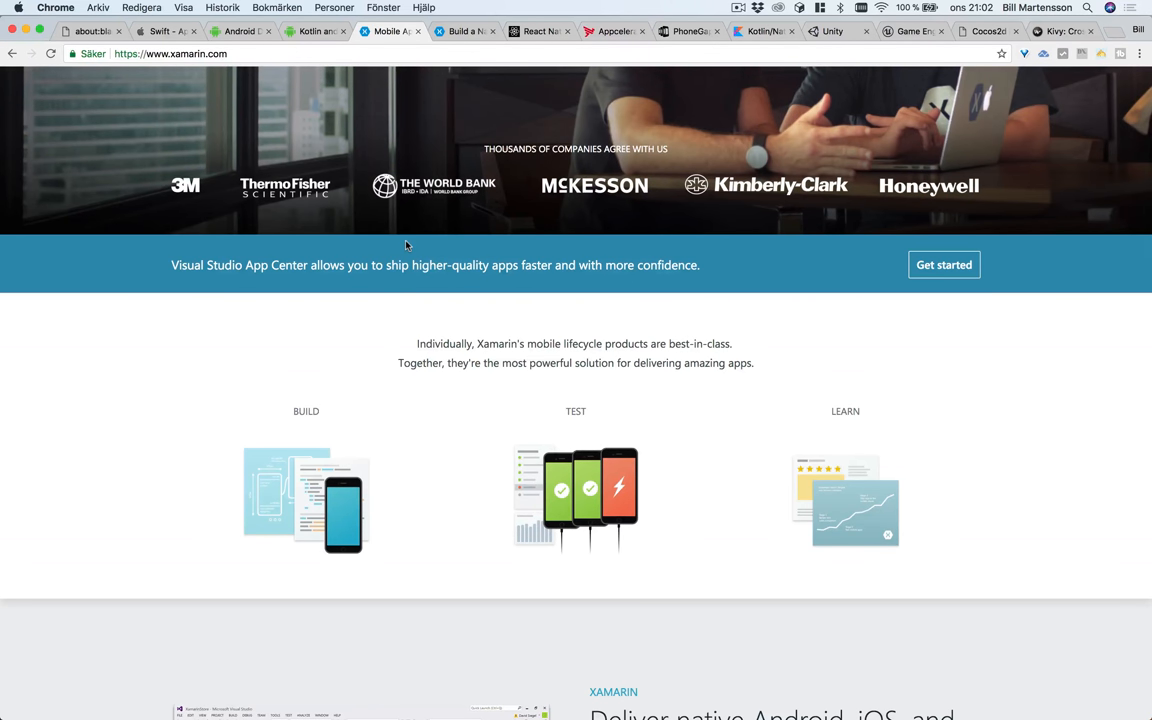
{"action": "mouse_move", "coordinate": [404, 394]}
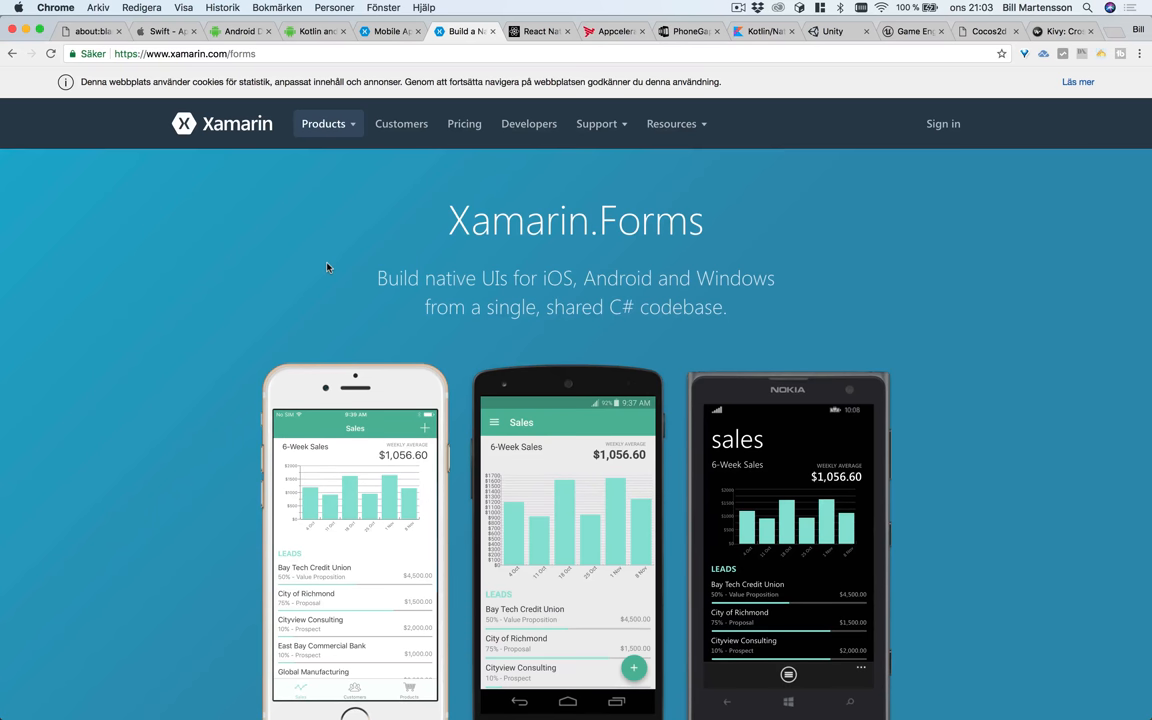
{"action": "scroll", "scroll_direction": "down", "scroll_amount": 3}
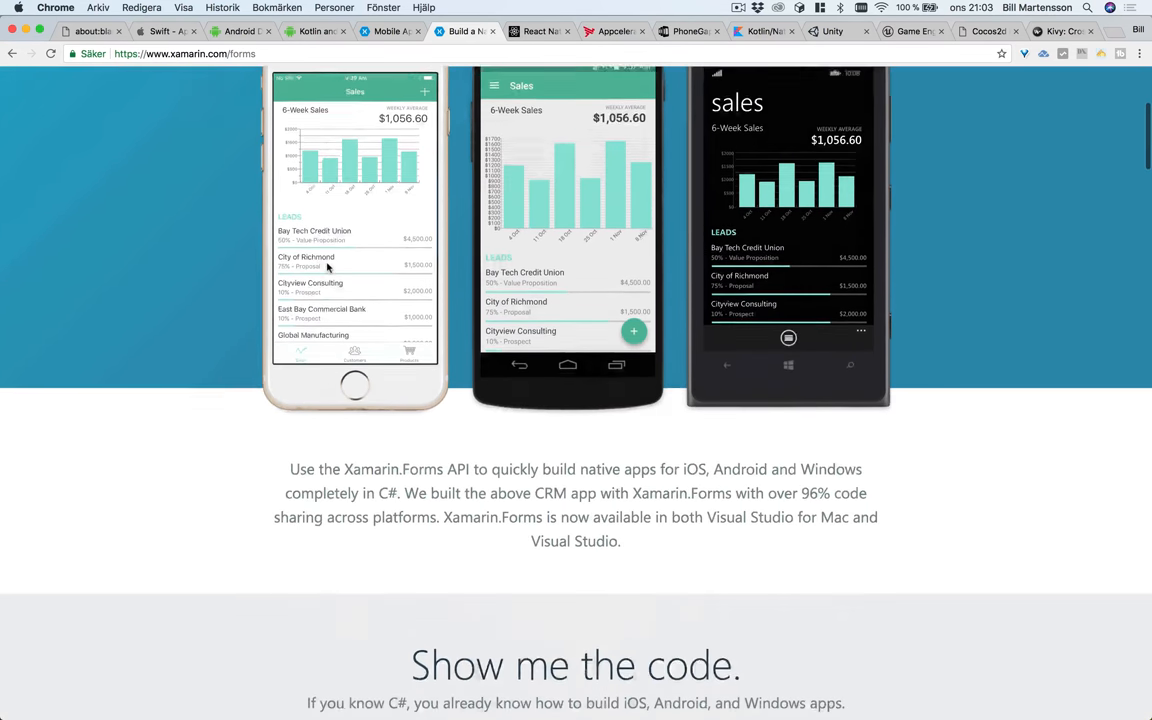
{"action": "scroll", "scroll_direction": "down", "scroll_amount": 3}
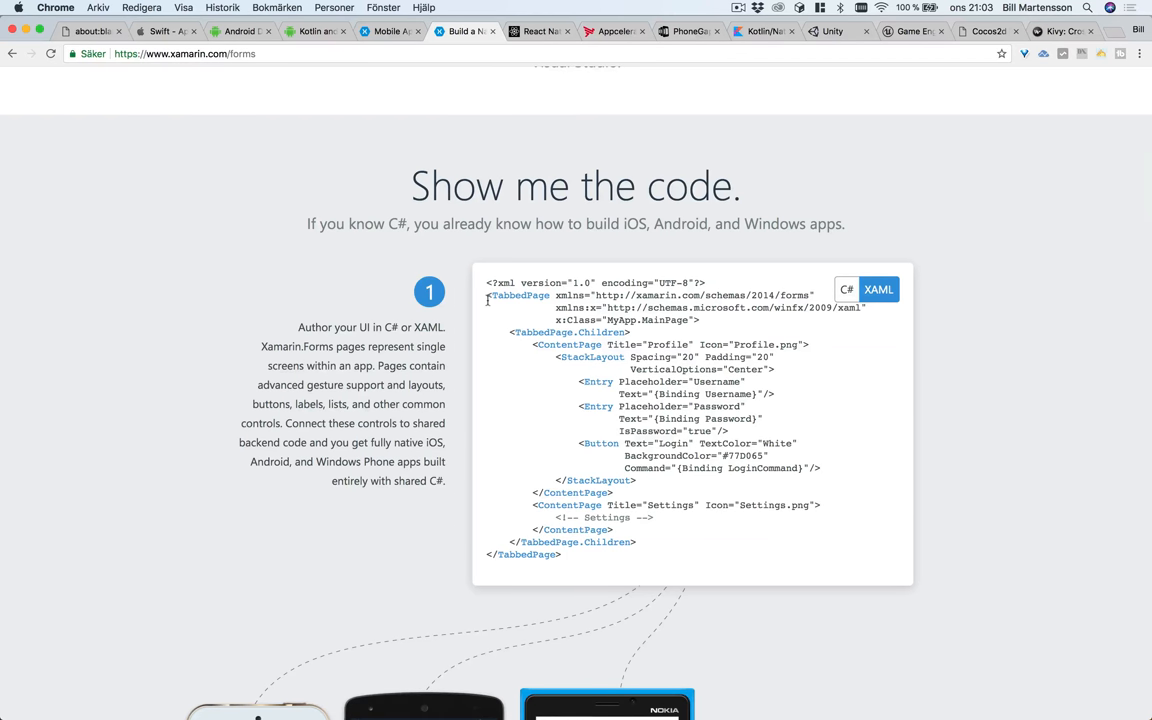
{"action": "mouse_move", "coordinate": [572, 344]}
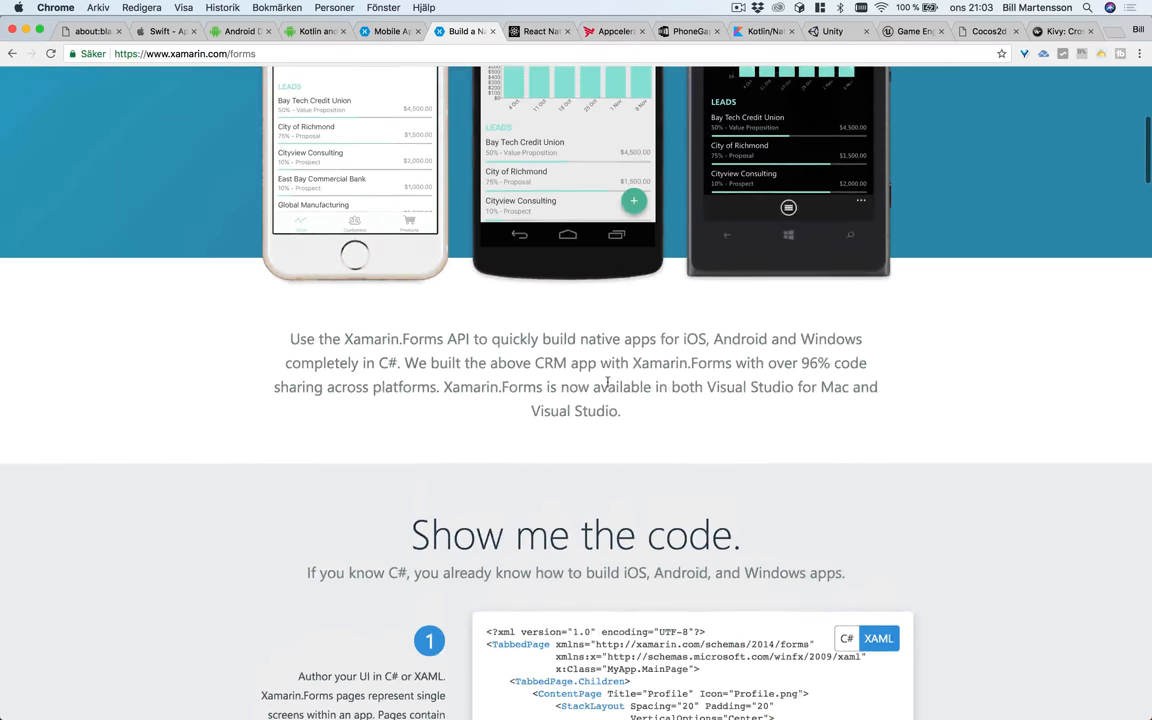
{"action": "scroll", "scroll_direction": "down", "scroll_amount": 3}
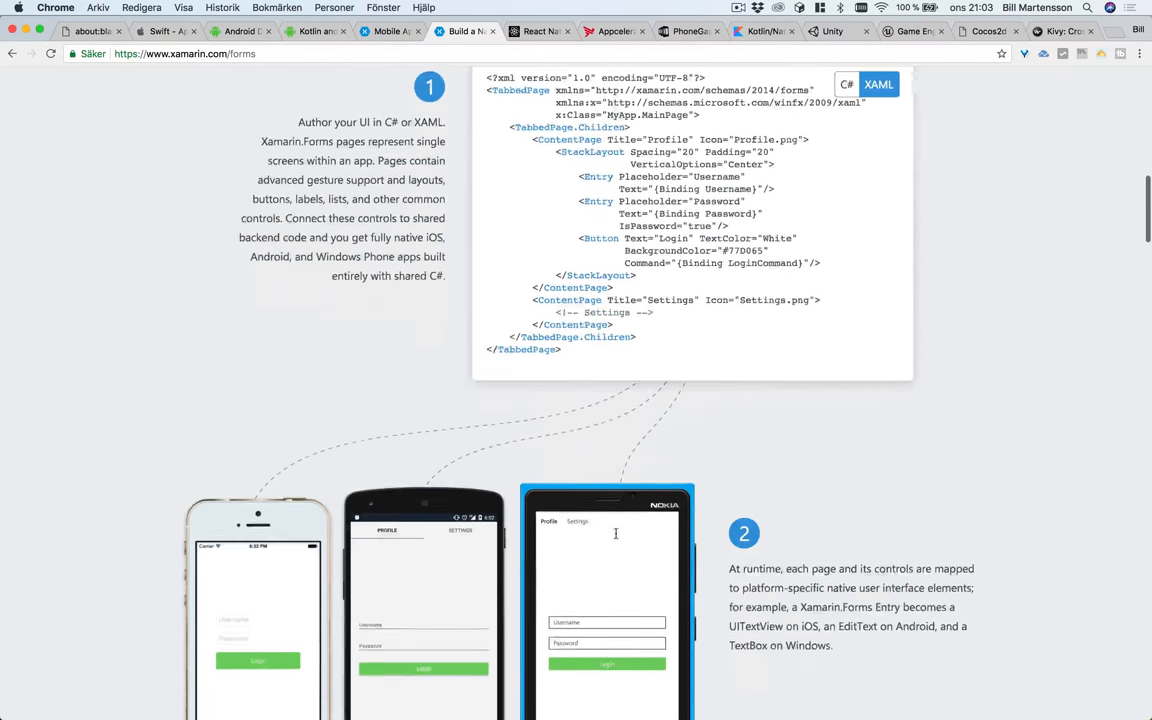
{"action": "scroll", "scroll_direction": "down", "scroll_amount": 3}
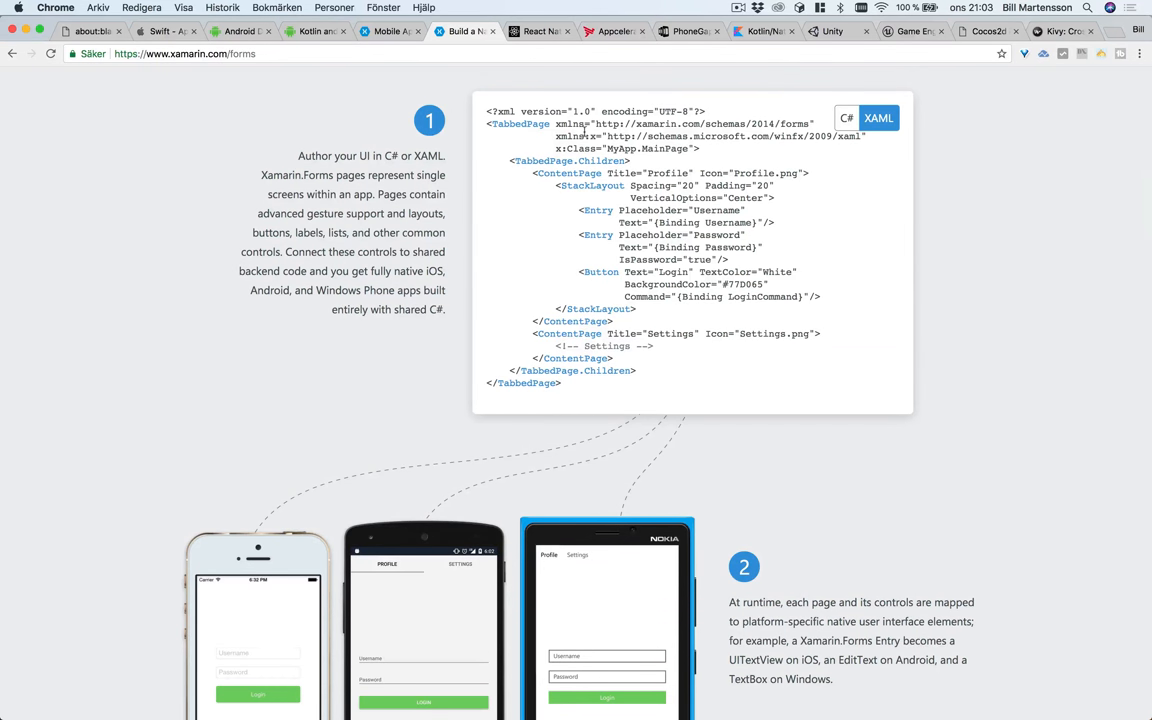
{"action": "mouse_move", "coordinate": [584, 96]}
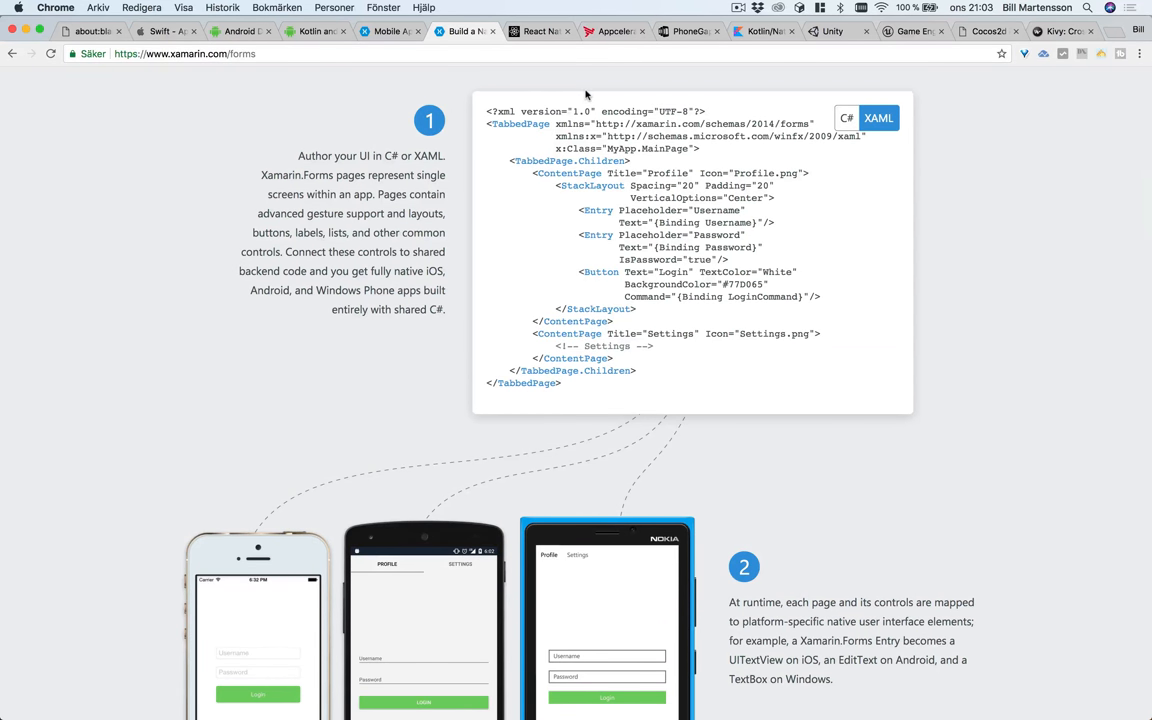
{"action": "scroll", "scroll_direction": "down", "scroll_amount": 3}
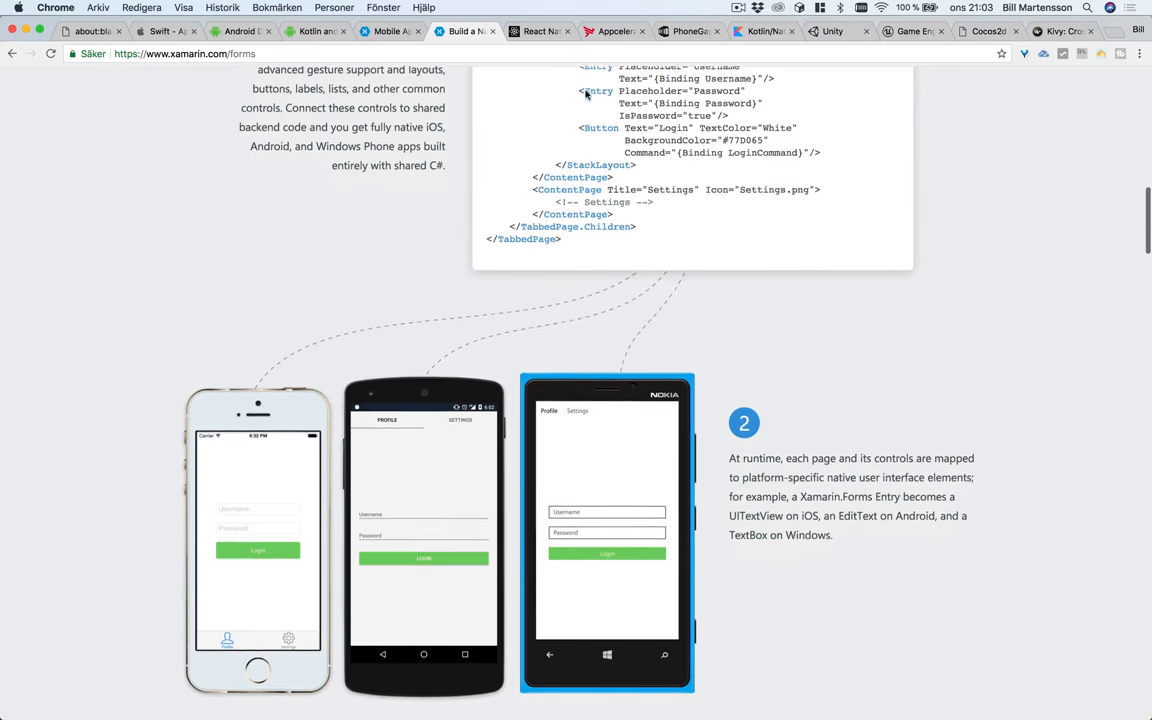
{"action": "scroll", "scroll_direction": "down", "scroll_amount": 3}
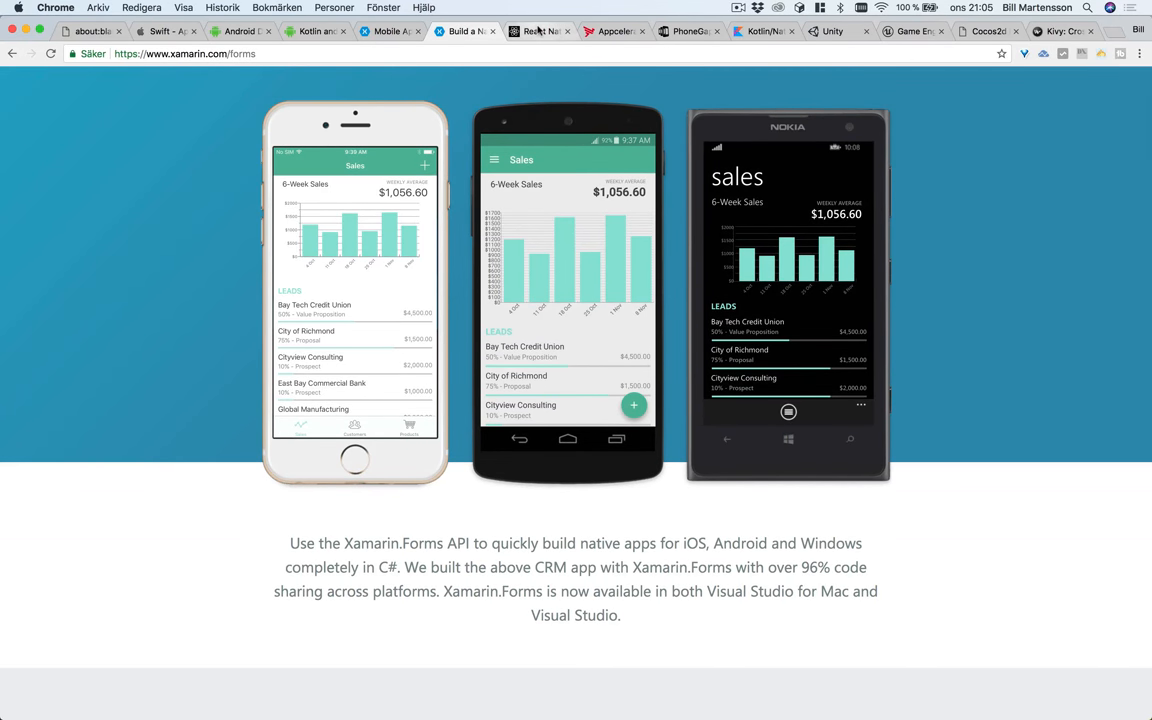
- Switch to the React Native homepage and scroll through its real-mobile-app code samples
{"action": "left_click", "coordinate": [540, 32]}
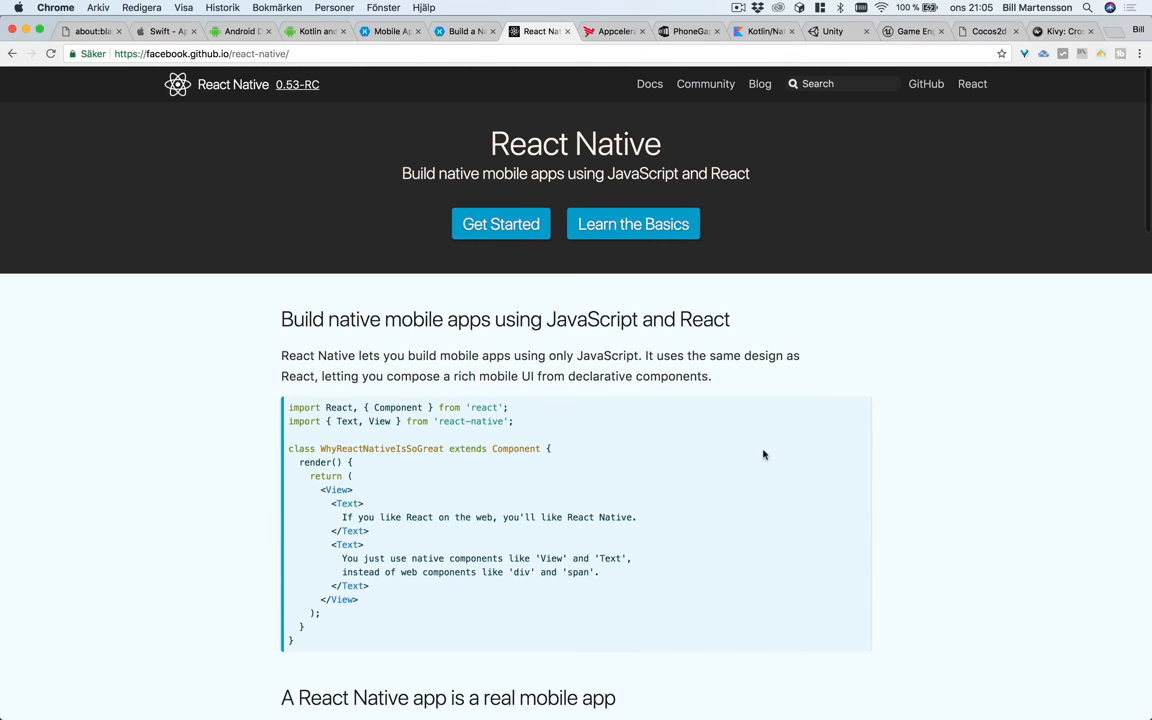
{"action": "mouse_move", "coordinate": [924, 532]}
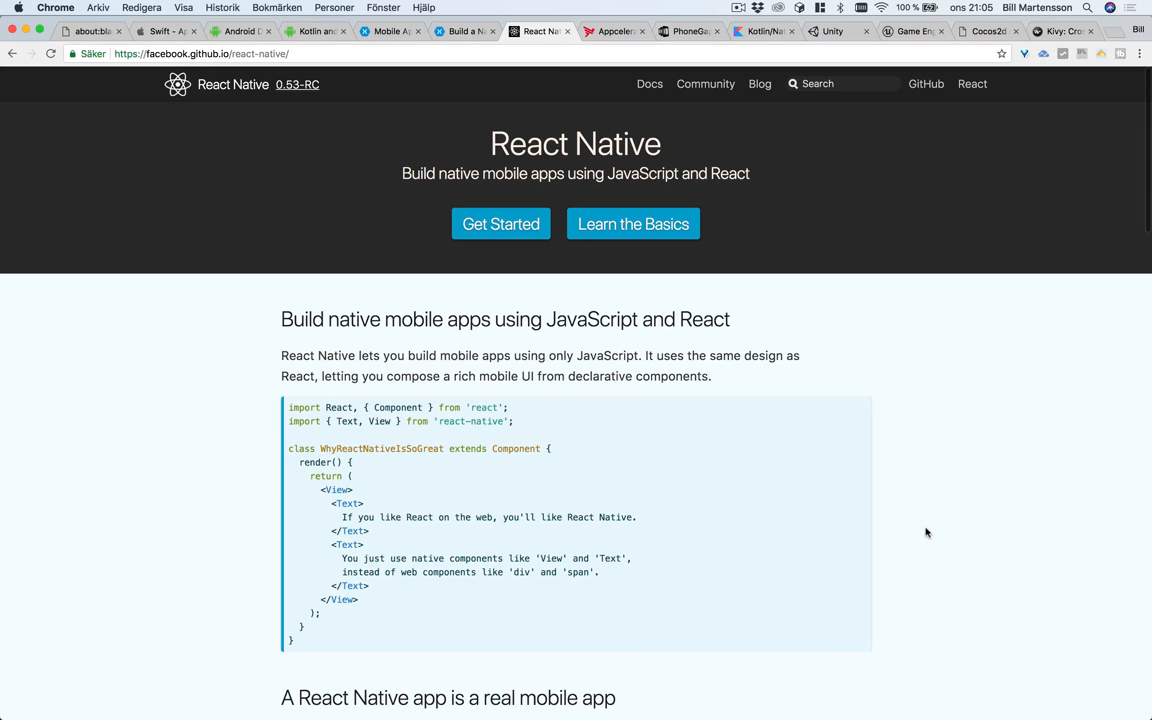
{"action": "scroll", "scroll_direction": "down", "scroll_amount": 3}
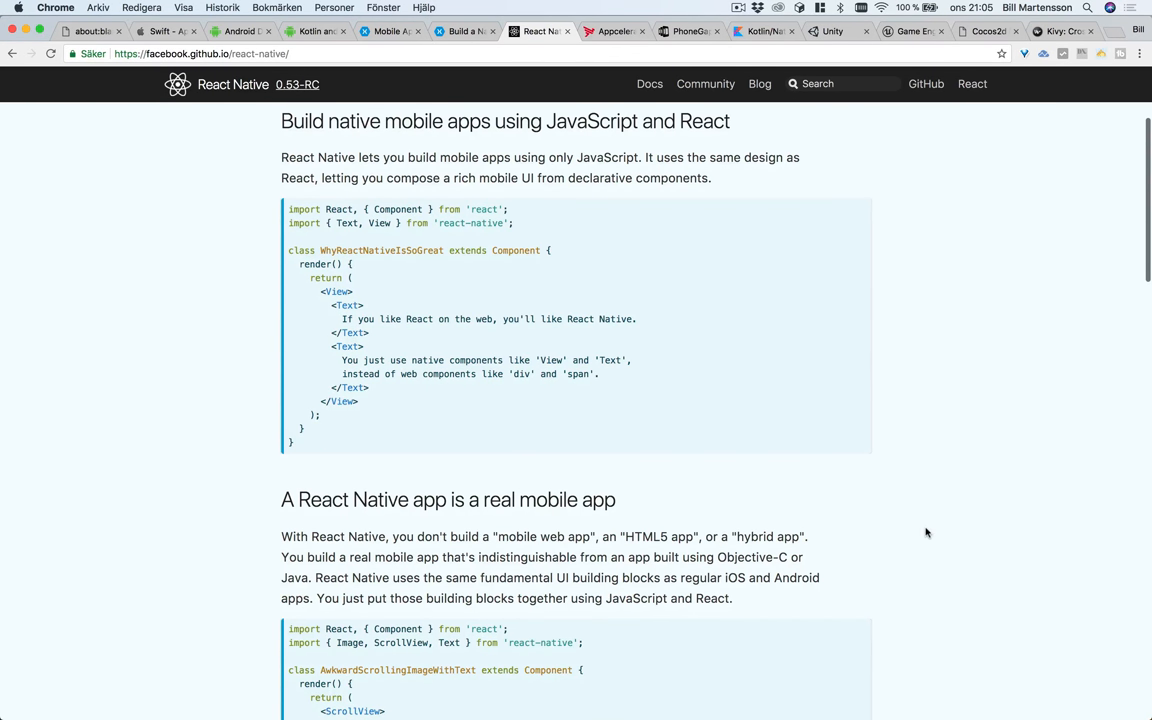
{"action": "mouse_move", "coordinate": [638, 298]}
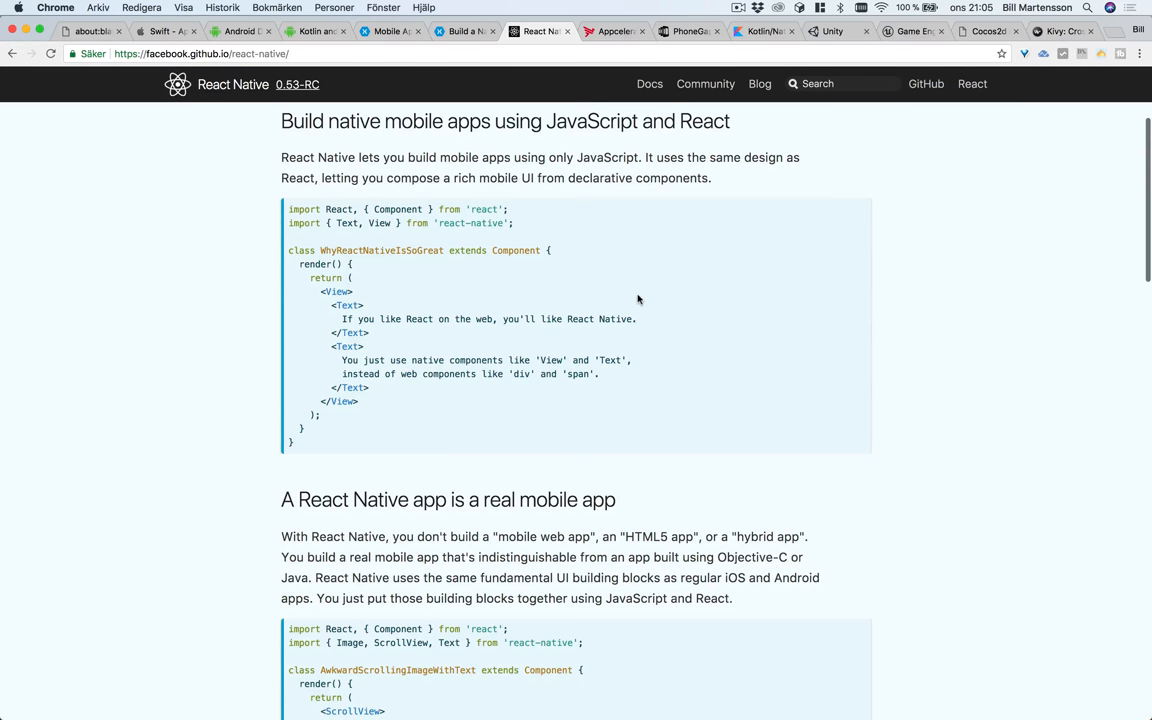
{"action": "scroll", "scroll_direction": "down", "scroll_amount": 3}
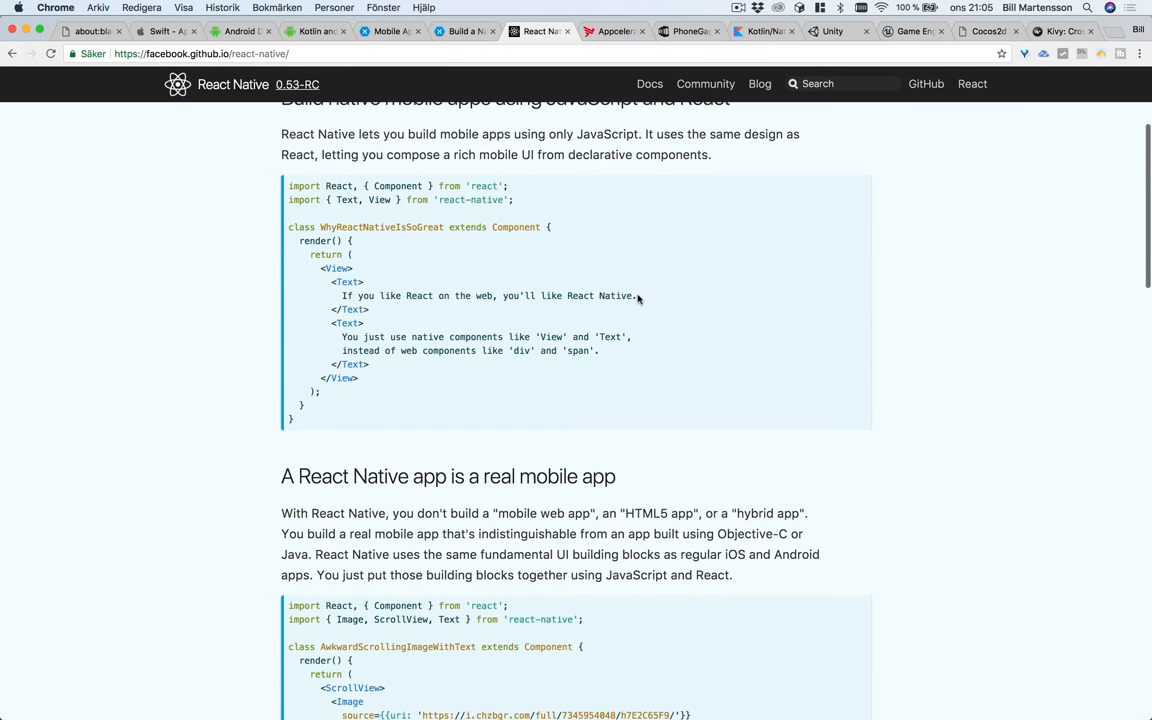
{"action": "scroll", "scroll_direction": "down", "scroll_amount": 3}
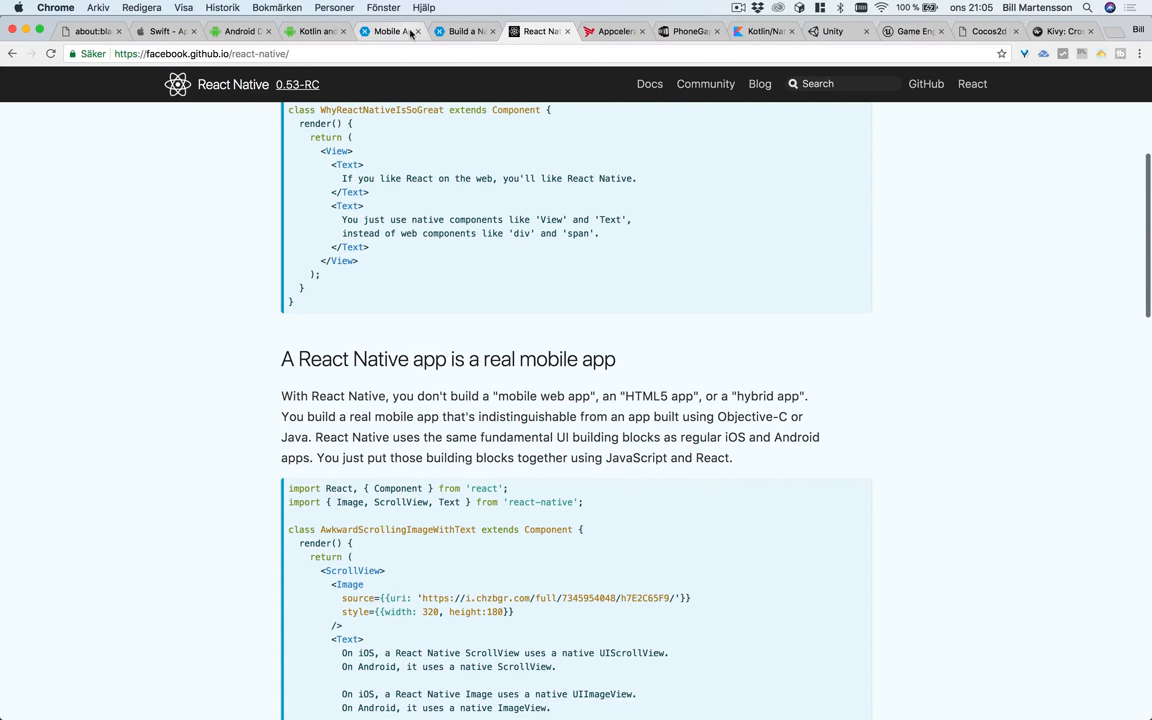
{"action": "mouse_move", "coordinate": [468, 32]}
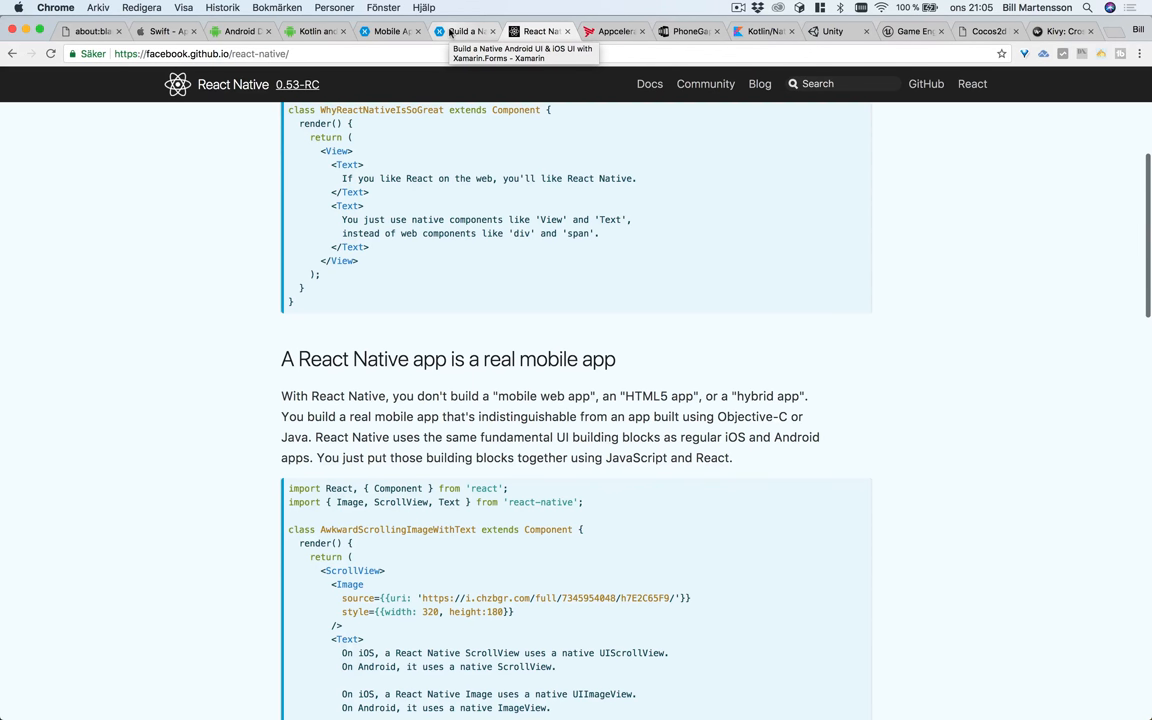
{"action": "mouse_move", "coordinate": [470, 32]}
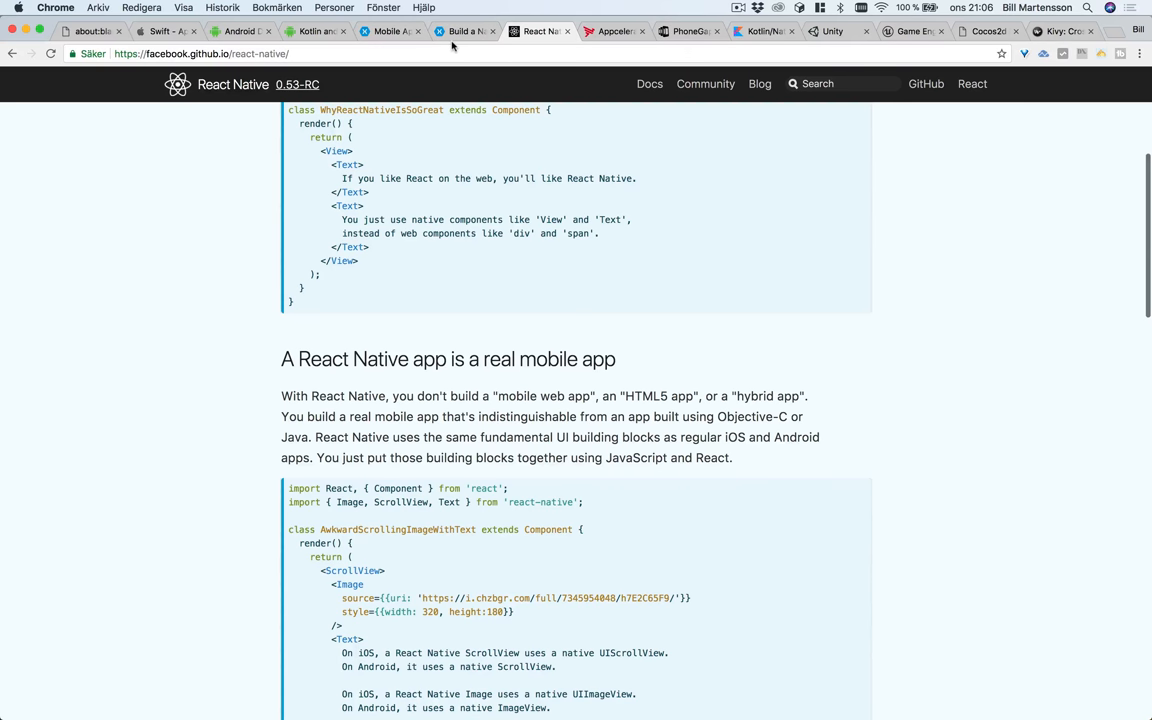
{"action": "mouse_move", "coordinate": [512, 254]}
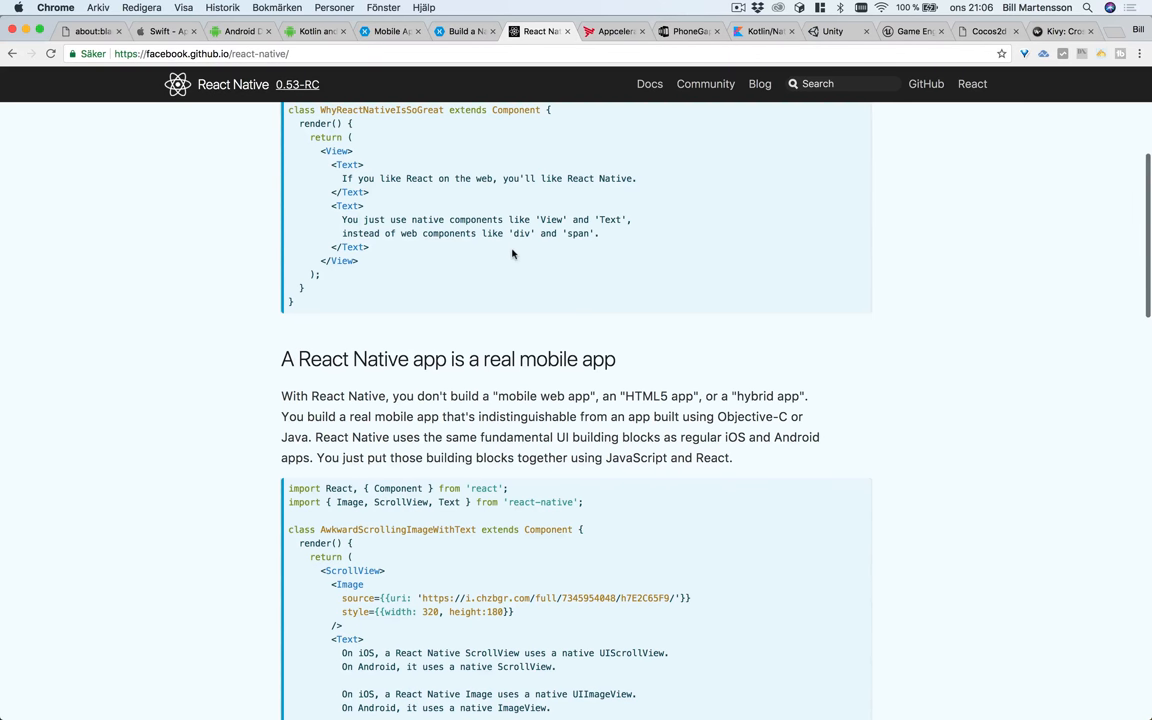
{"action": "scroll", "scroll_direction": "down", "scroll_amount": 3}
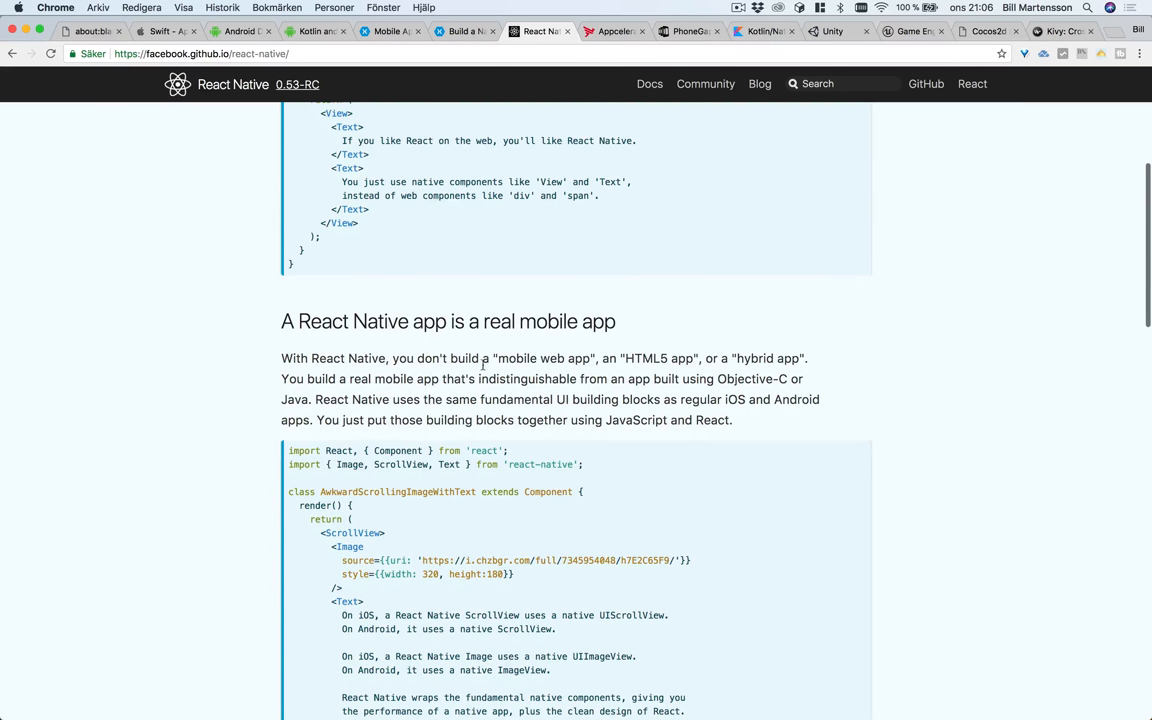
{"action": "mouse_move", "coordinate": [678, 364]}
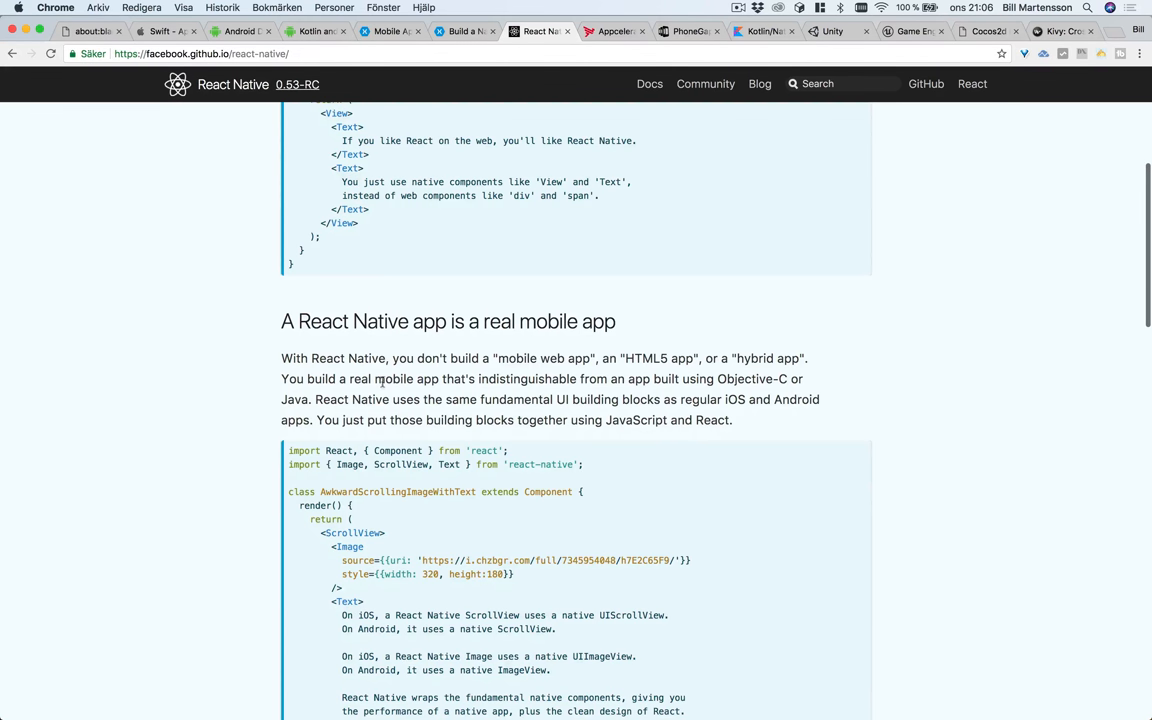
{"action": "mouse_move", "coordinate": [484, 380]}
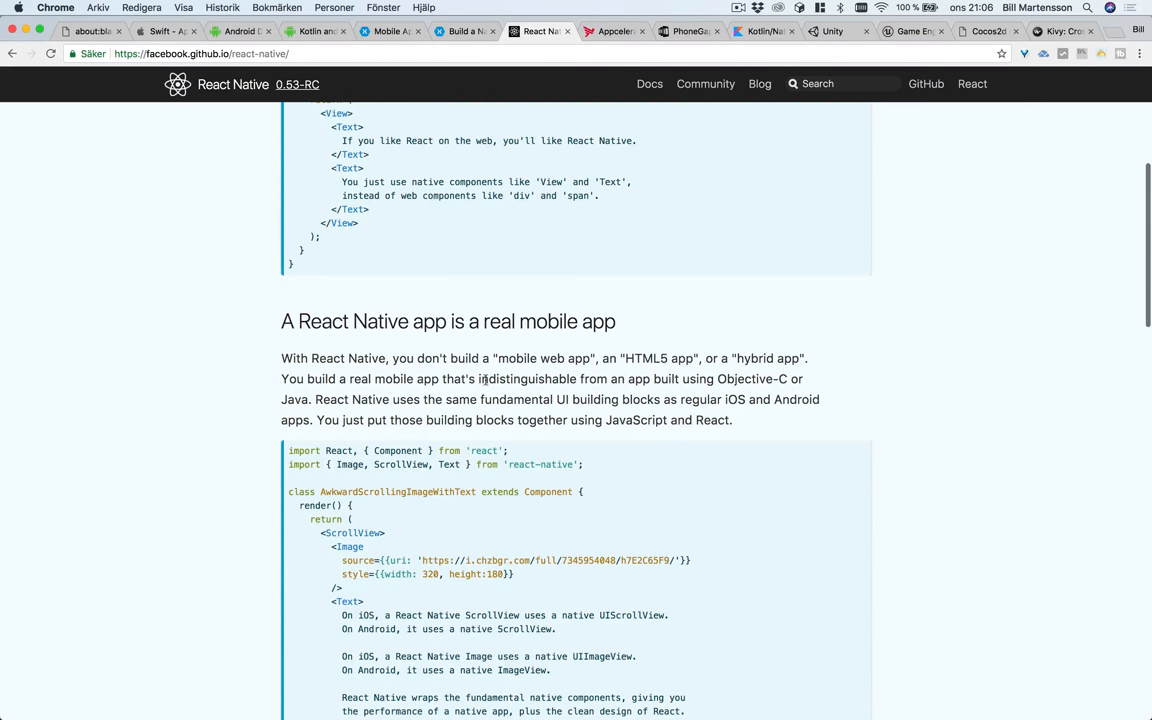
{"action": "scroll", "scroll_direction": "down", "scroll_amount": 3}
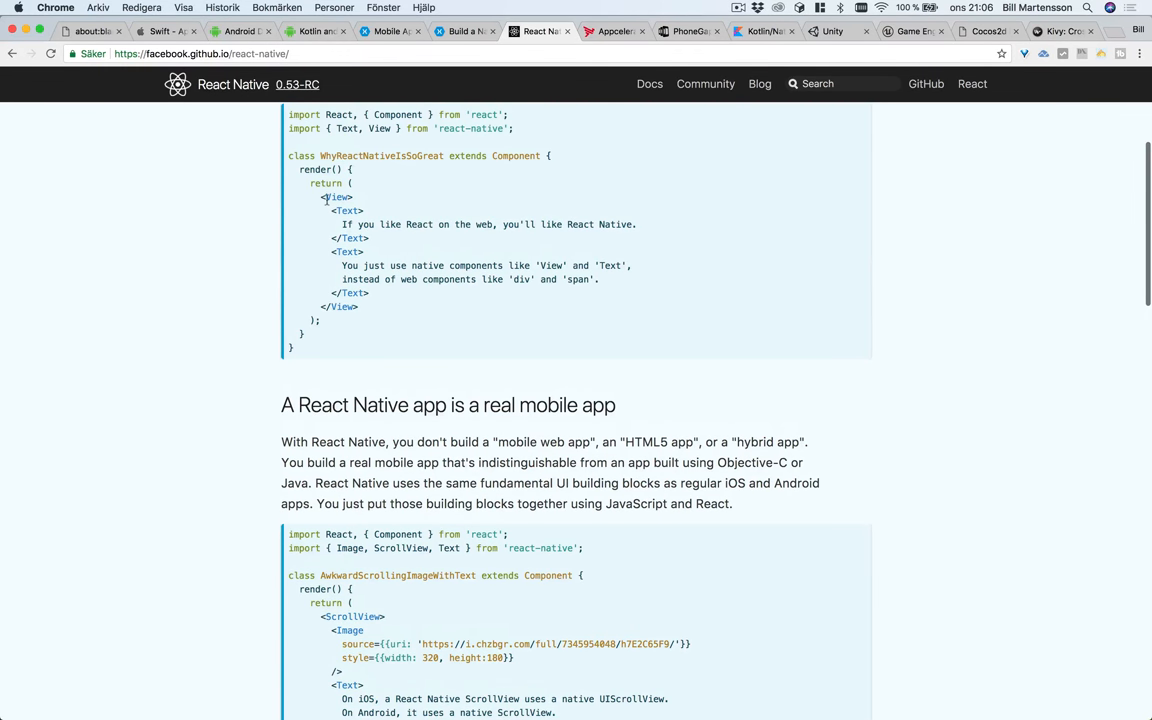
{"action": "scroll", "scroll_direction": "down", "scroll_amount": 3}
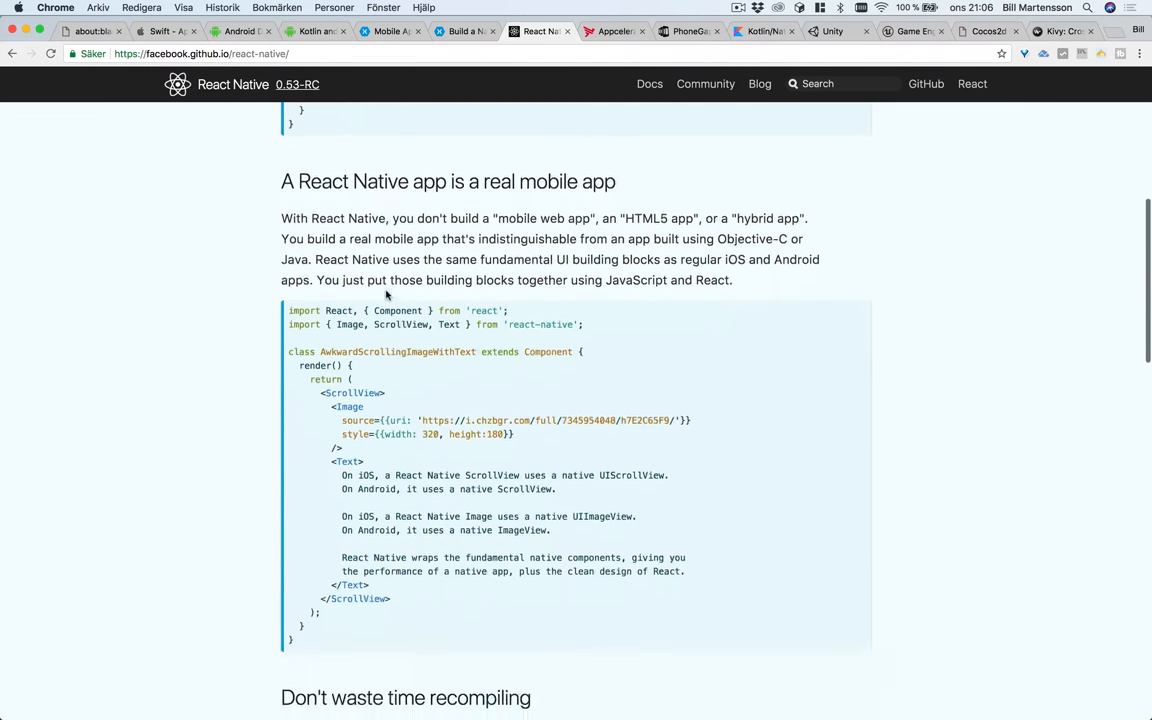
{"action": "scroll", "scroll_direction": "down", "scroll_amount": 3}
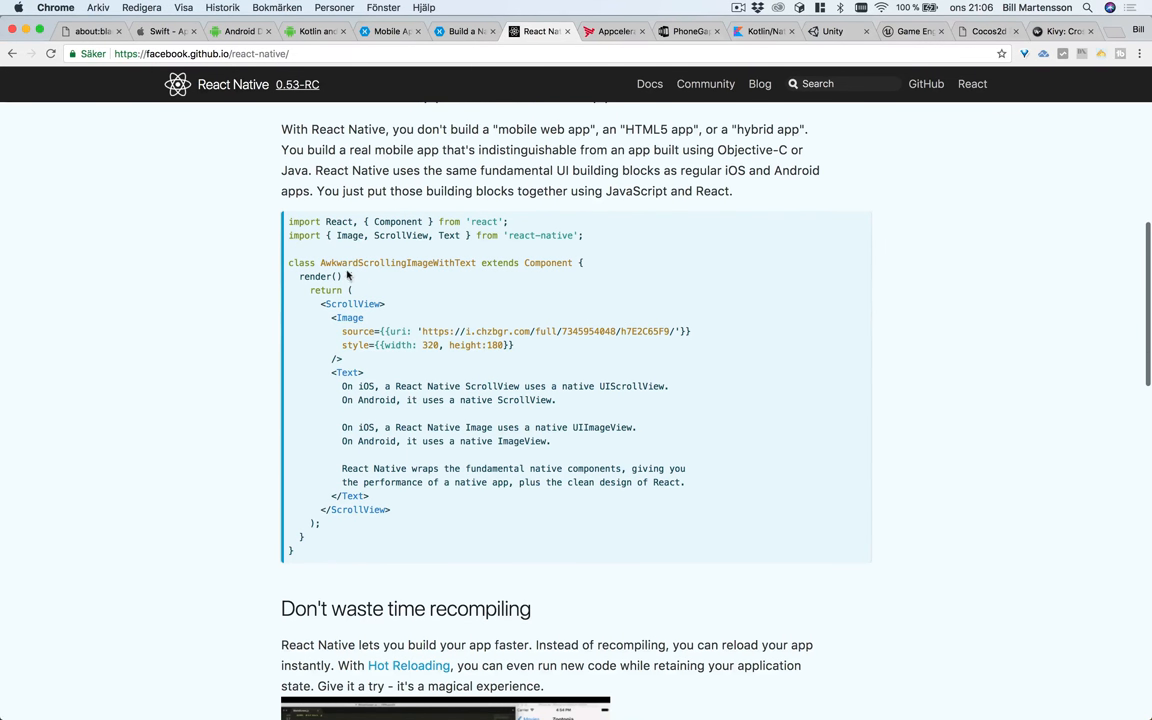
{"action": "mouse_move", "coordinate": [338, 318]}
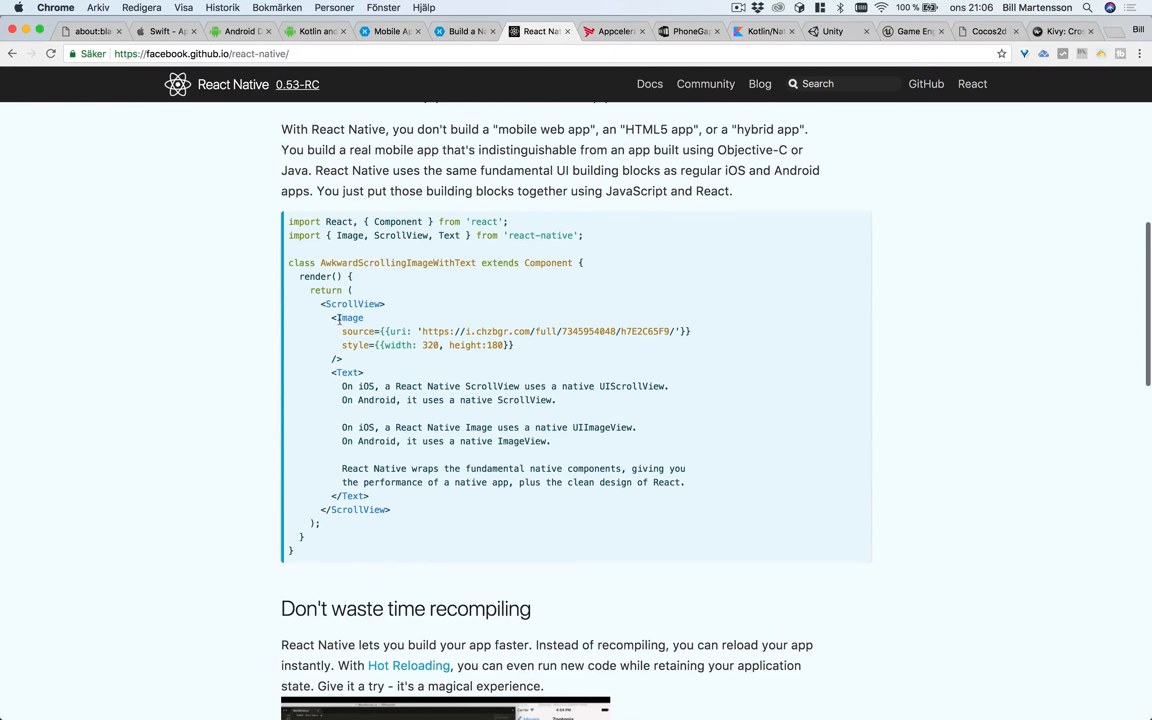
{"action": "mouse_move", "coordinate": [408, 464]}
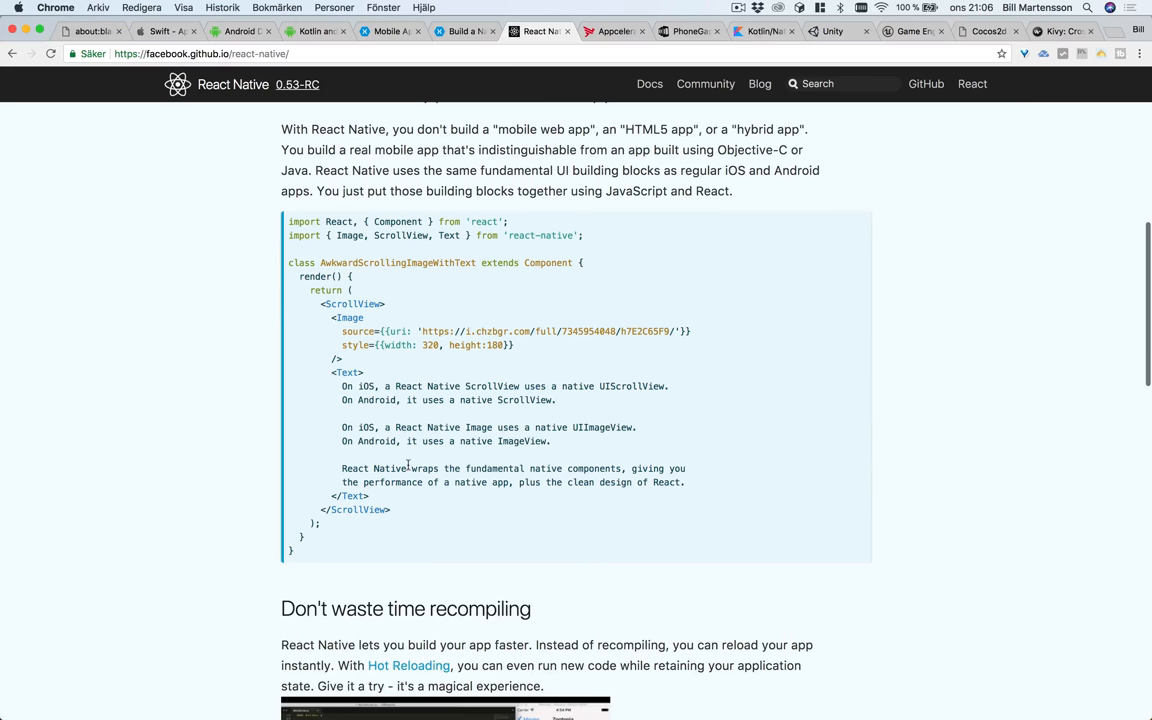
{"action": "mouse_move", "coordinate": [348, 386]}
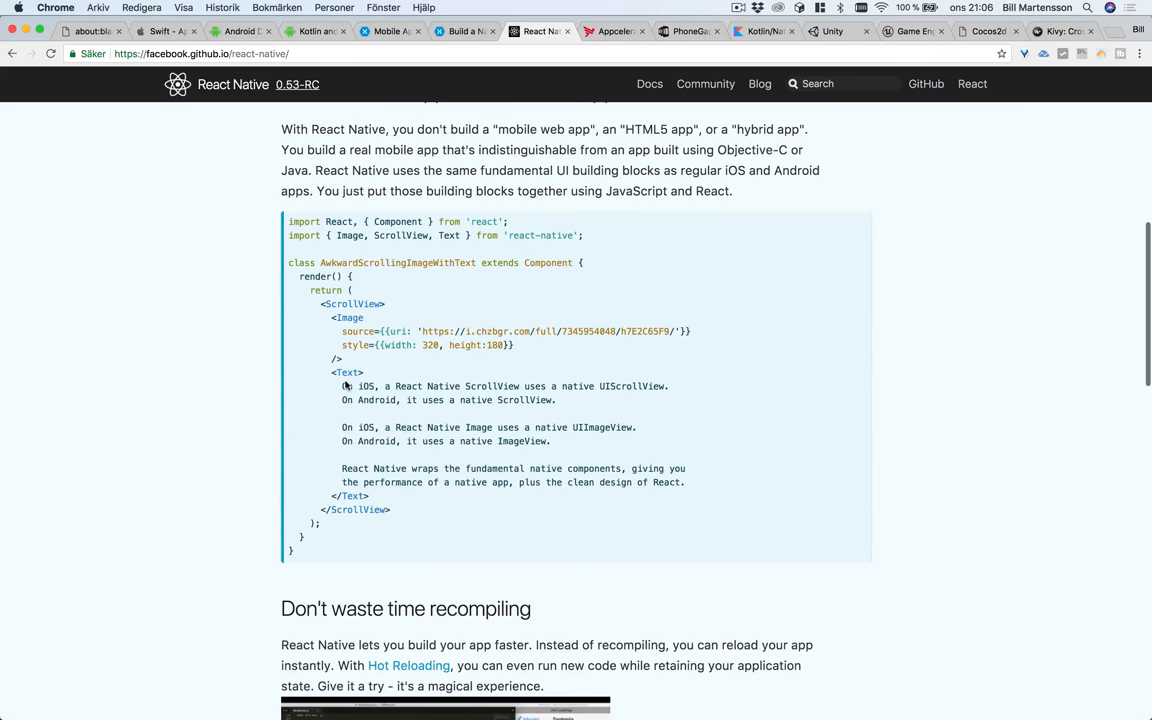
{"action": "mouse_move", "coordinate": [410, 388]}
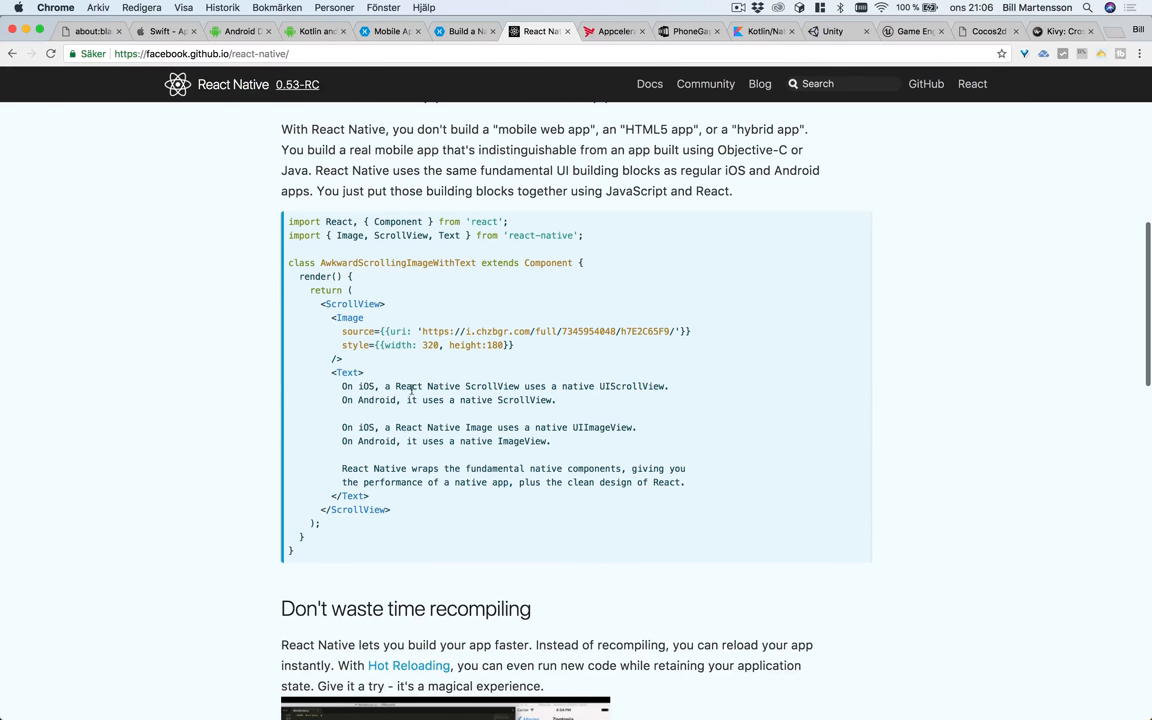
{"action": "mouse_move", "coordinate": [598, 390]}
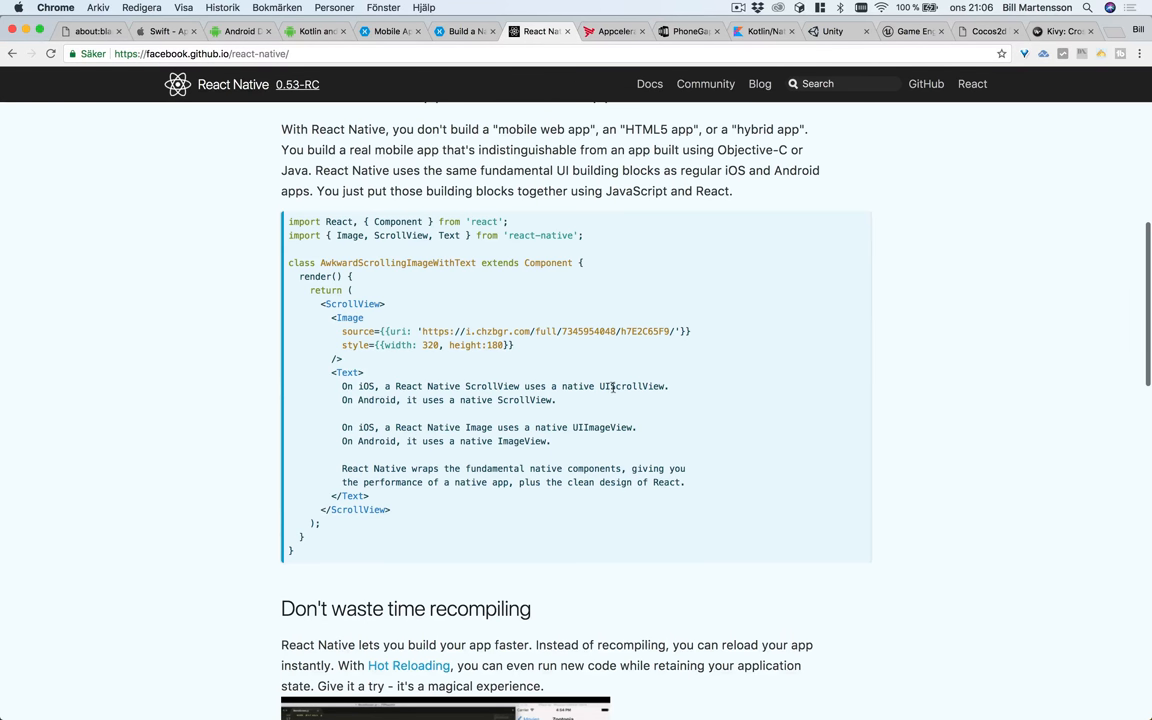
{"action": "mouse_move", "coordinate": [408, 400]}
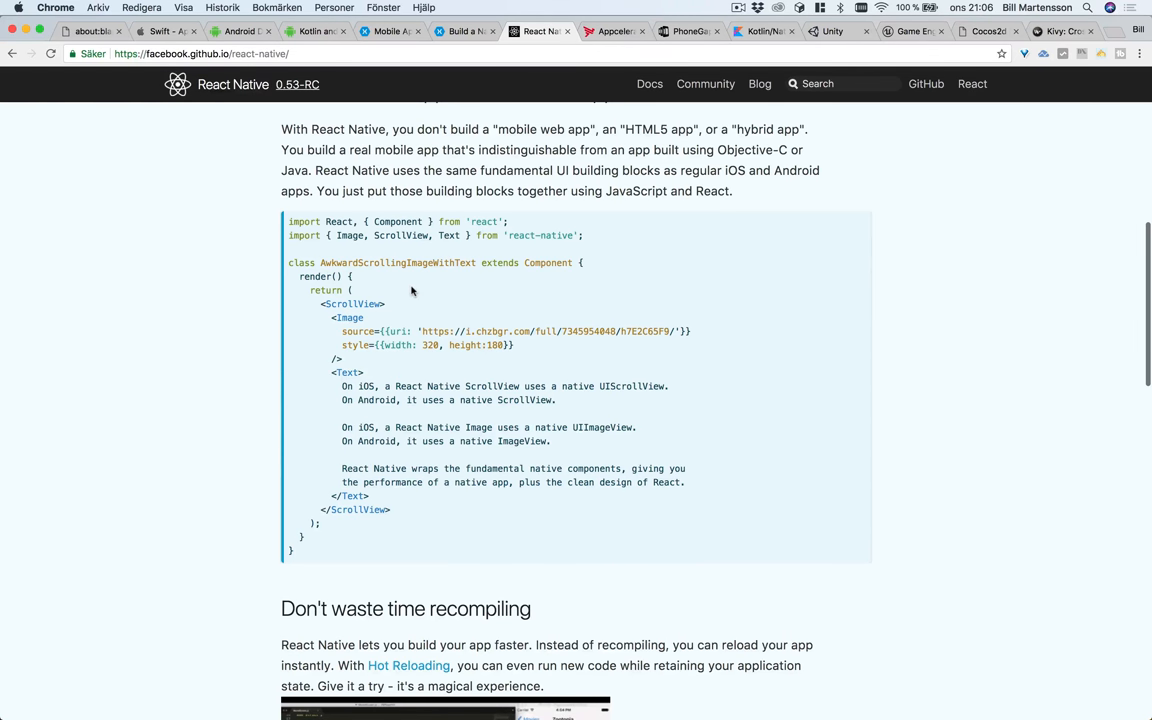
{"action": "mouse_move", "coordinate": [388, 330]}
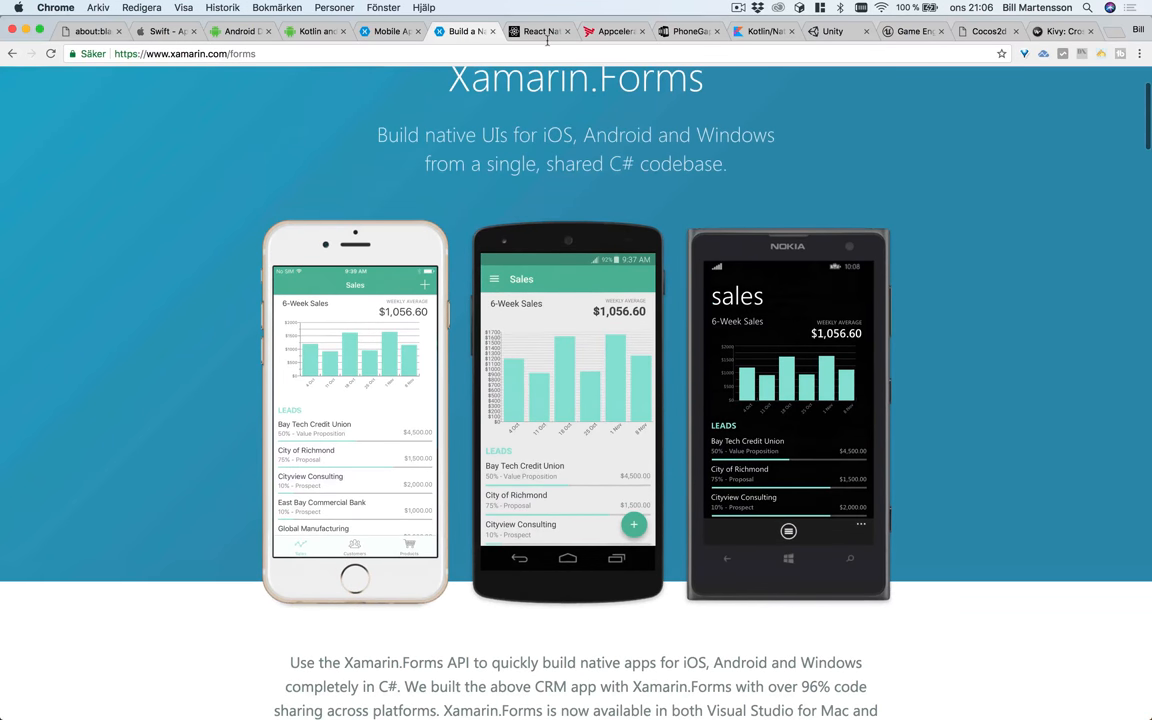
- Switch back to the React Native homepage tab from Xamarin.Forms
{"action": "left_click", "coordinate": [540, 32]}
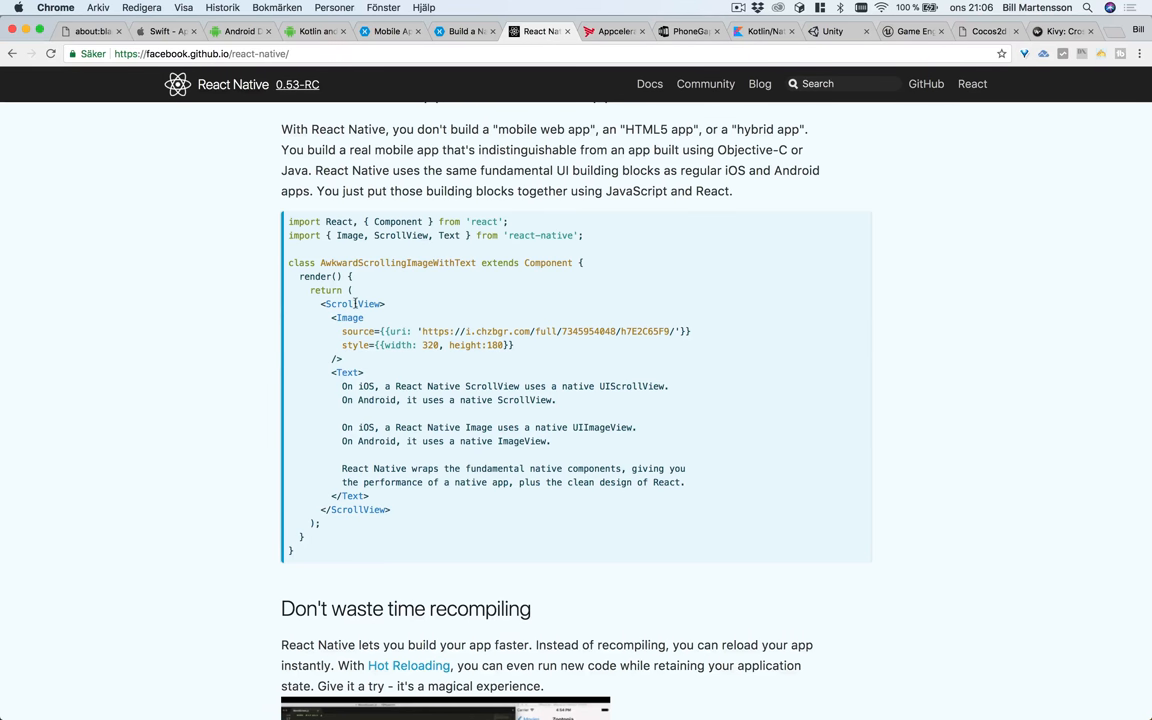
{"action": "mouse_move", "coordinate": [362, 364]}
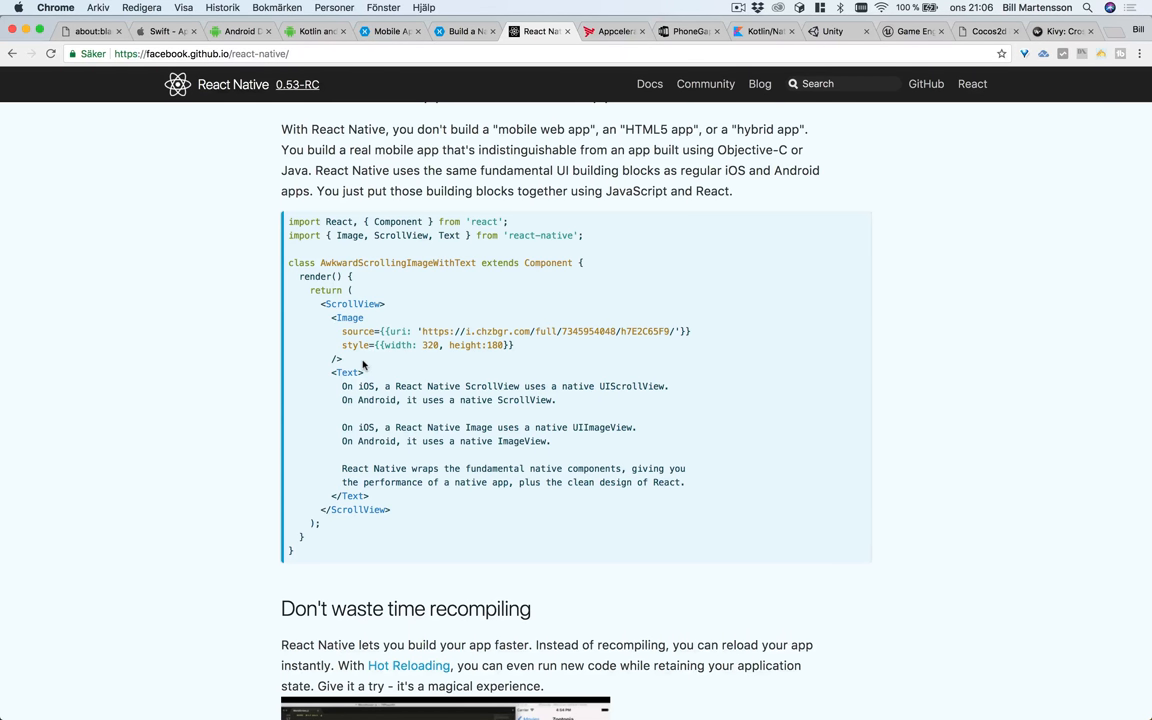
- Scroll past hot reloading to React Native's 'Use native code when you need to' sample
{"action": "scroll", "scroll_direction": "down", "scroll_amount": 3}
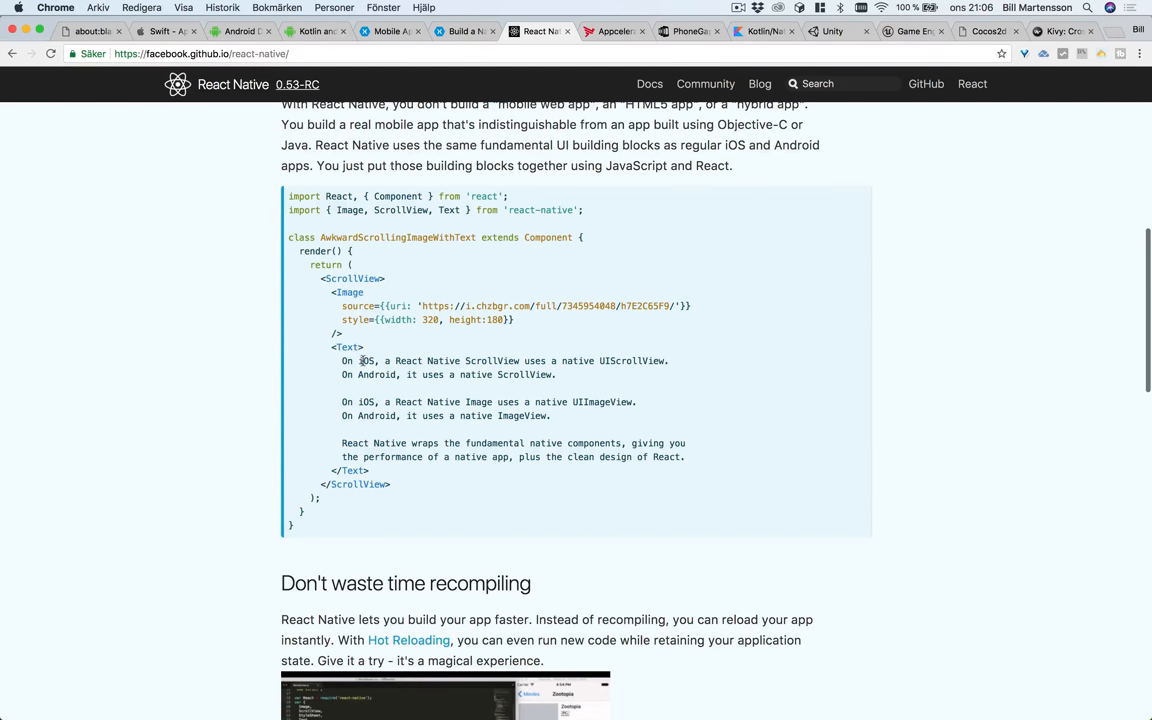
{"action": "scroll", "scroll_direction": "down", "scroll_amount": 3}
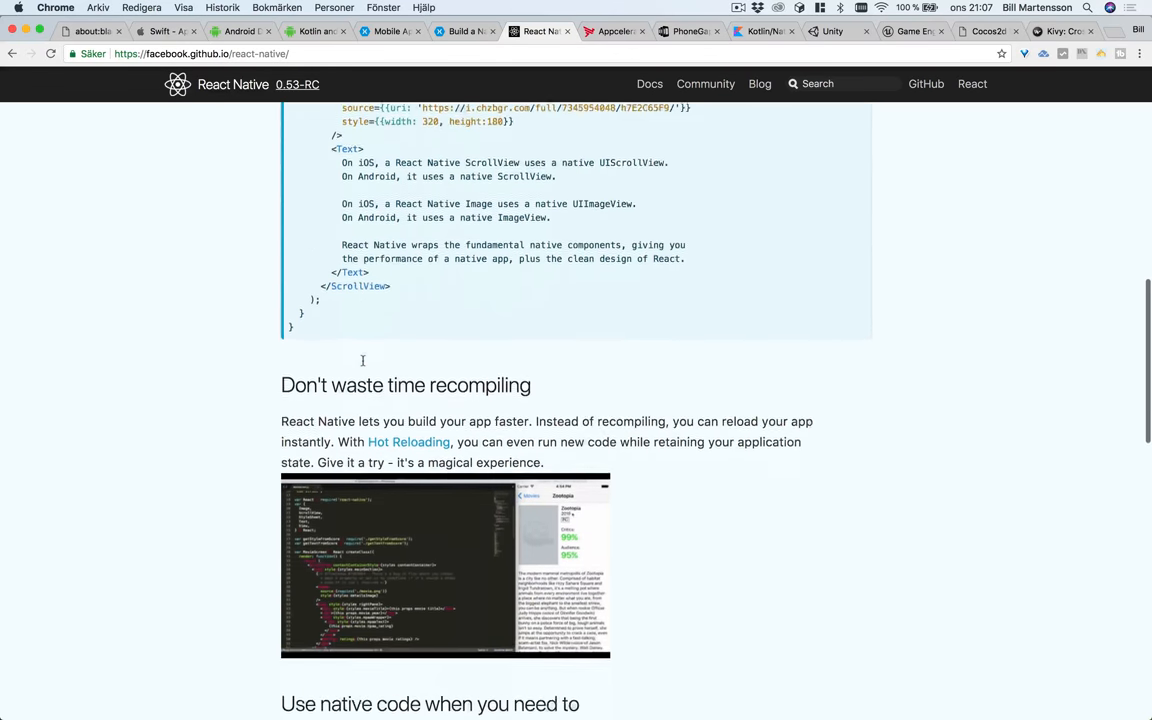
{"action": "scroll", "scroll_direction": "down", "scroll_amount": 3}
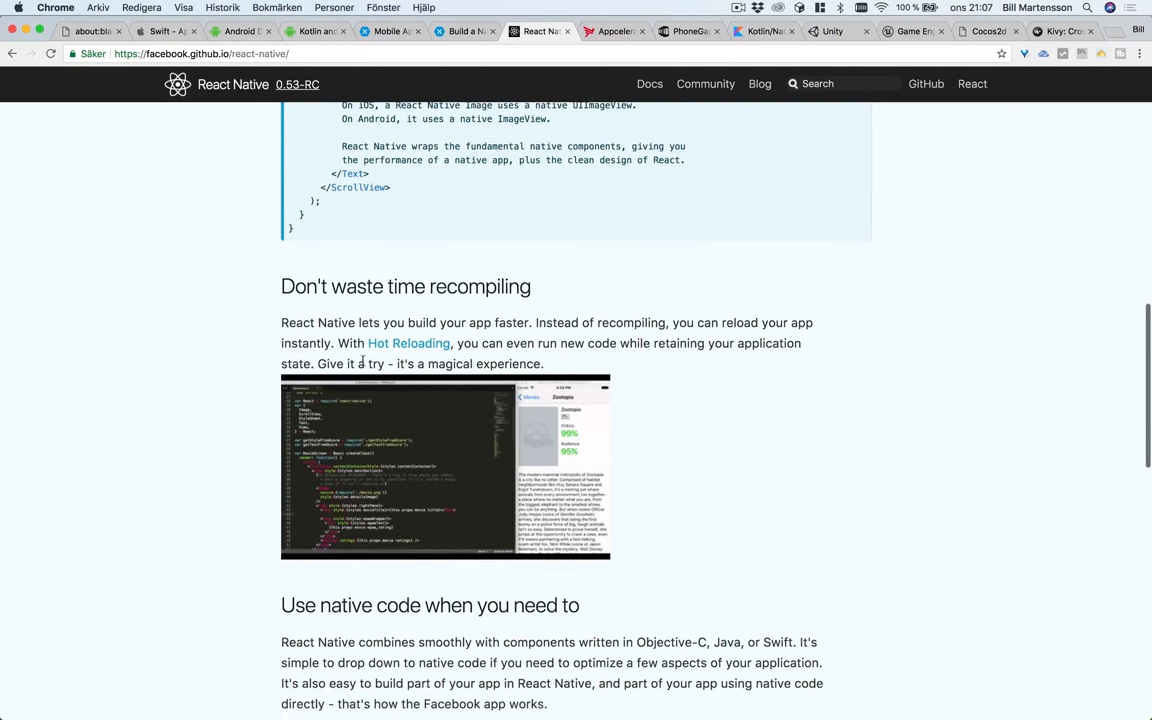
{"action": "scroll", "scroll_direction": "up", "scroll_amount": 3}
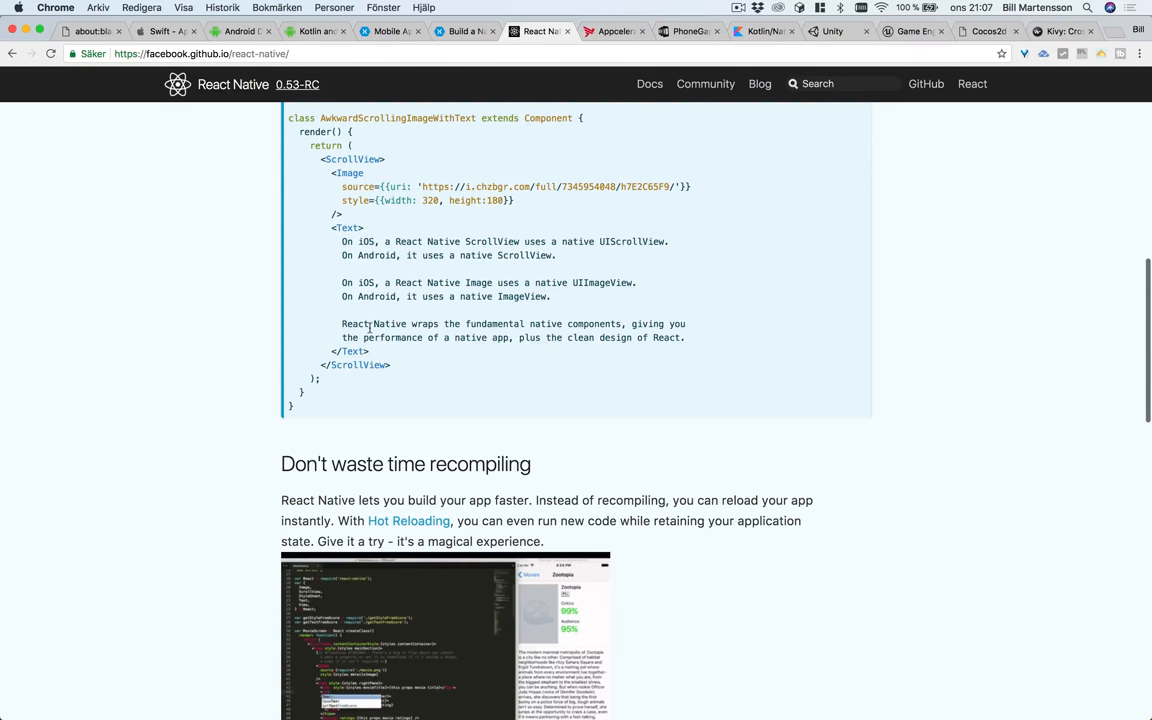
{"action": "scroll", "scroll_direction": "down", "scroll_amount": 3}
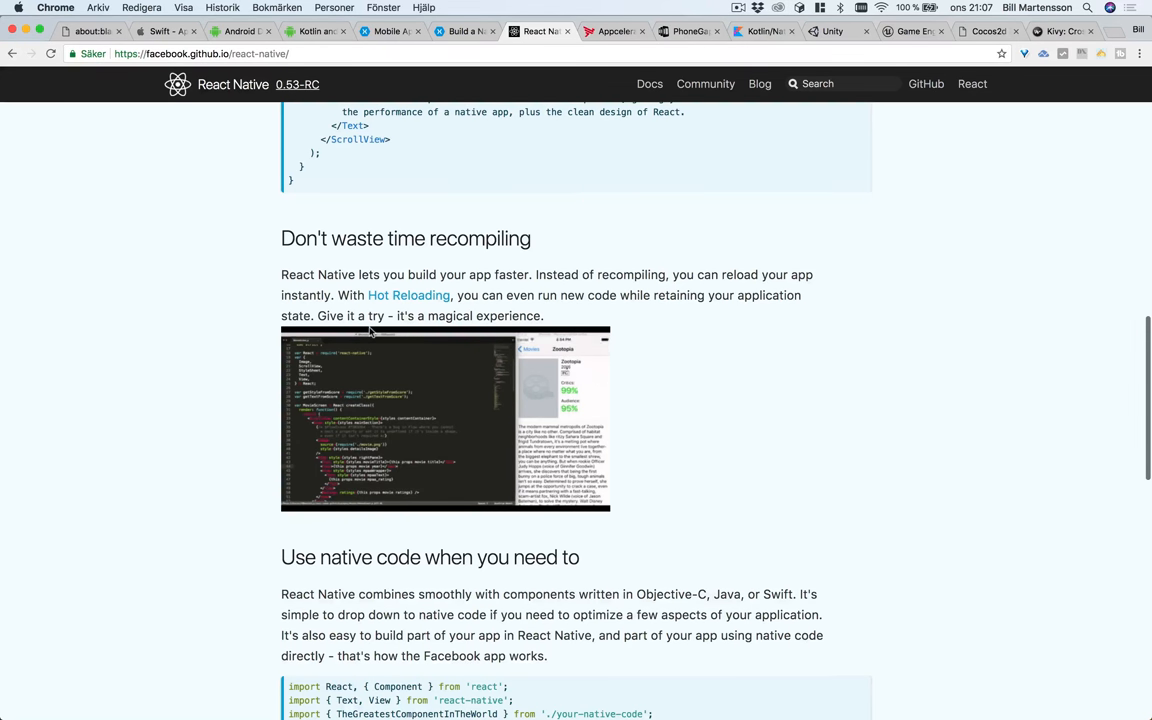
{"action": "scroll", "scroll_direction": "down", "scroll_amount": 3}
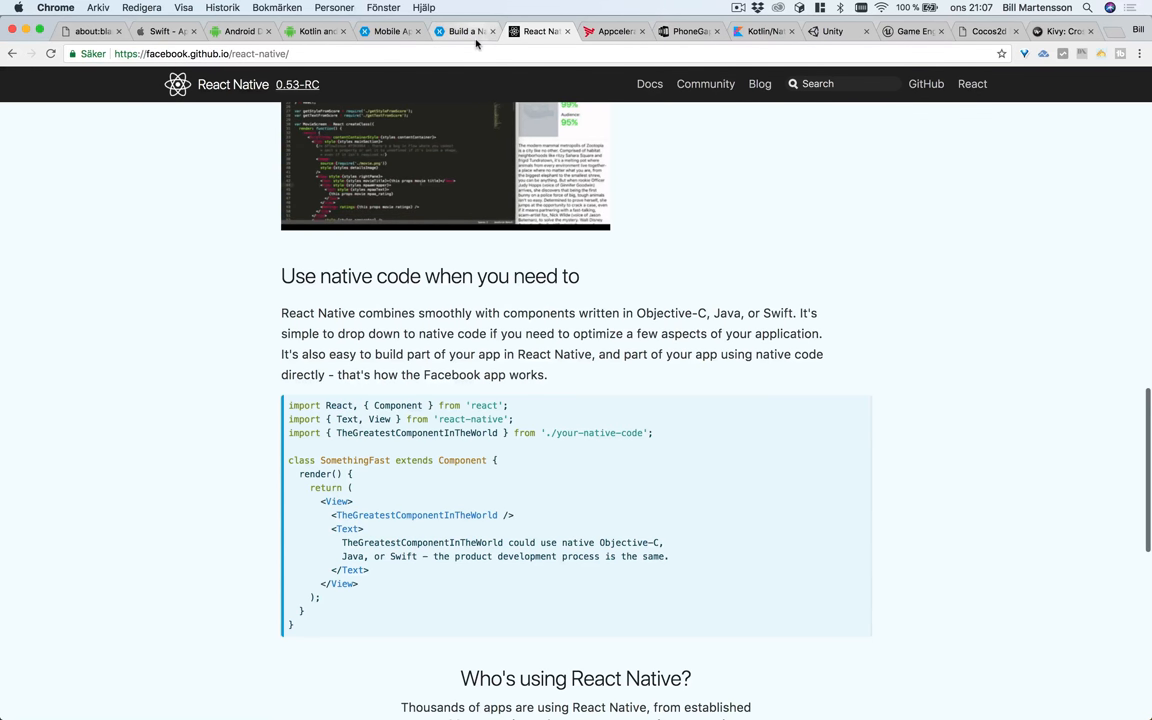
{"action": "mouse_move", "coordinate": [464, 32]}
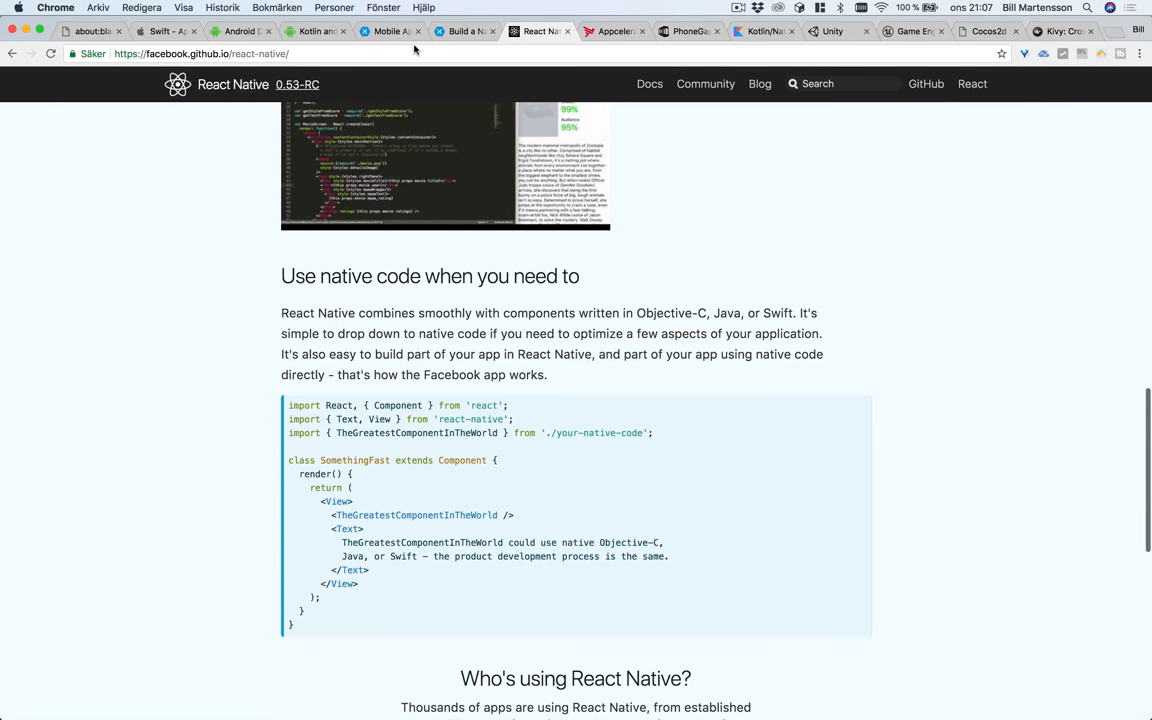
{"action": "scroll", "scroll_direction": "down", "scroll_amount": 3}
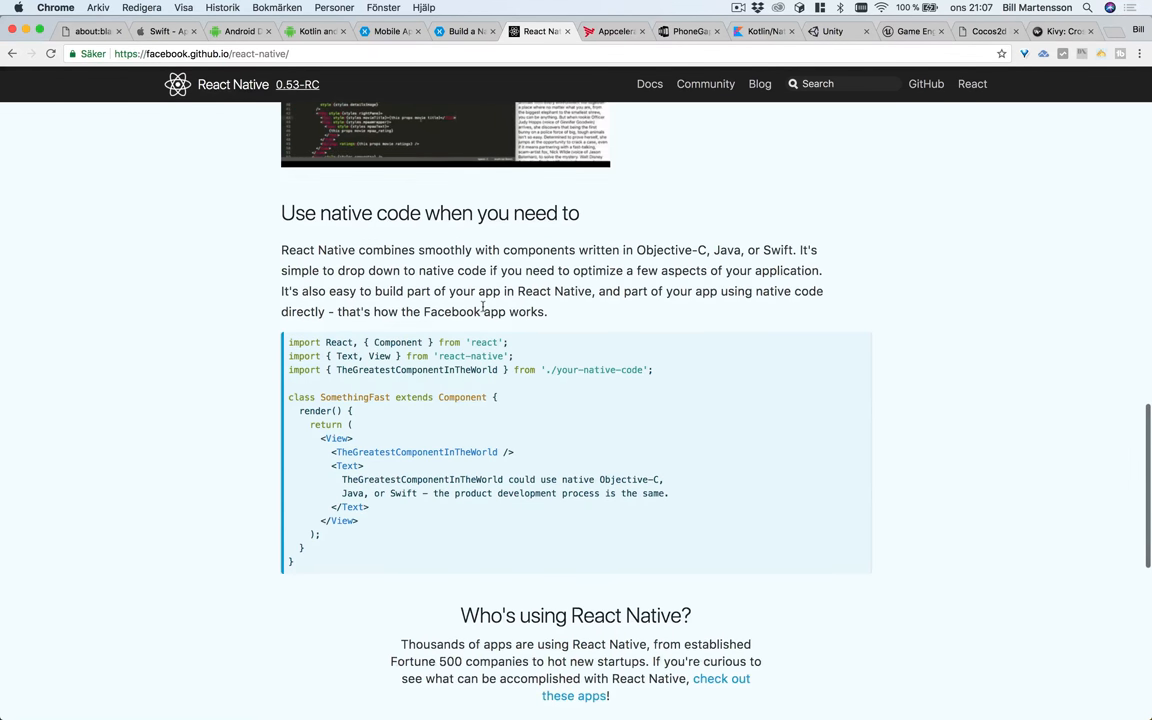
{"action": "scroll", "scroll_direction": "down", "scroll_amount": 3}
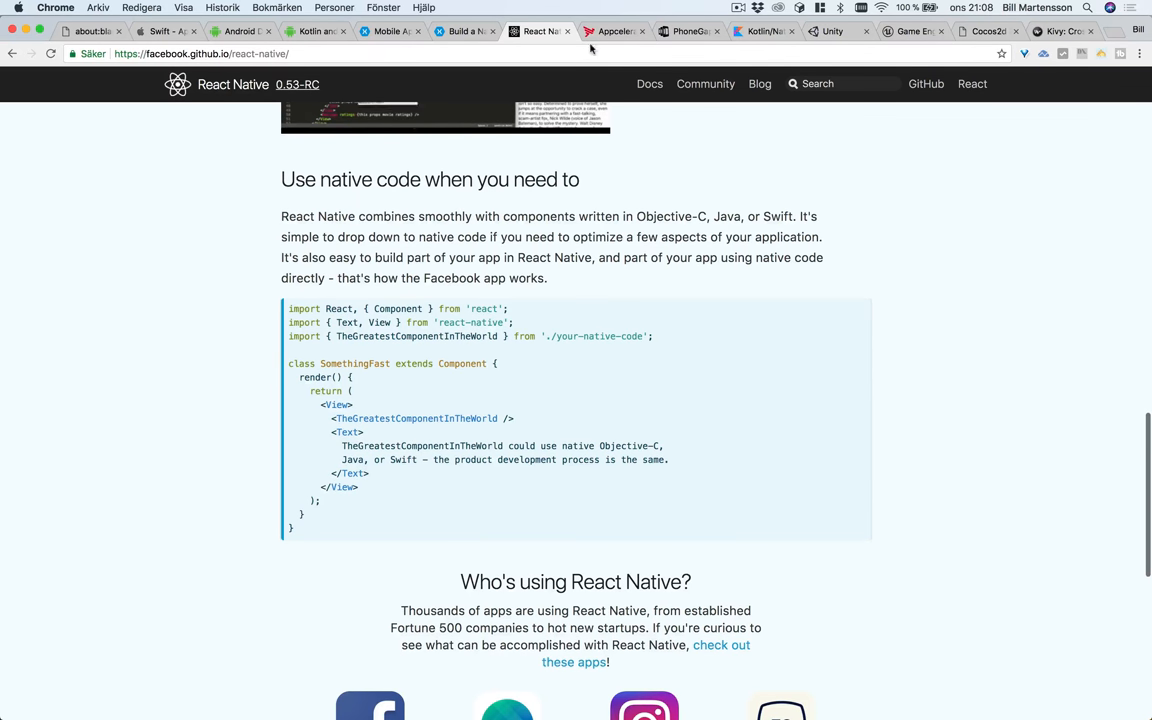
- Switch to the Appcelerator homepage and scroll through Build, Test, Connect, Measure and the Hyperloop section
{"action": "left_click", "coordinate": [616, 32]}
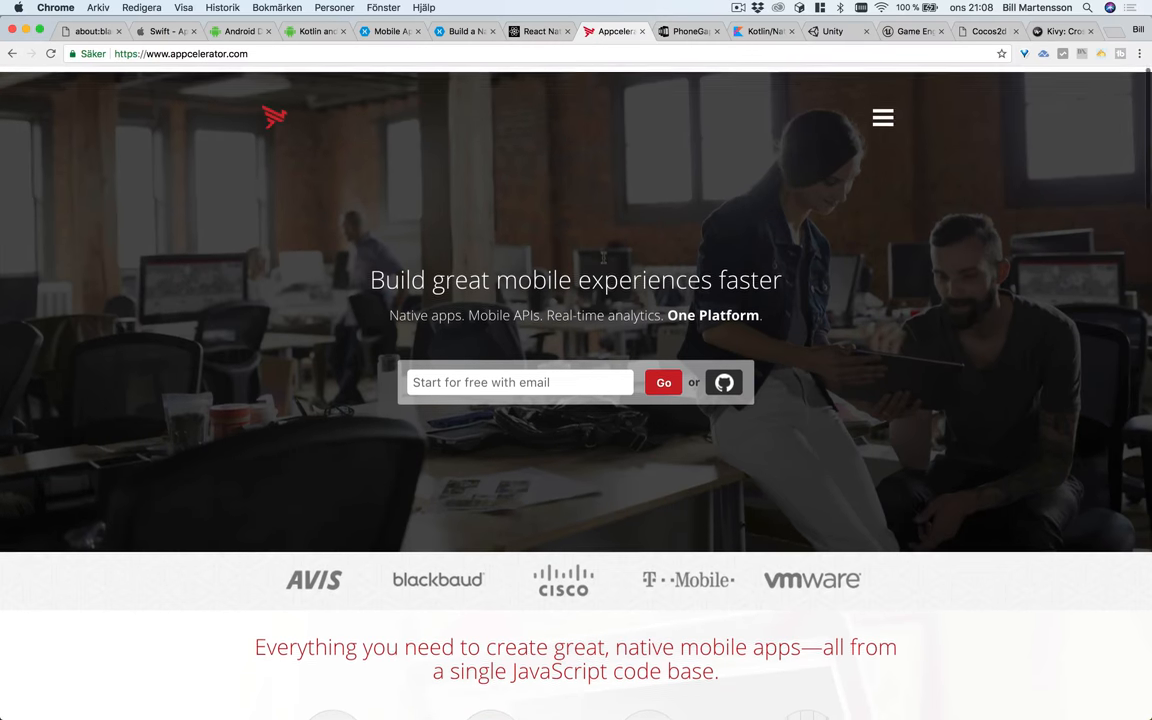
{"action": "scroll", "scroll_direction": "down", "scroll_amount": 3}
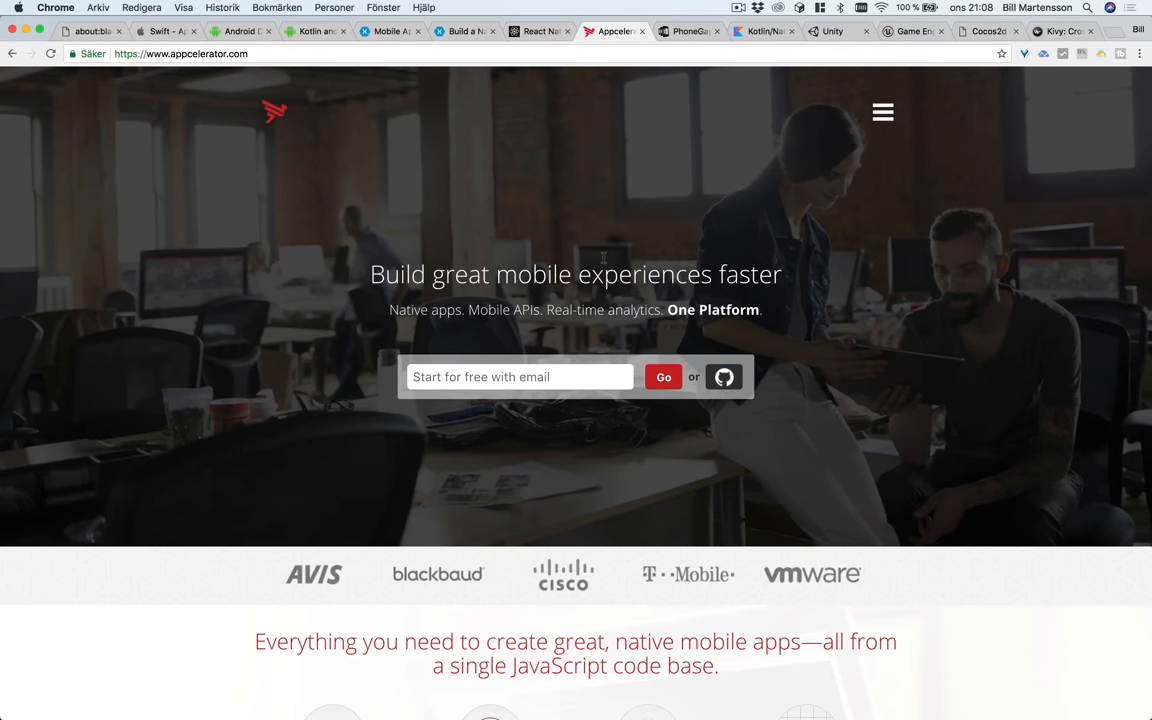
{"action": "scroll", "scroll_direction": "down", "scroll_amount": 3}
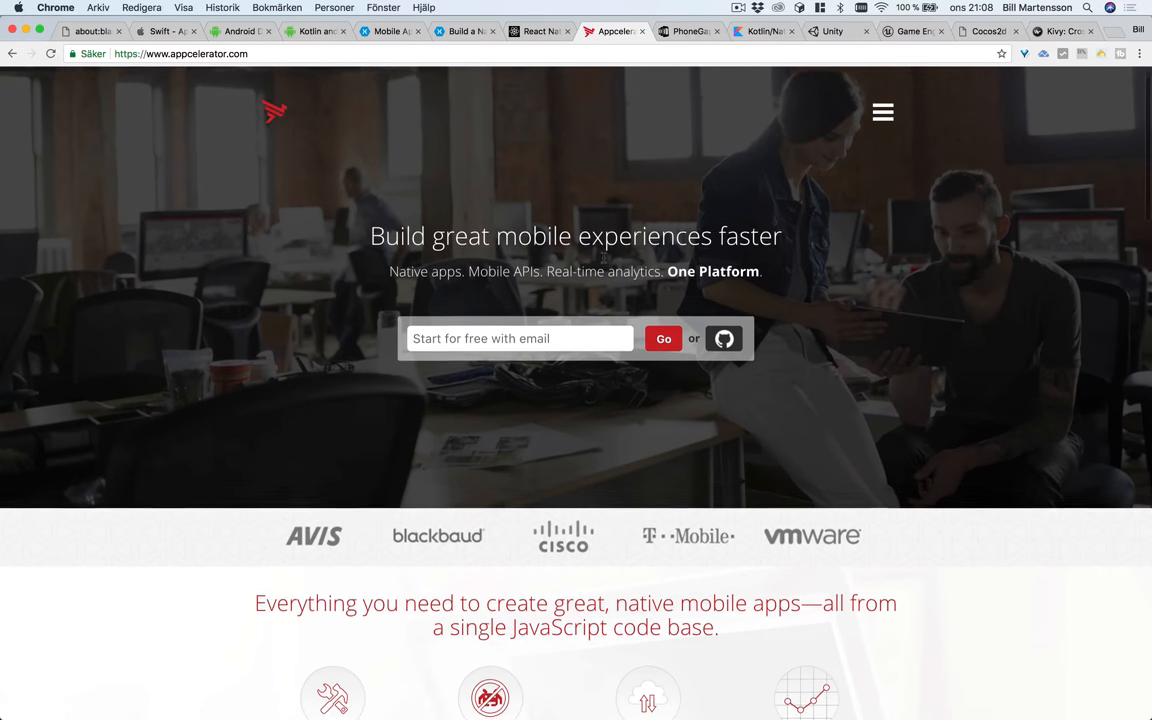
{"action": "scroll", "scroll_direction": "down", "scroll_amount": 3}
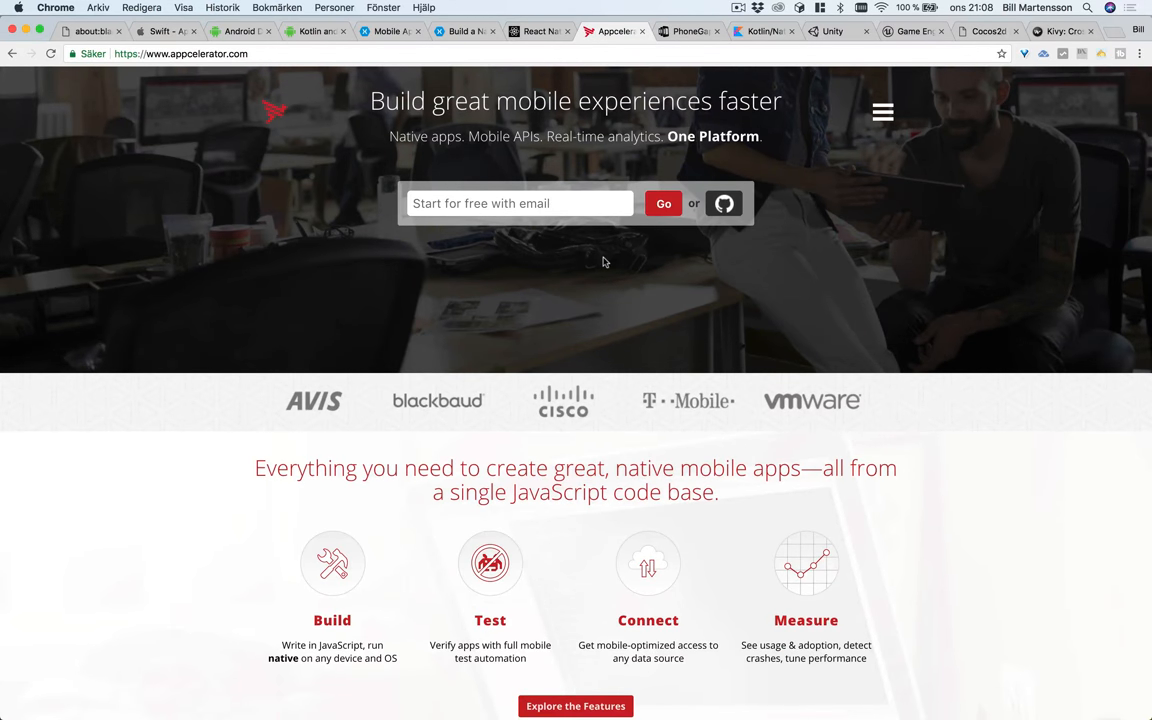
{"action": "scroll", "scroll_direction": "down", "scroll_amount": 3}
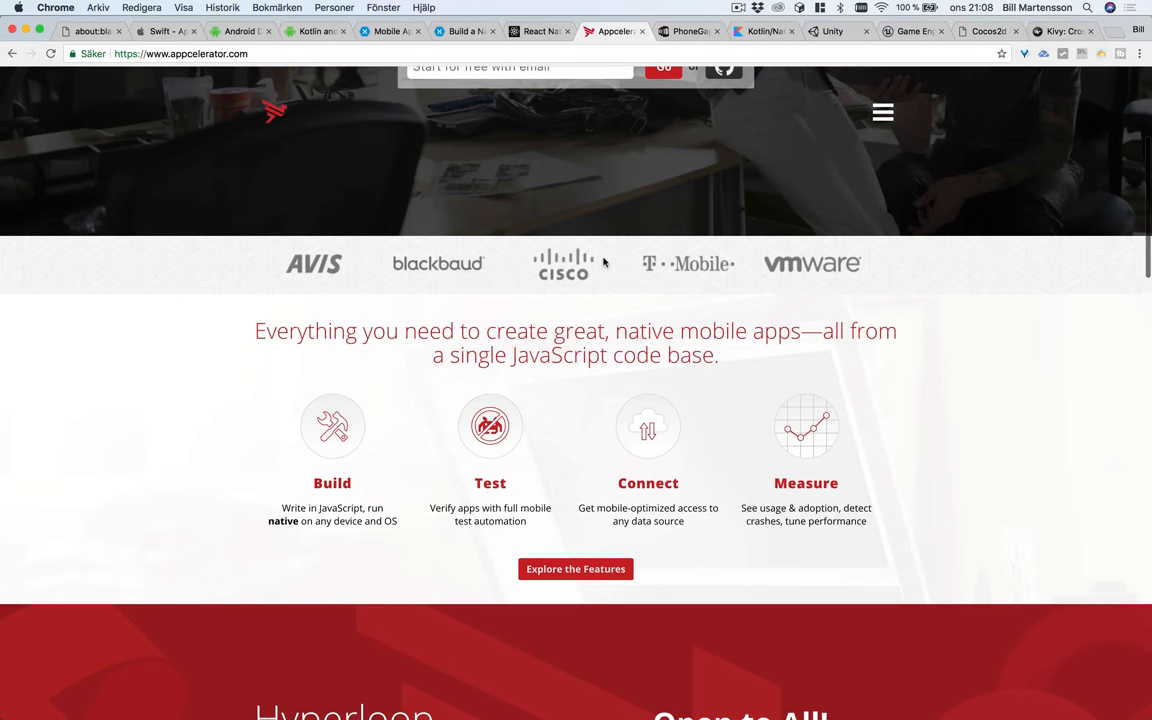
{"action": "scroll", "scroll_direction": "down", "scroll_amount": 3}
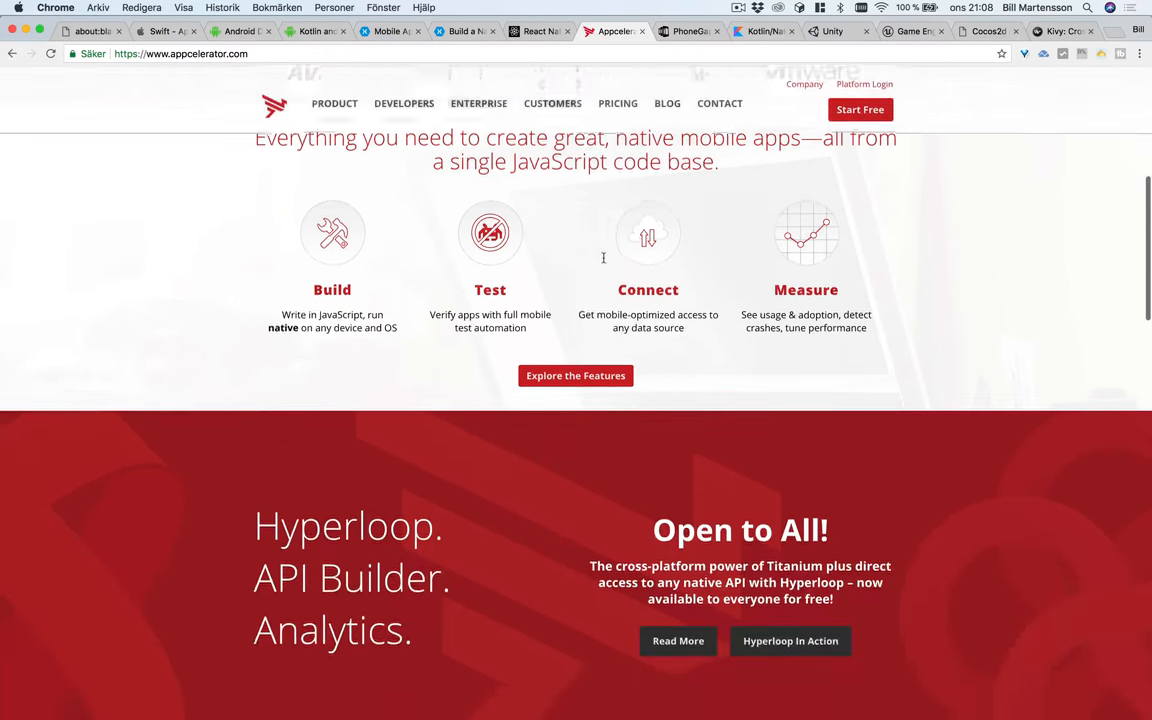
{"action": "scroll", "scroll_direction": "down", "scroll_amount": 3}
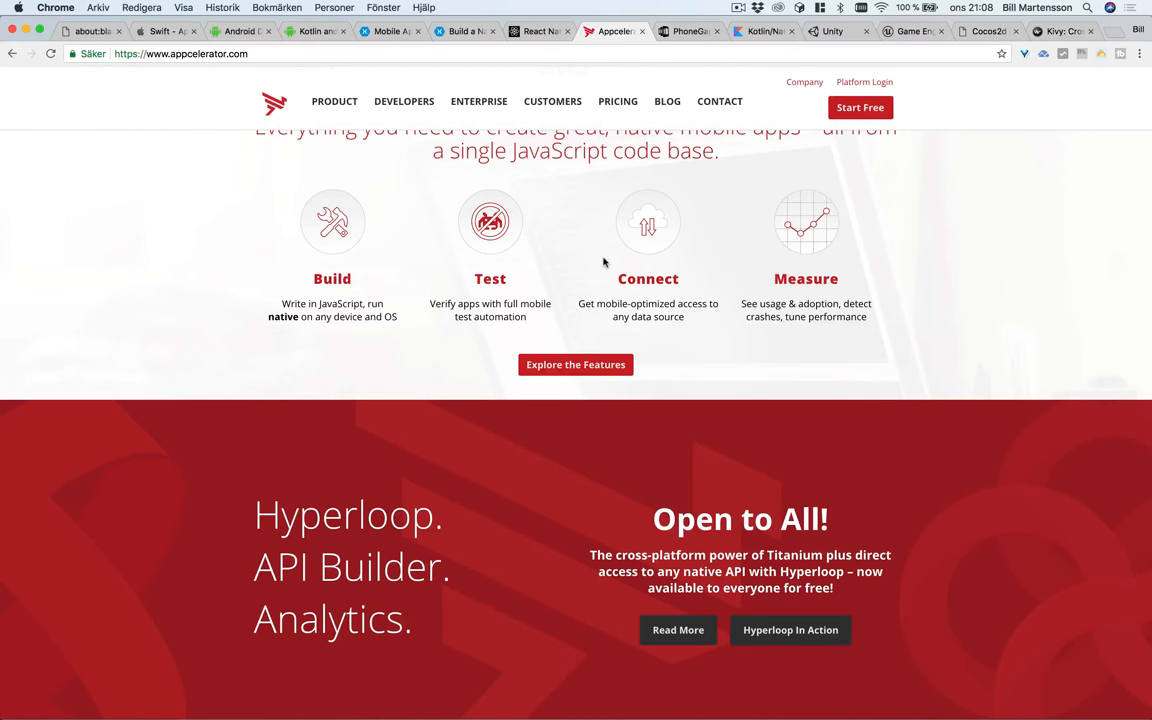
{"action": "scroll", "scroll_direction": "down", "scroll_amount": 3}
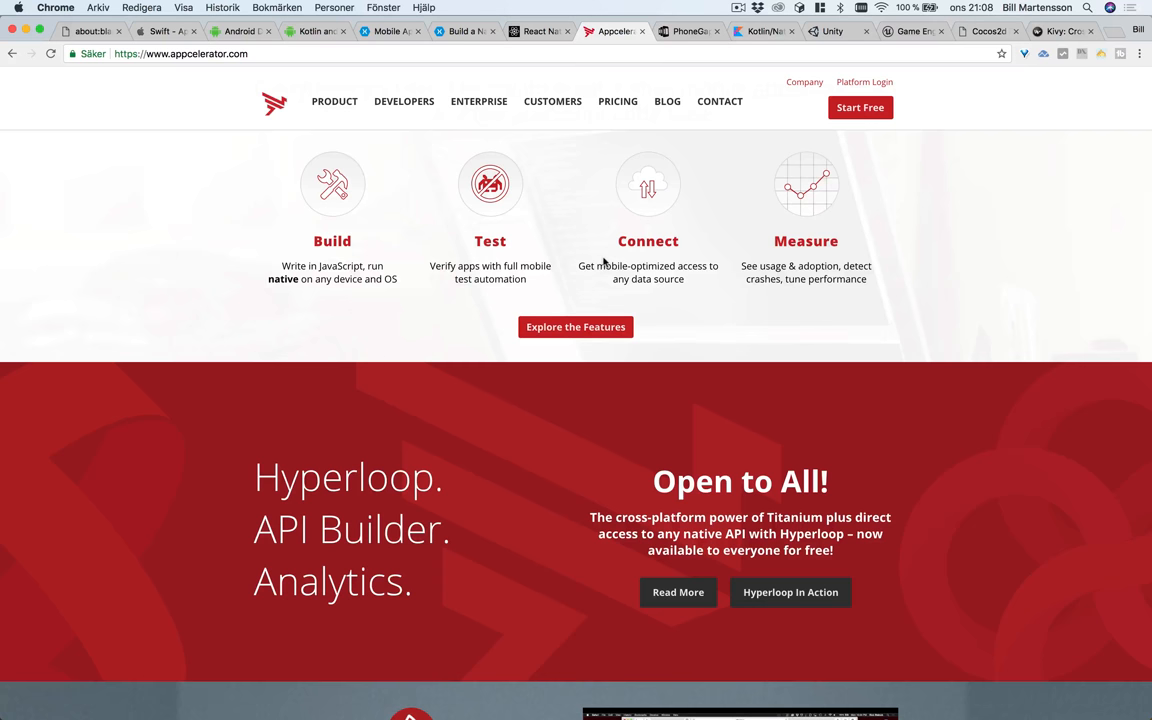
{"action": "scroll", "scroll_direction": "down", "scroll_amount": 3}
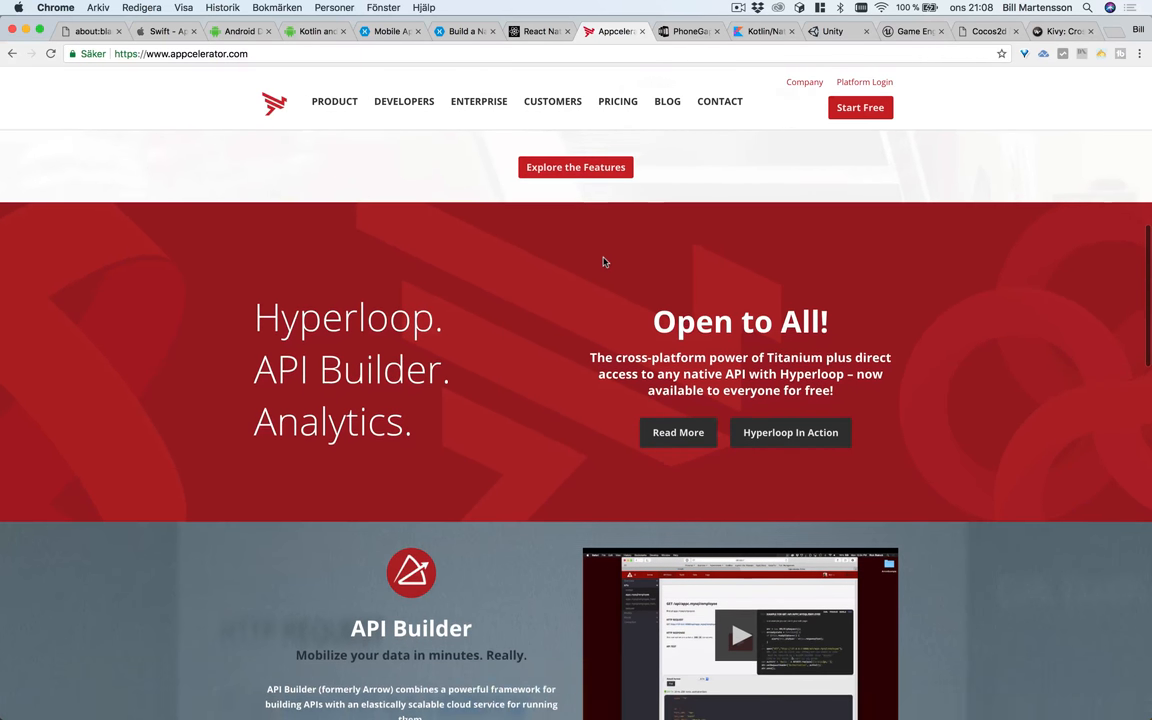
{"action": "scroll", "scroll_direction": "down", "scroll_amount": 3}
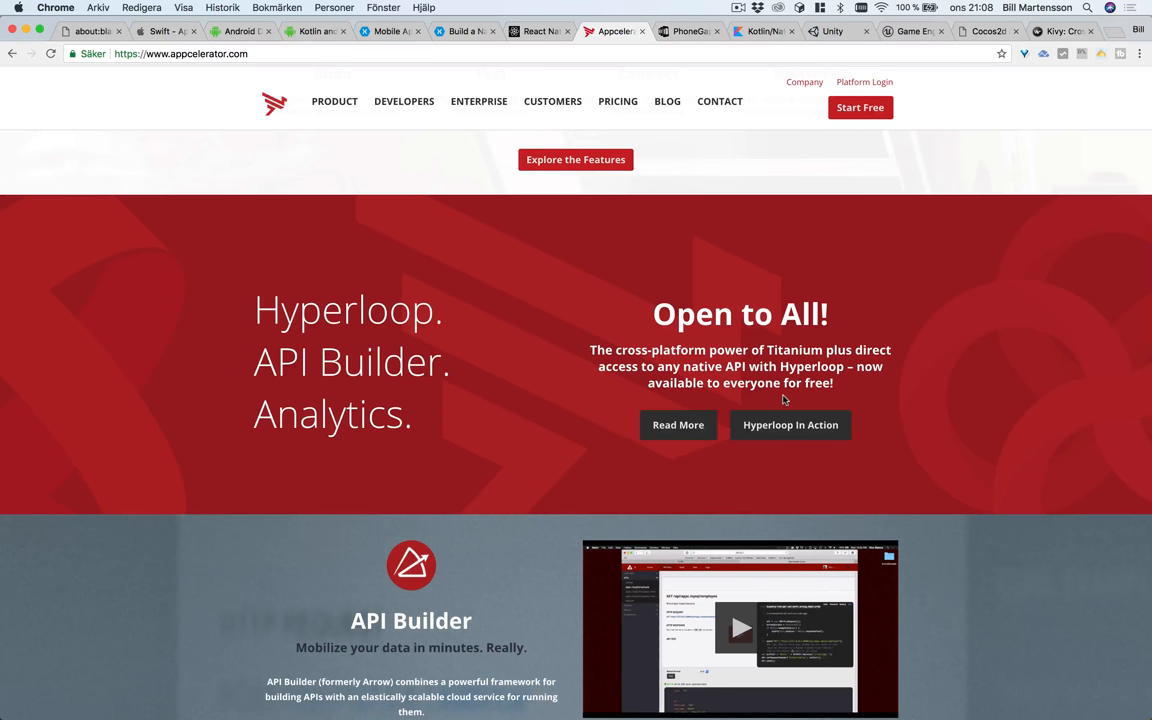
{"action": "mouse_move", "coordinate": [744, 370]}
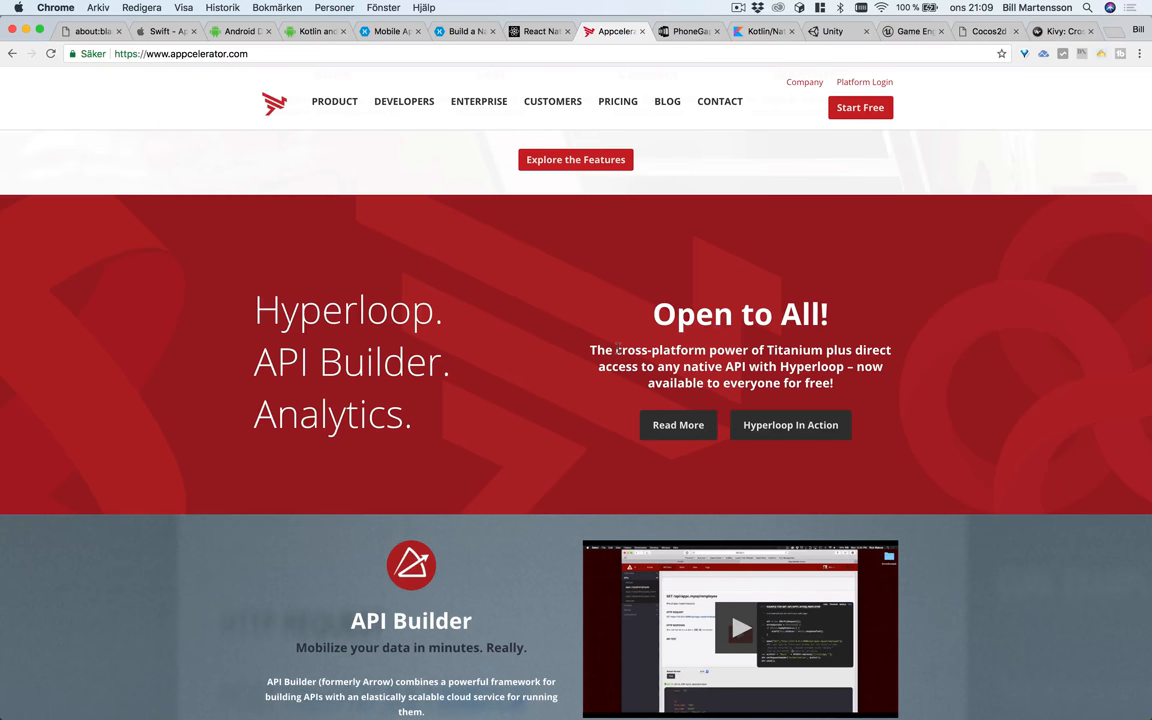
{"action": "mouse_move", "coordinate": [512, 348]}
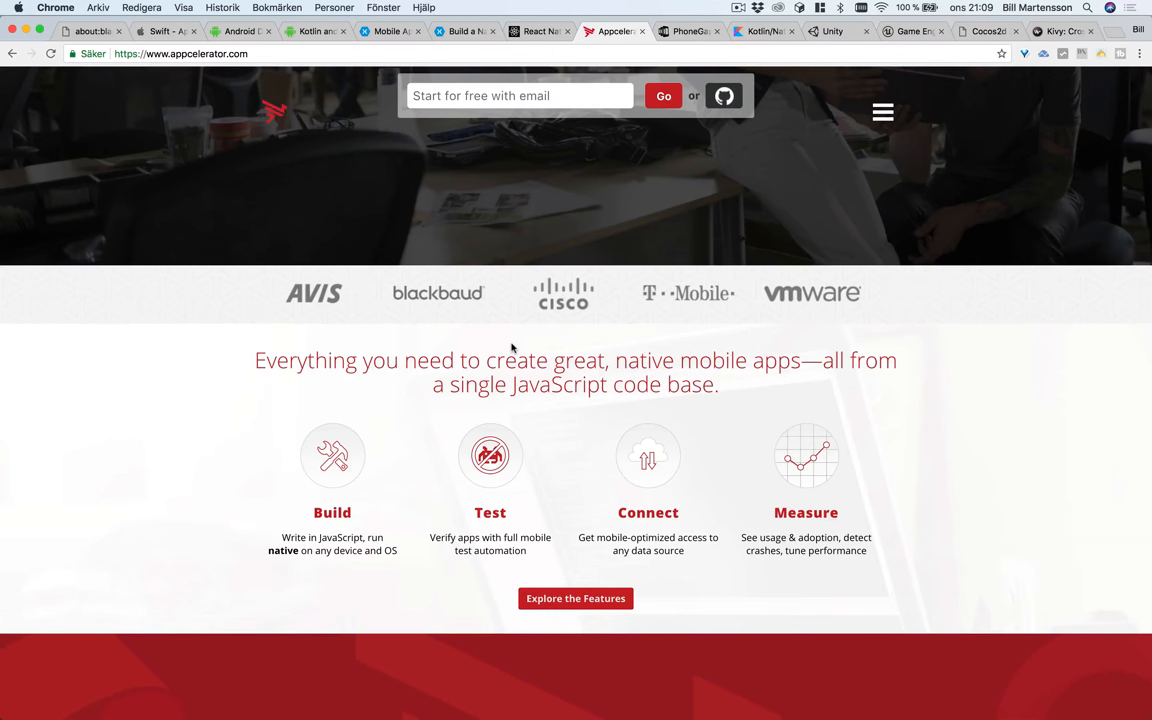
{"action": "mouse_move", "coordinate": [584, 248]}
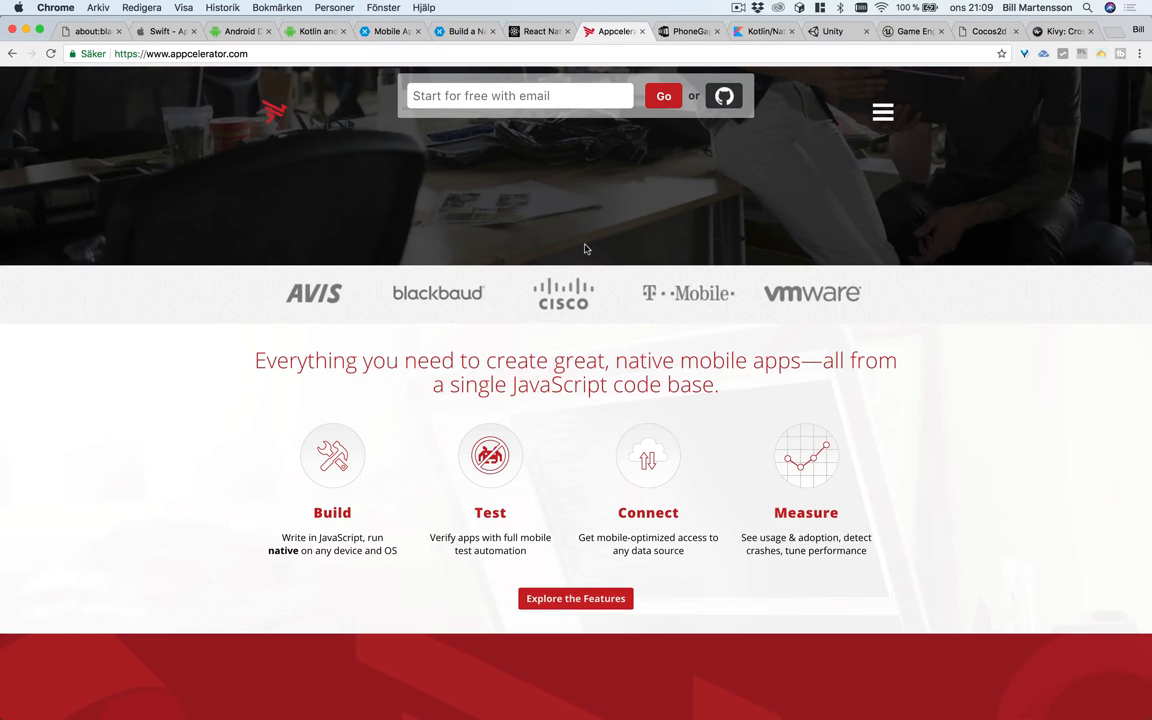
{"action": "scroll", "scroll_direction": "down", "scroll_amount": 3}
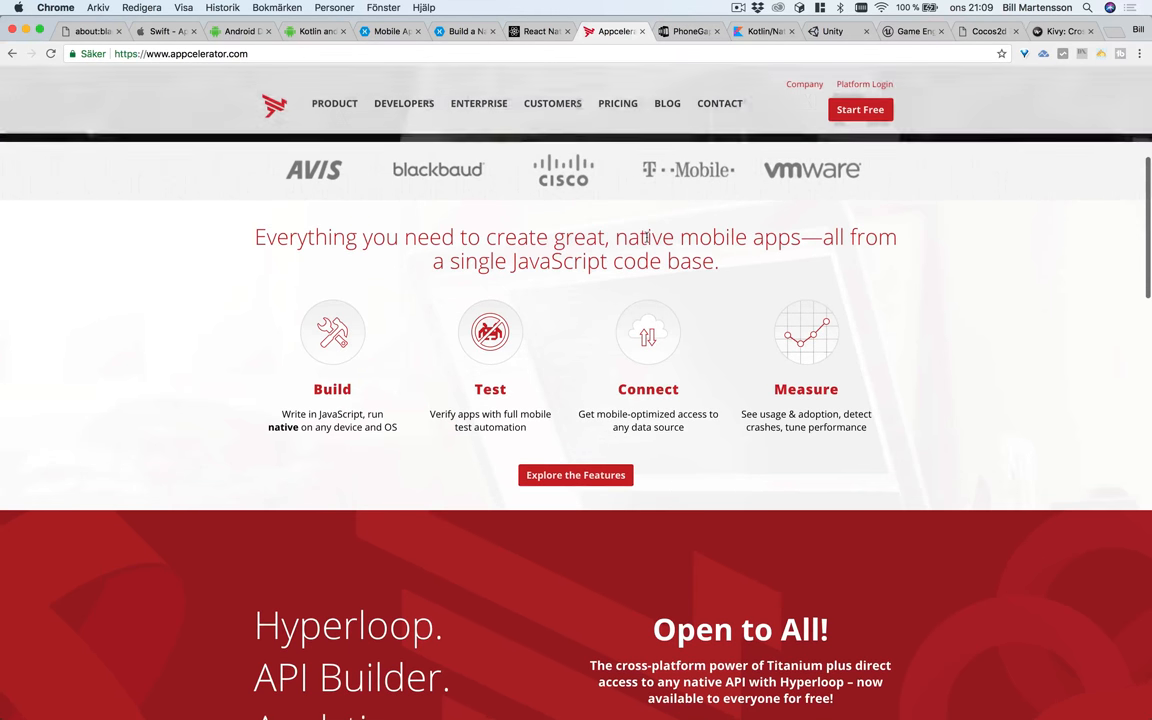
{"action": "scroll", "scroll_direction": "down", "scroll_amount": 3}
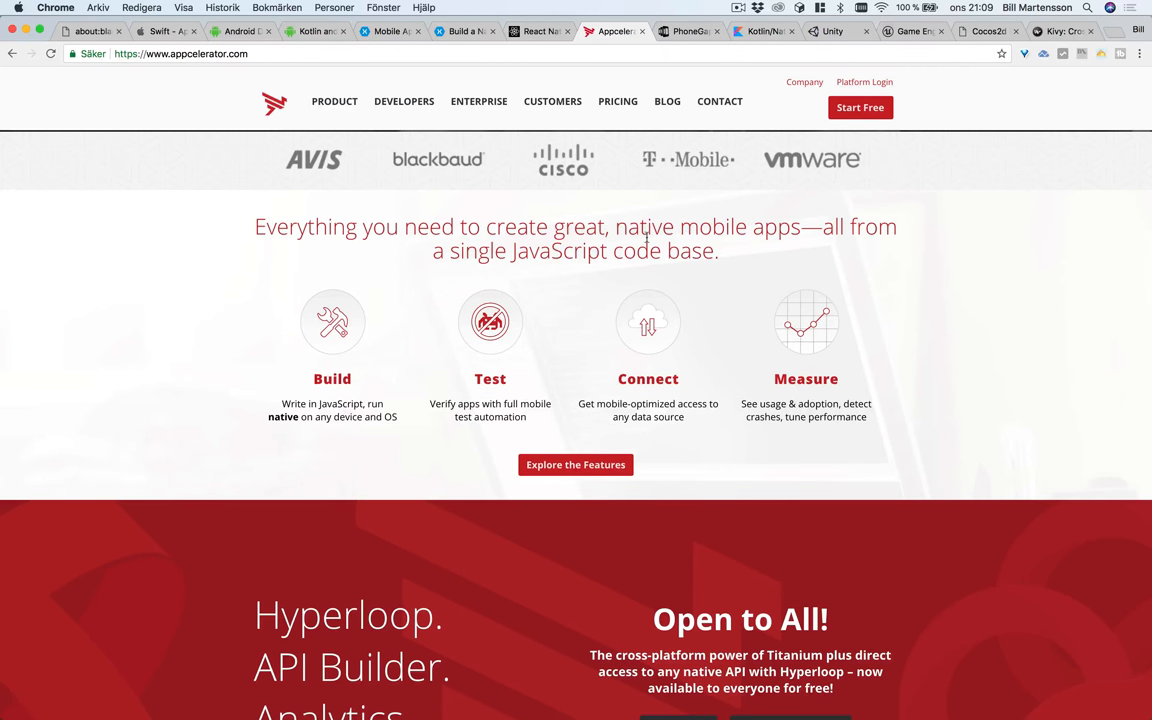
{"action": "mouse_move", "coordinate": [590, 152]}
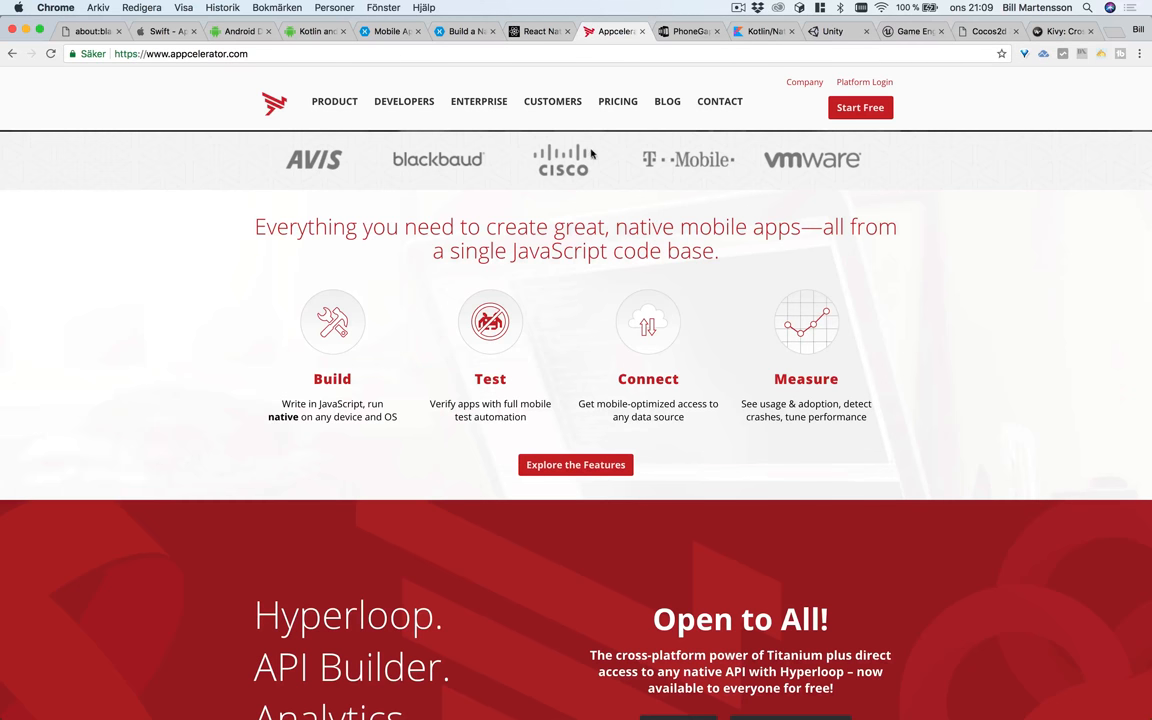
{"action": "mouse_move", "coordinate": [536, 32]}
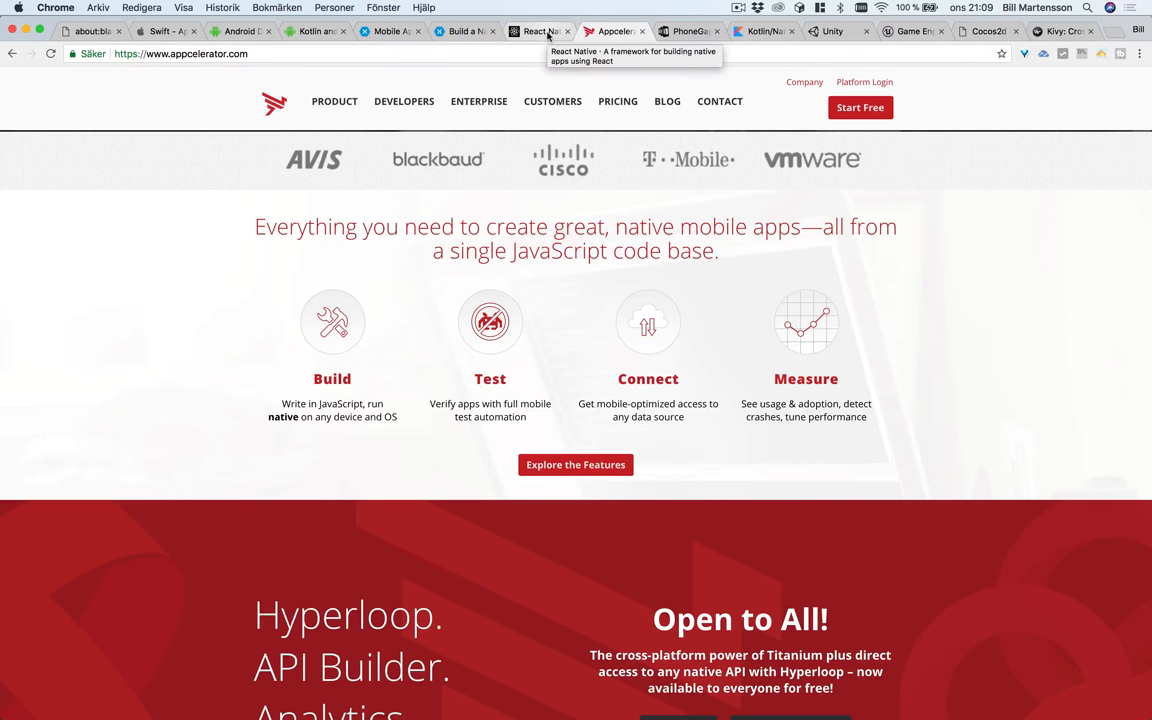
{"action": "mouse_move", "coordinate": [690, 32]}
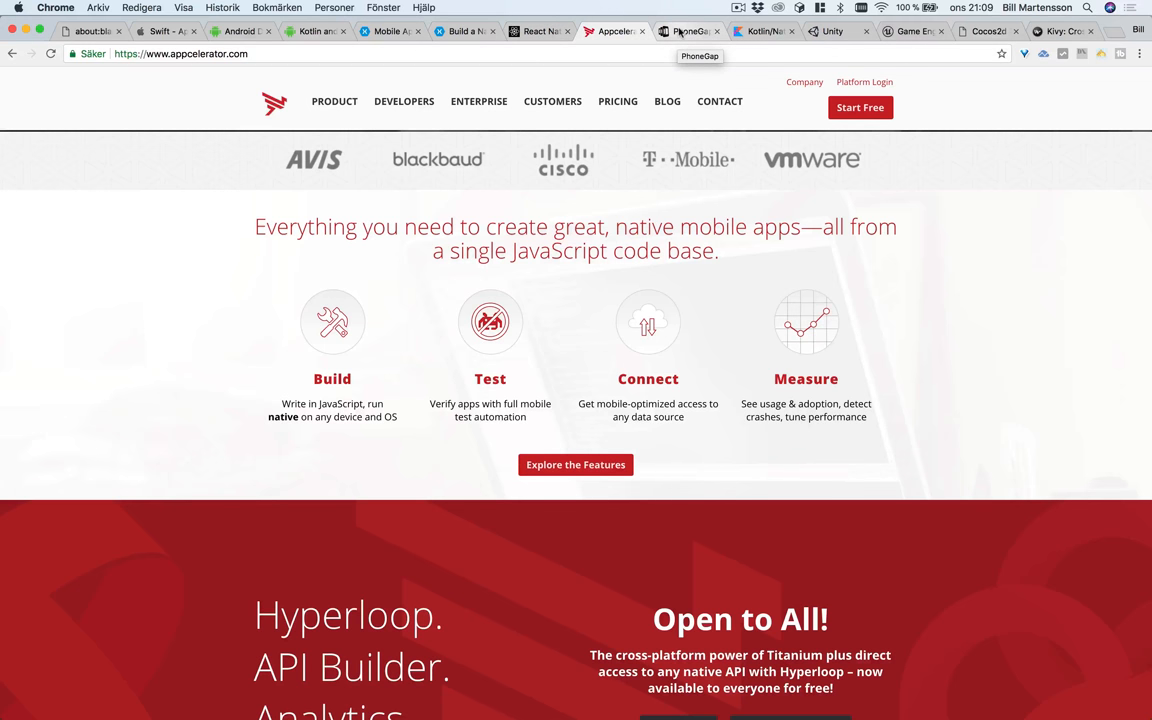
{"action": "mouse_move", "coordinate": [390, 32]}
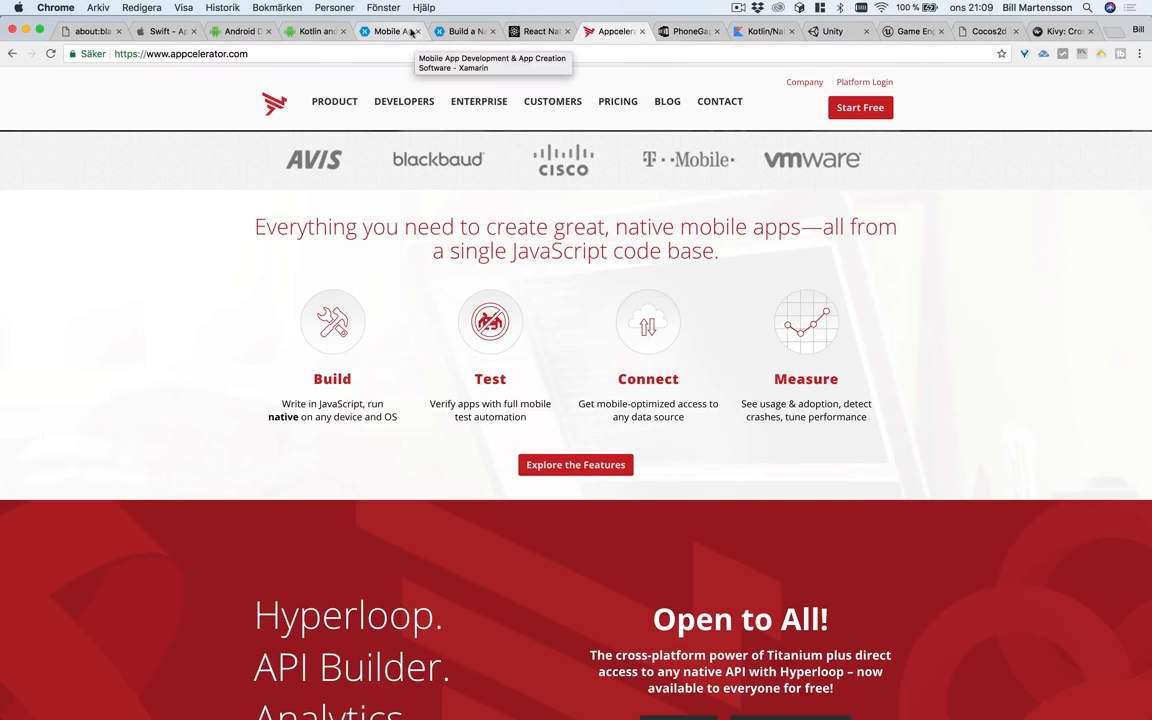
{"action": "mouse_move", "coordinate": [616, 44]}
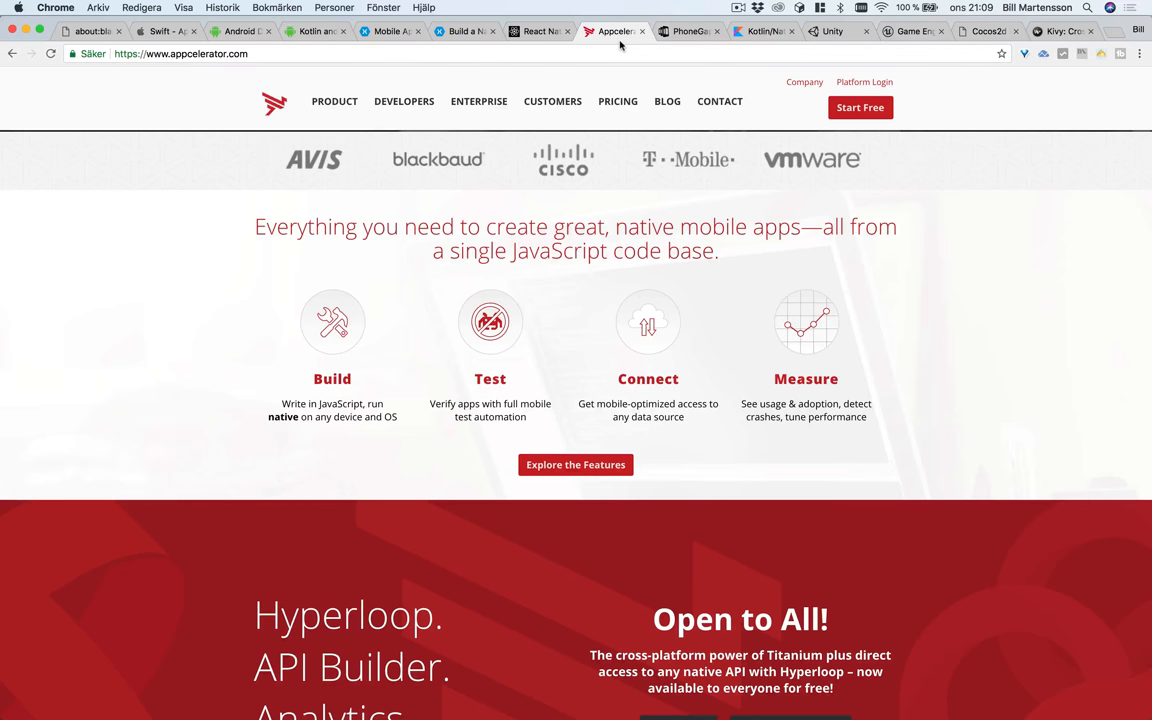
- Switch to the Adobe PhoneGap homepage about building mobile apps with open web tech
{"action": "left_click", "coordinate": [688, 32]}
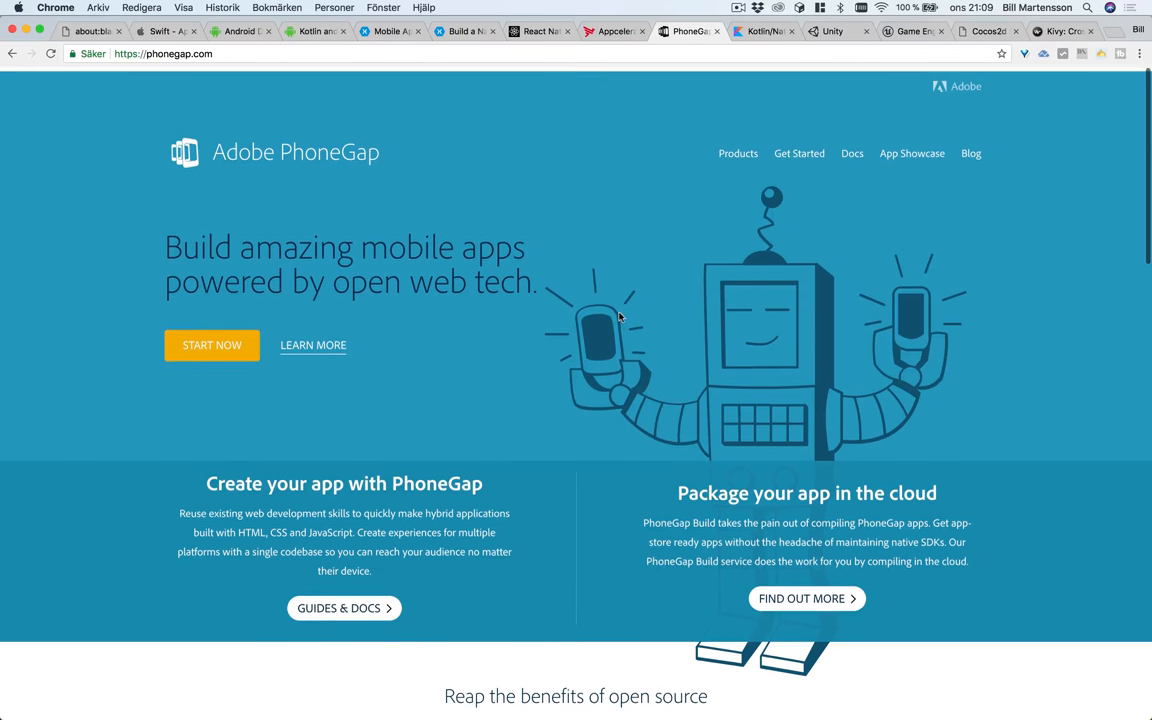
{"action": "scroll", "scroll_direction": "down", "scroll_amount": 3}
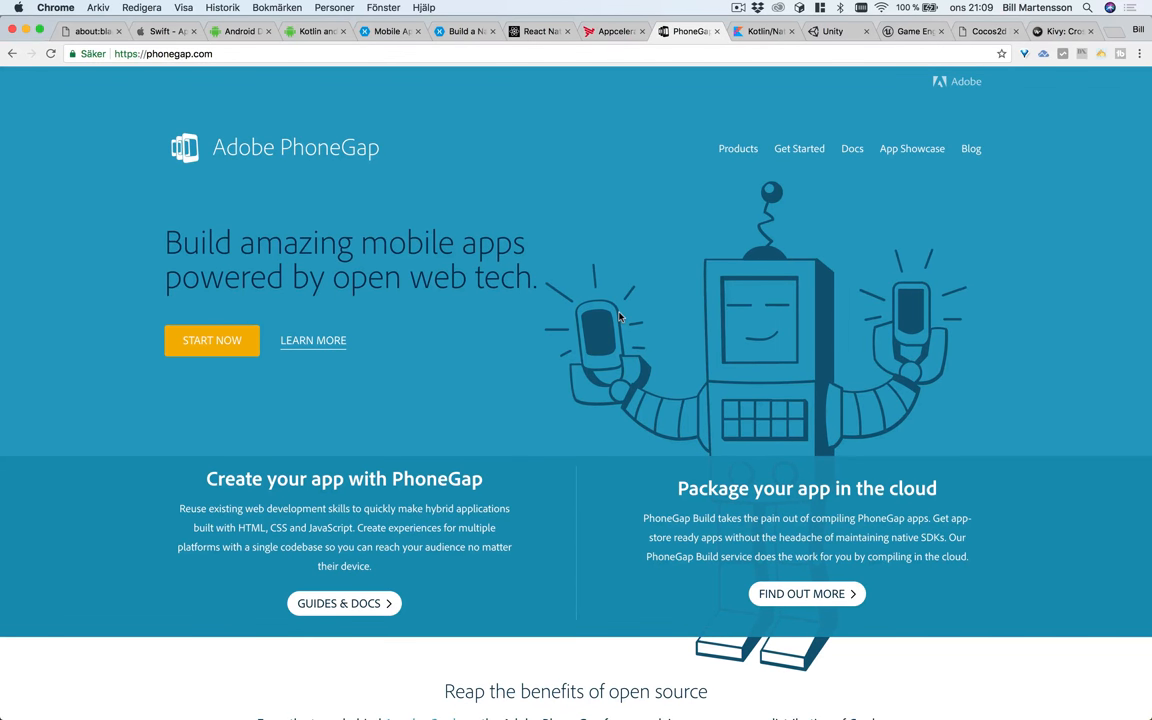
{"action": "mouse_move", "coordinate": [304, 196]}
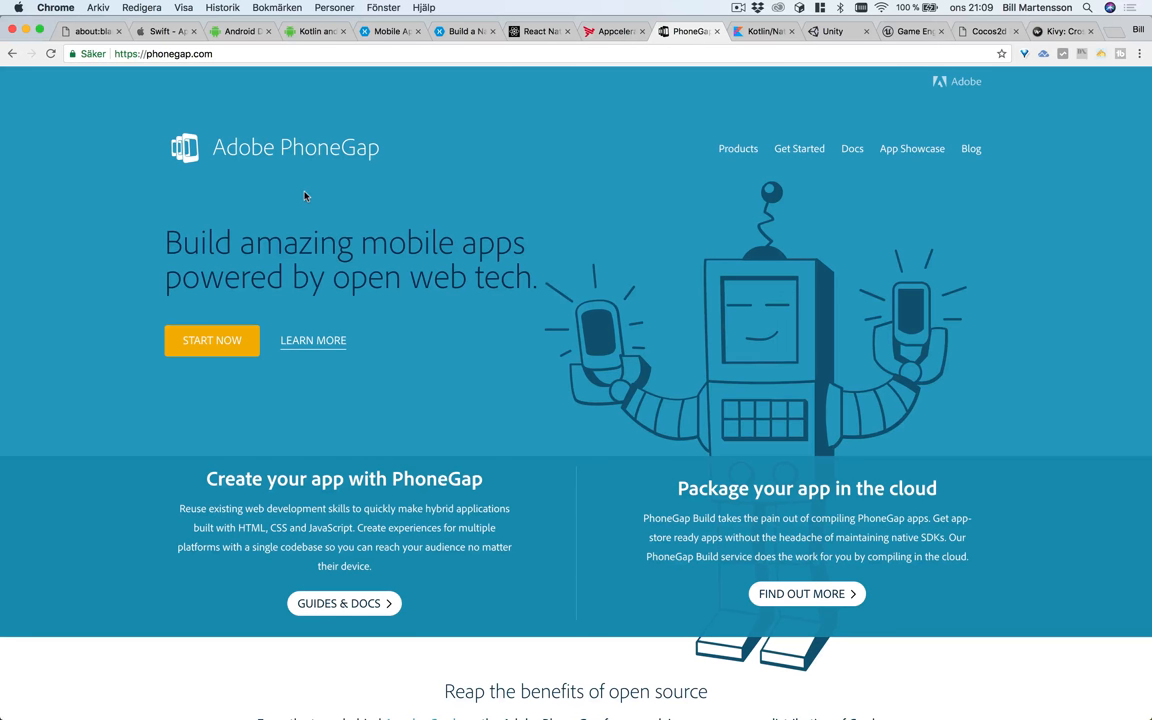
{"action": "mouse_move", "coordinate": [488, 112]}
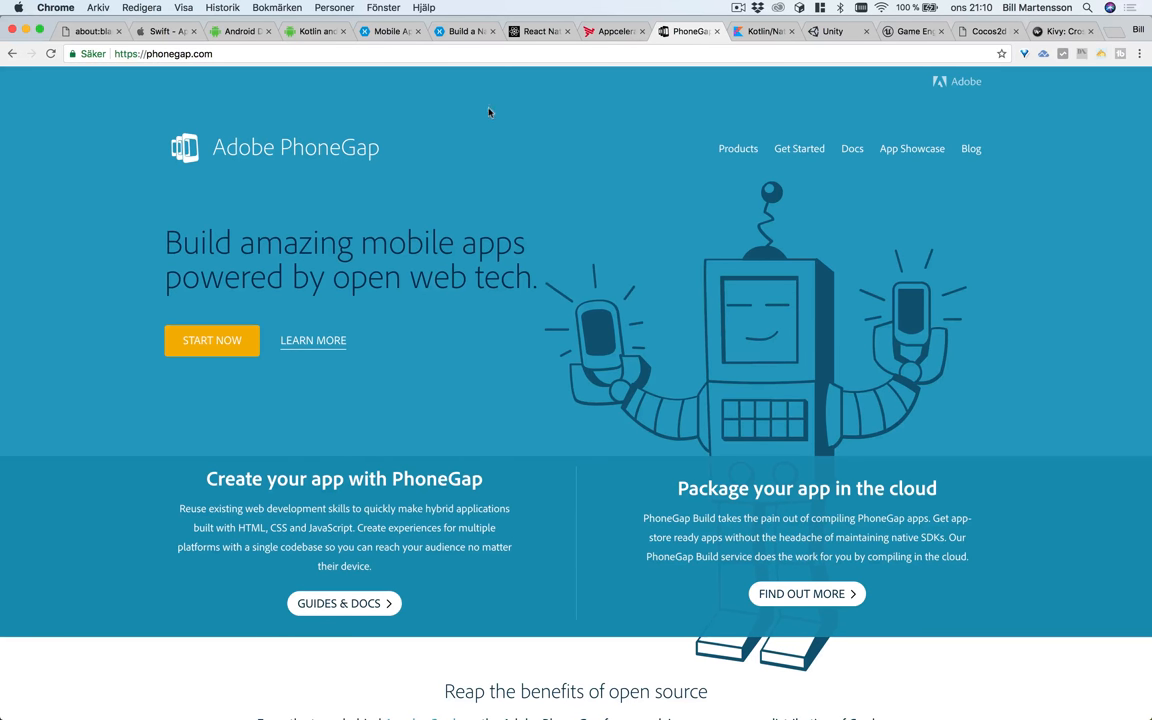
{"action": "mouse_move", "coordinate": [268, 90]}
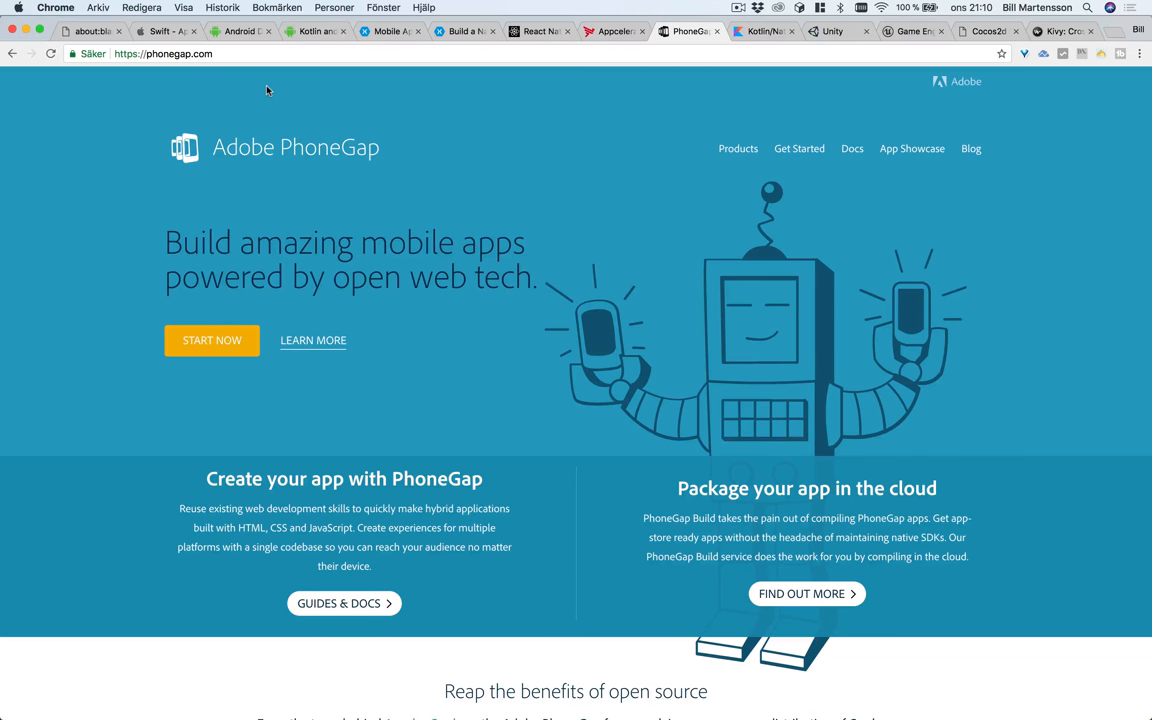
{"action": "mouse_move", "coordinate": [310, 108]}
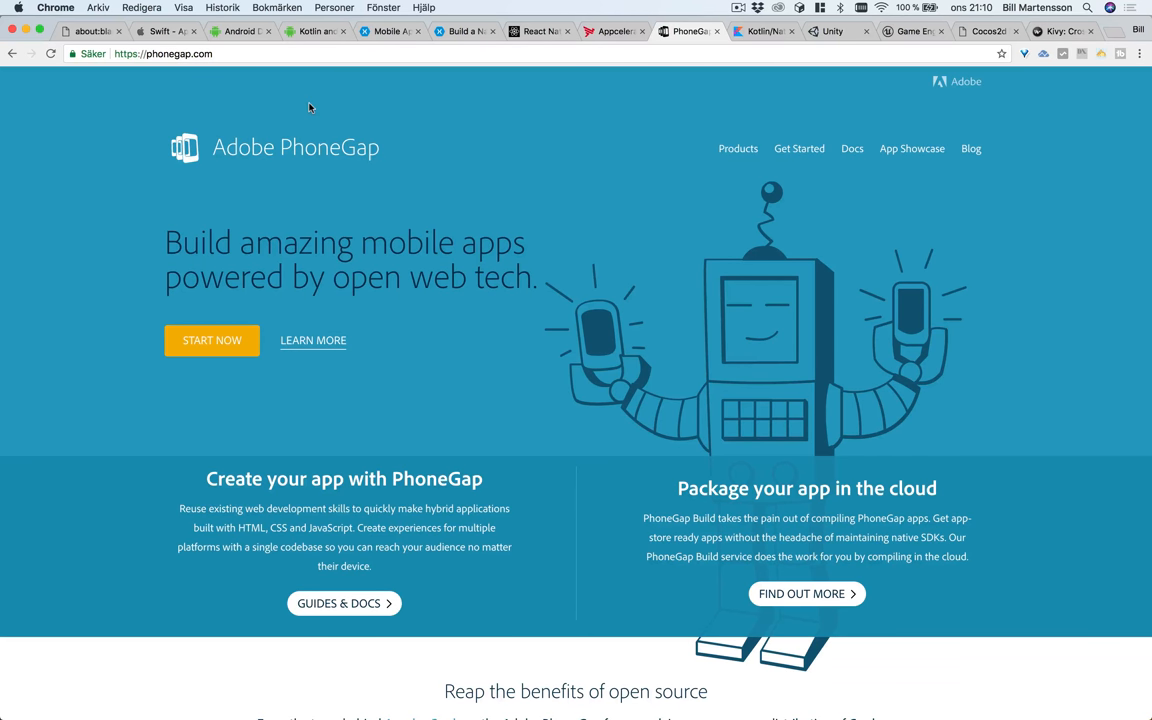
{"action": "mouse_move", "coordinate": [444, 352]}
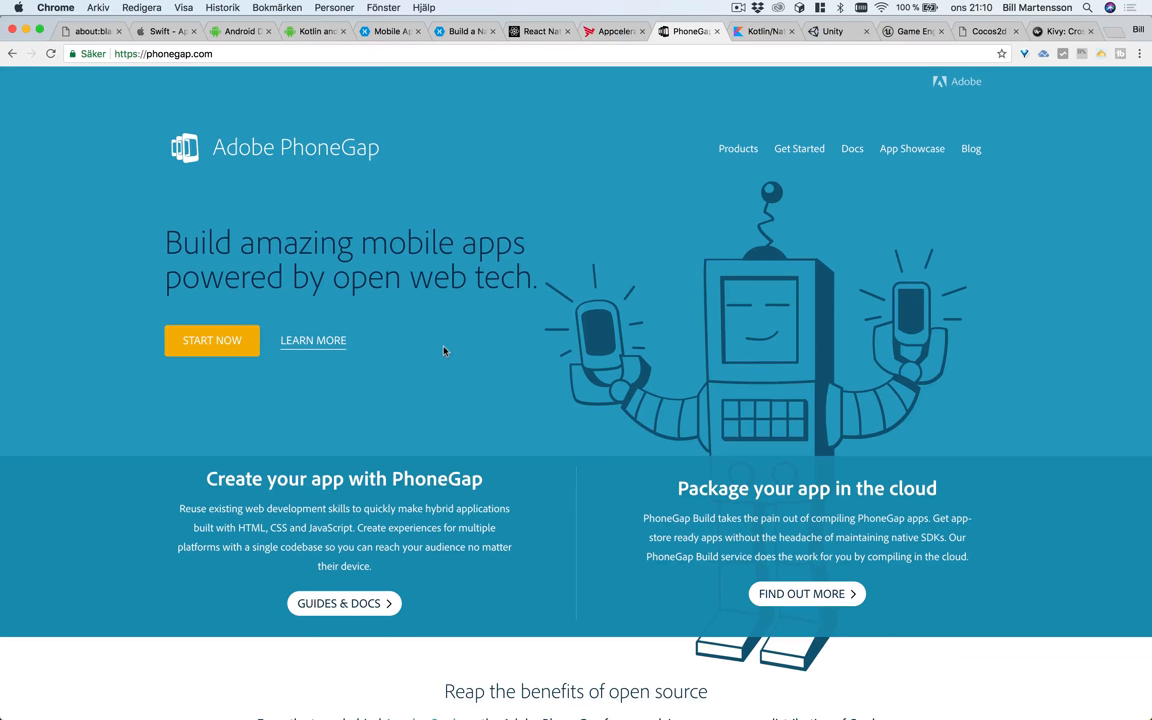
{"action": "mouse_move", "coordinate": [378, 192]}
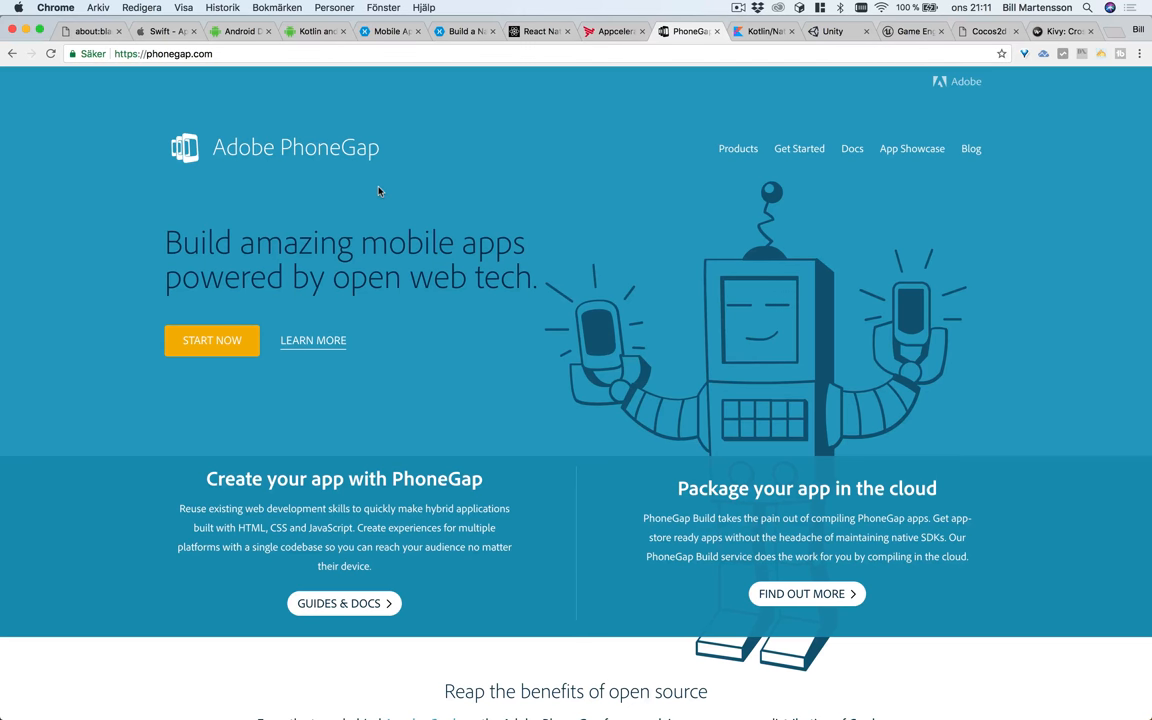
{"action": "mouse_move", "coordinate": [632, 198]}
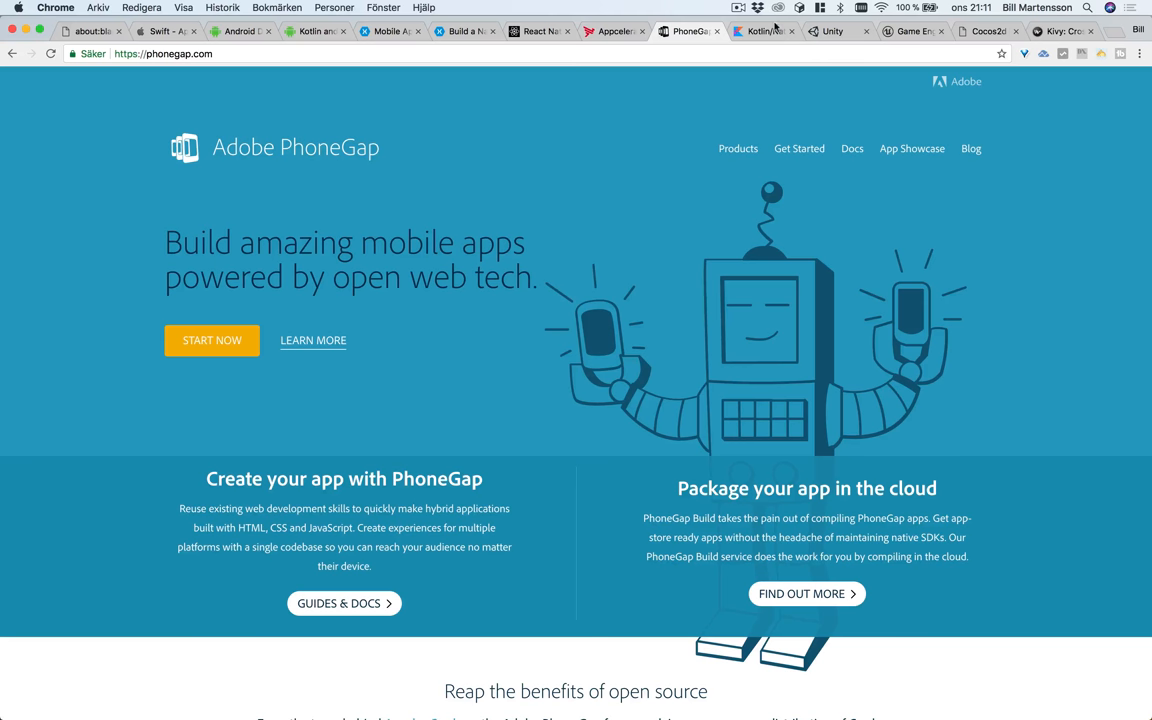
- Switch to the Kotlin/Native reference page and scroll through its target platforms list
{"action": "left_click", "coordinate": [762, 32]}
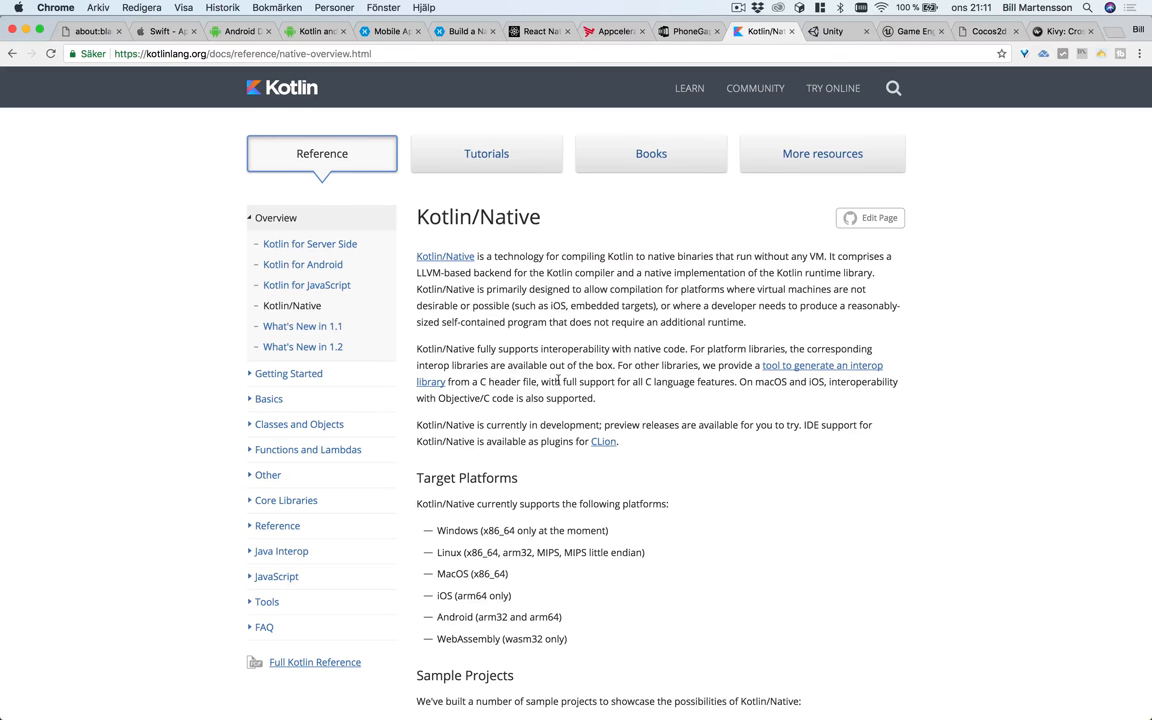
{"action": "mouse_move", "coordinate": [580, 320]}
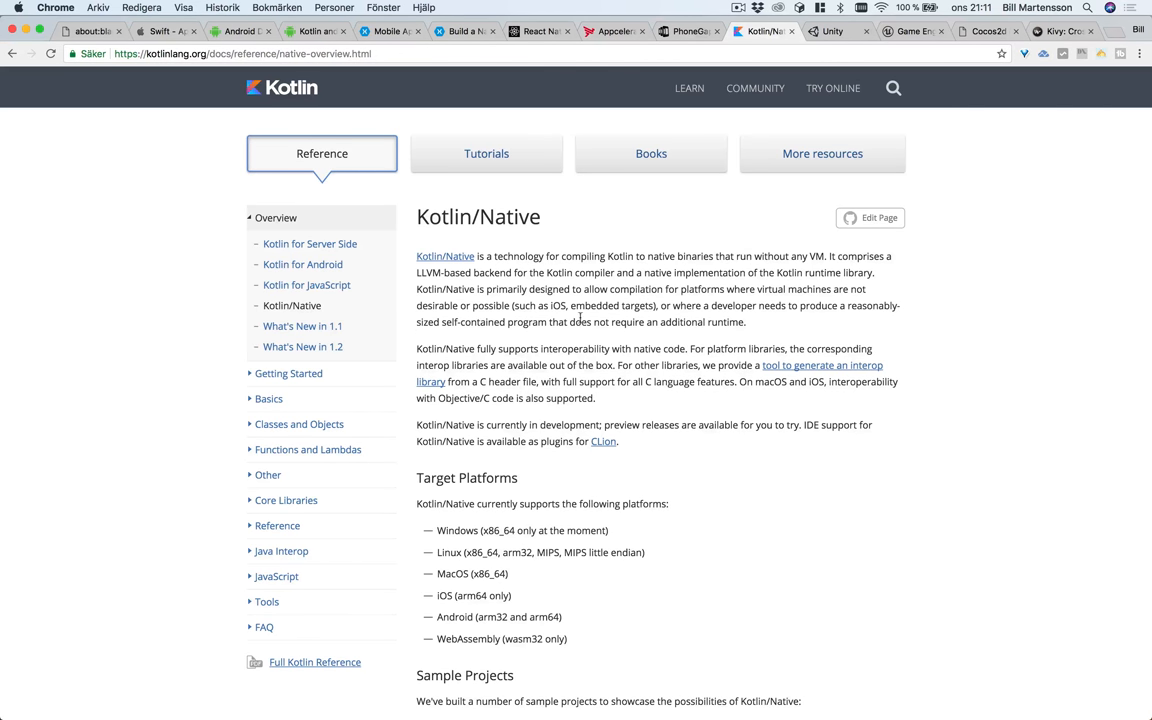
{"action": "scroll", "scroll_direction": "down", "scroll_amount": 3}
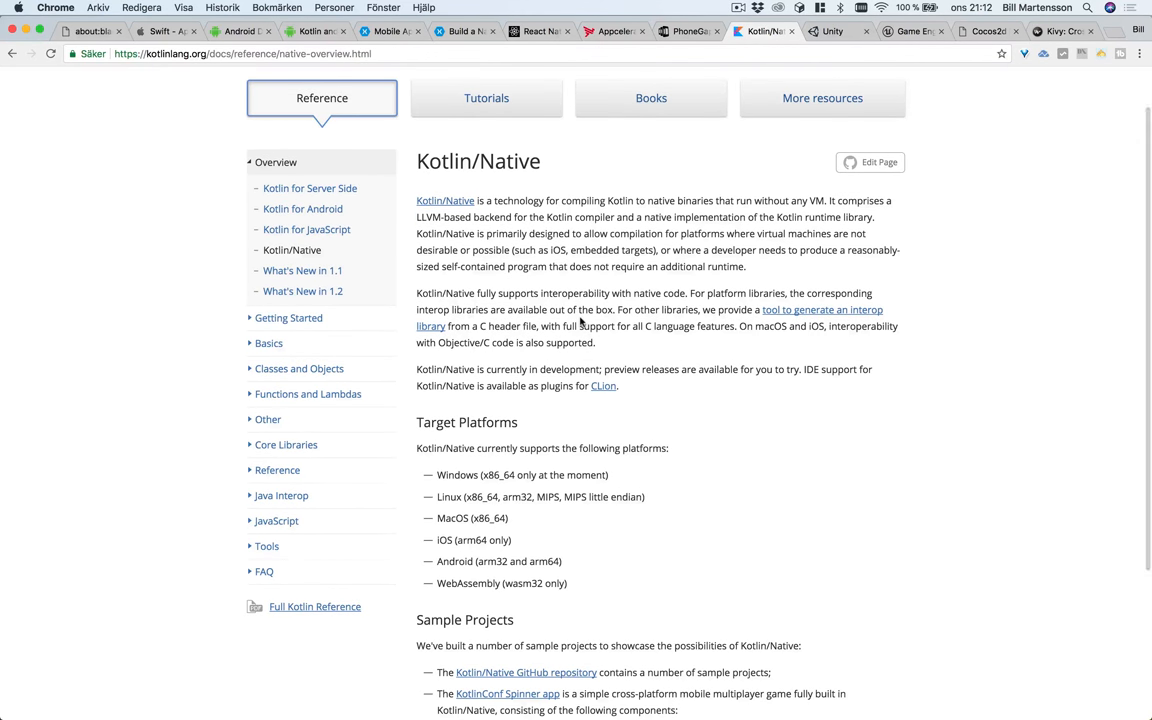
{"action": "scroll", "scroll_direction": "down", "scroll_amount": 3}
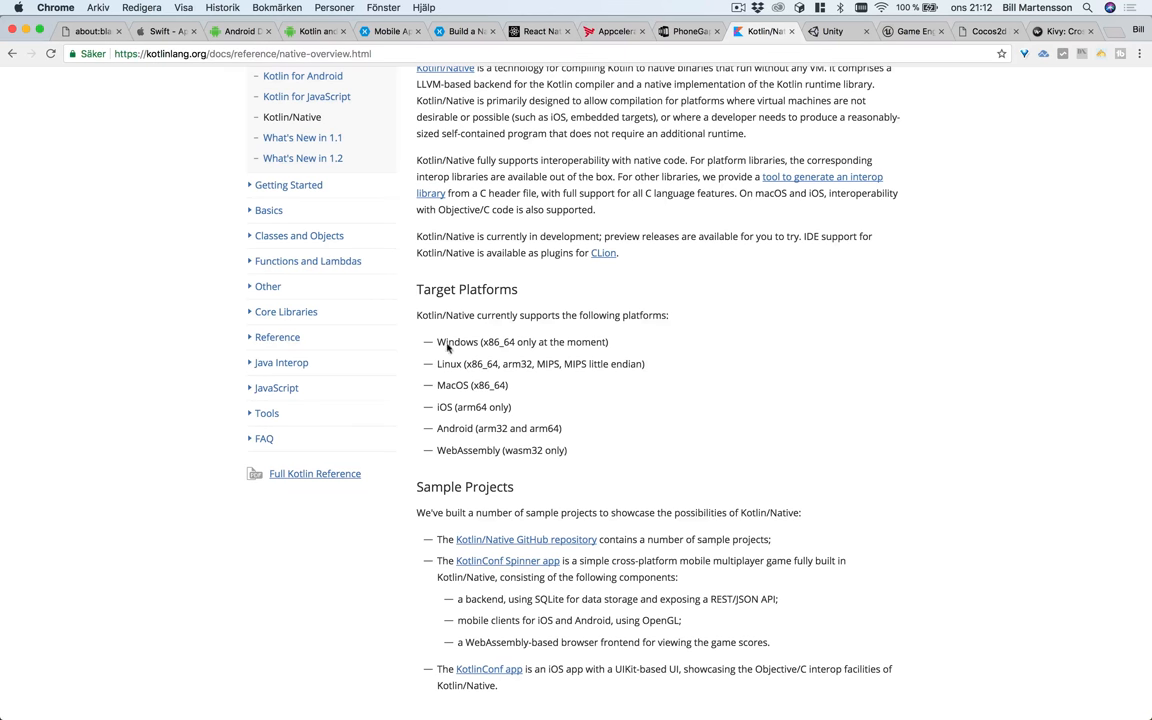
{"action": "mouse_move", "coordinate": [468, 368]}
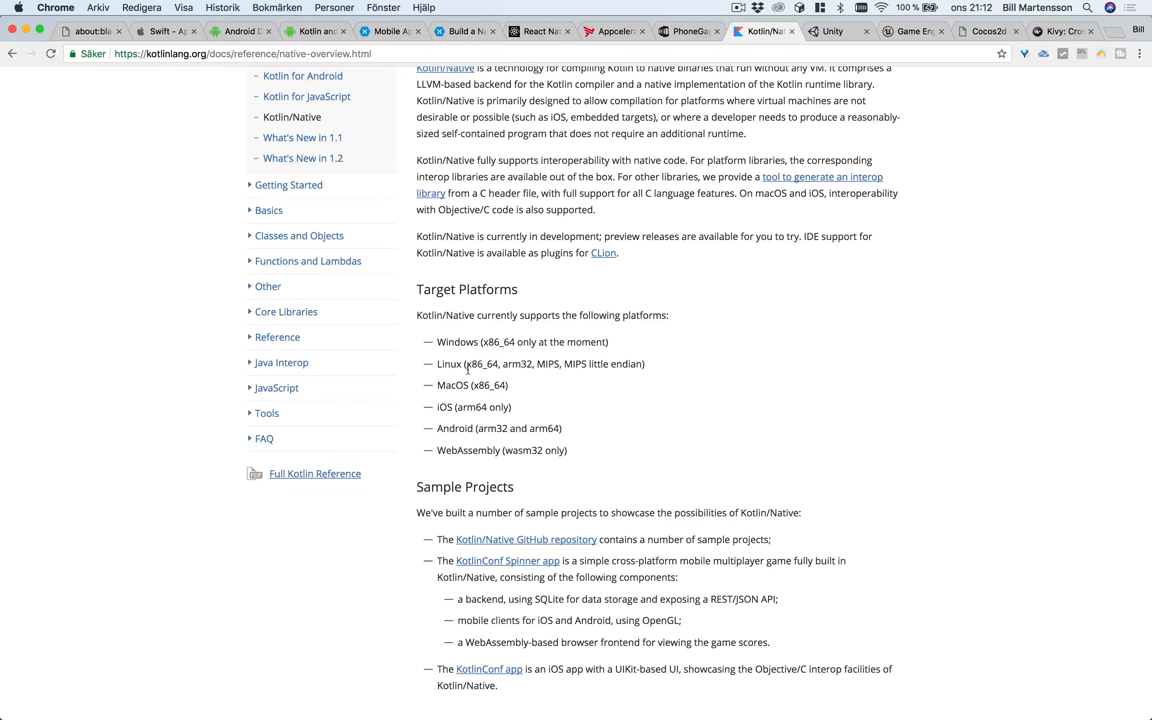
{"action": "mouse_move", "coordinate": [448, 428]}
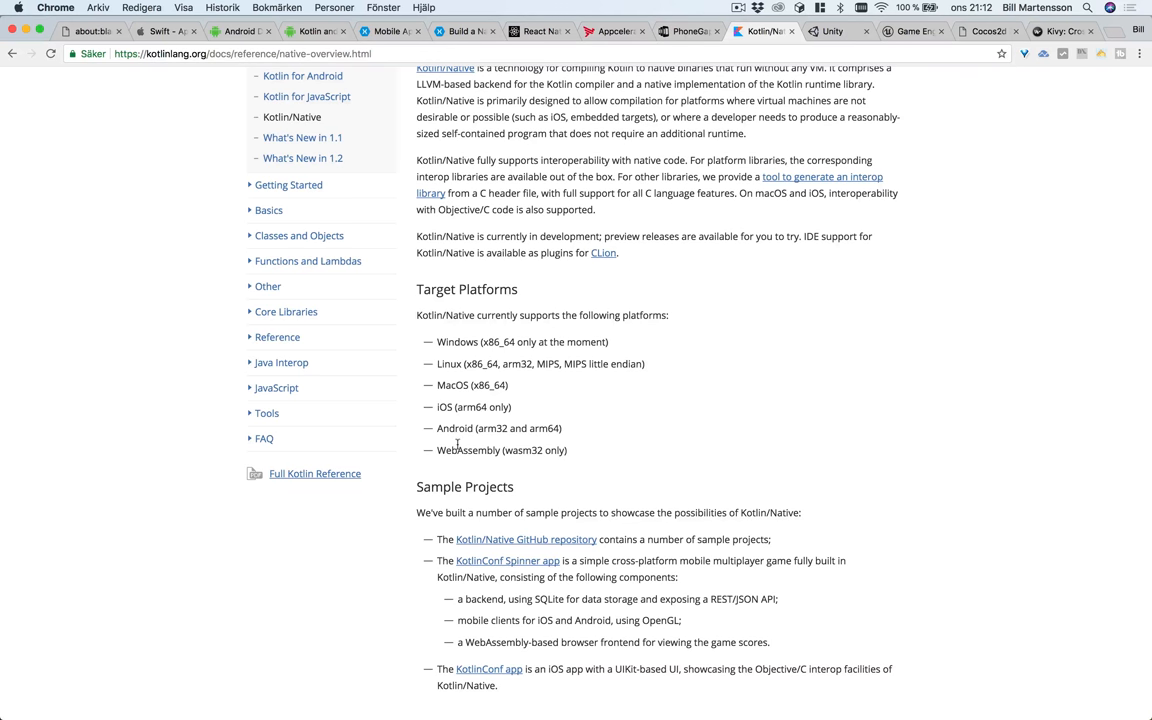
{"action": "mouse_move", "coordinate": [482, 454]}
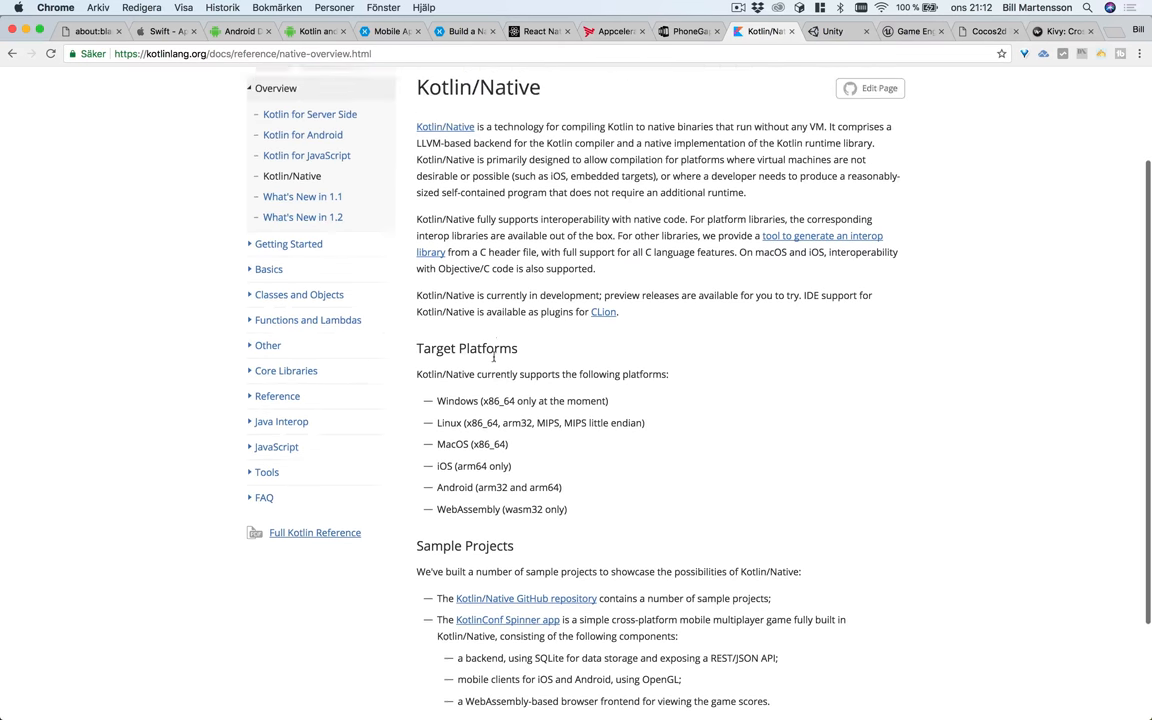
{"action": "scroll", "scroll_direction": "up", "scroll_amount": 3}
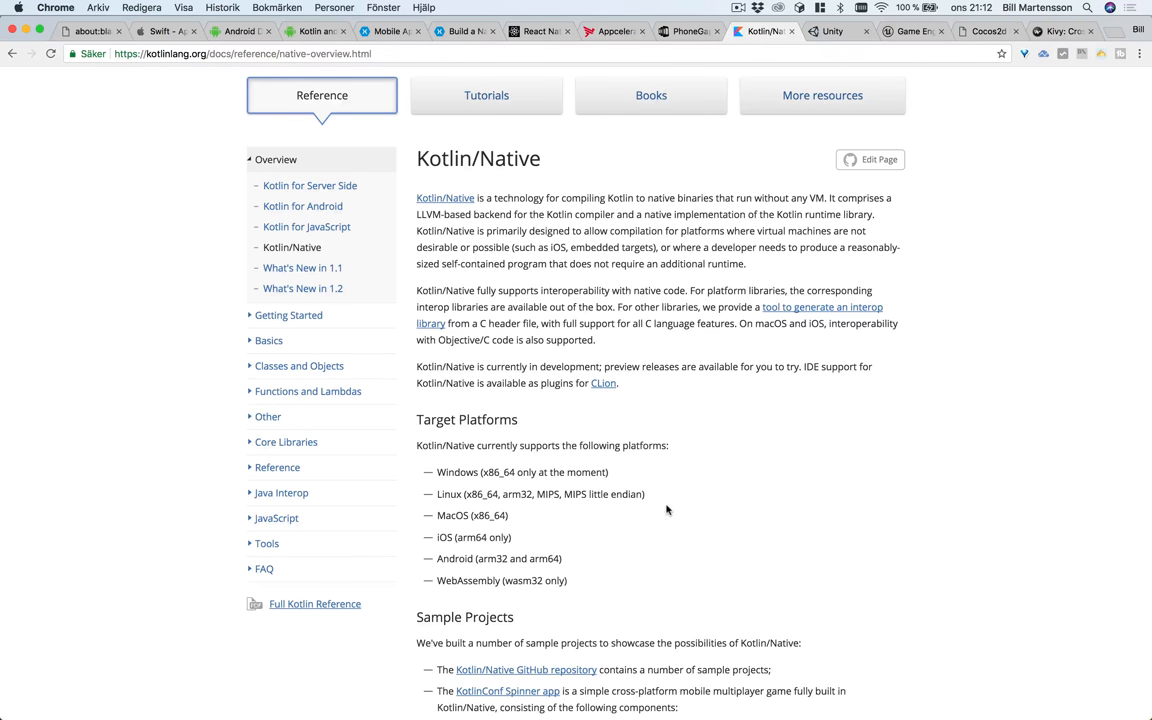
{"action": "scroll", "scroll_direction": "down", "scroll_amount": 3}
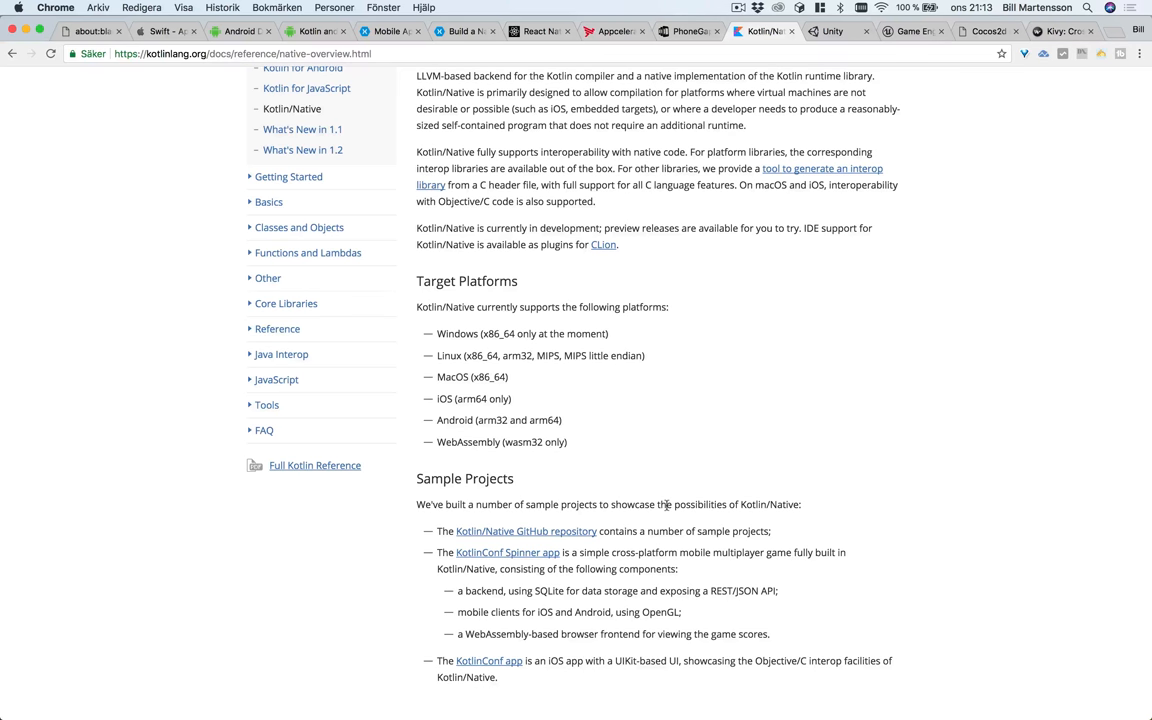
{"action": "mouse_move", "coordinate": [628, 332]}
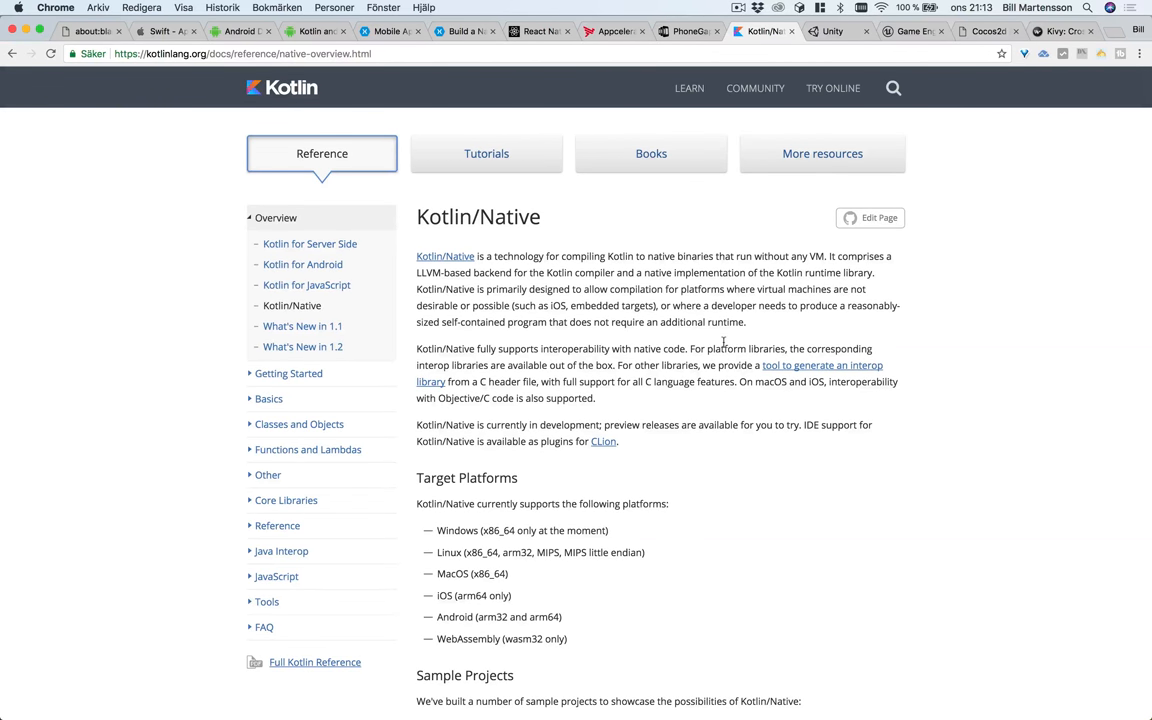
{"action": "mouse_move", "coordinate": [698, 336]}
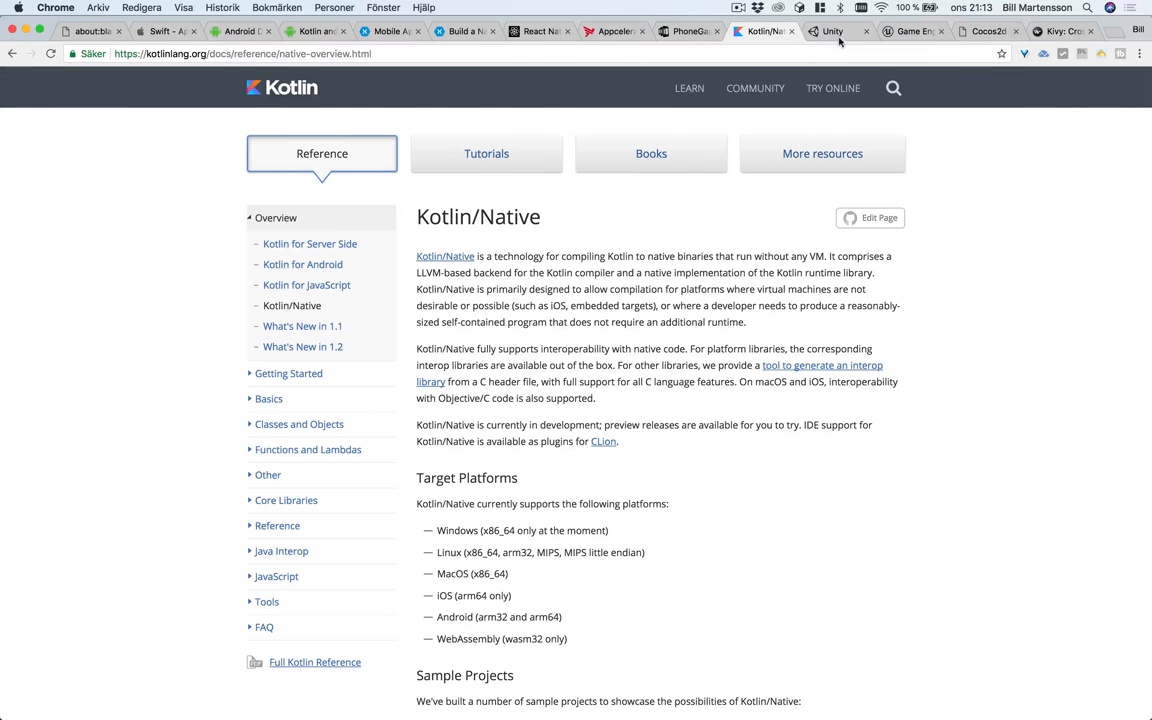
- Switch to unity3d.com and scroll through Made with Unity, Unity Connect and We're hiring to the footer
{"action": "left_click", "coordinate": [838, 32]}
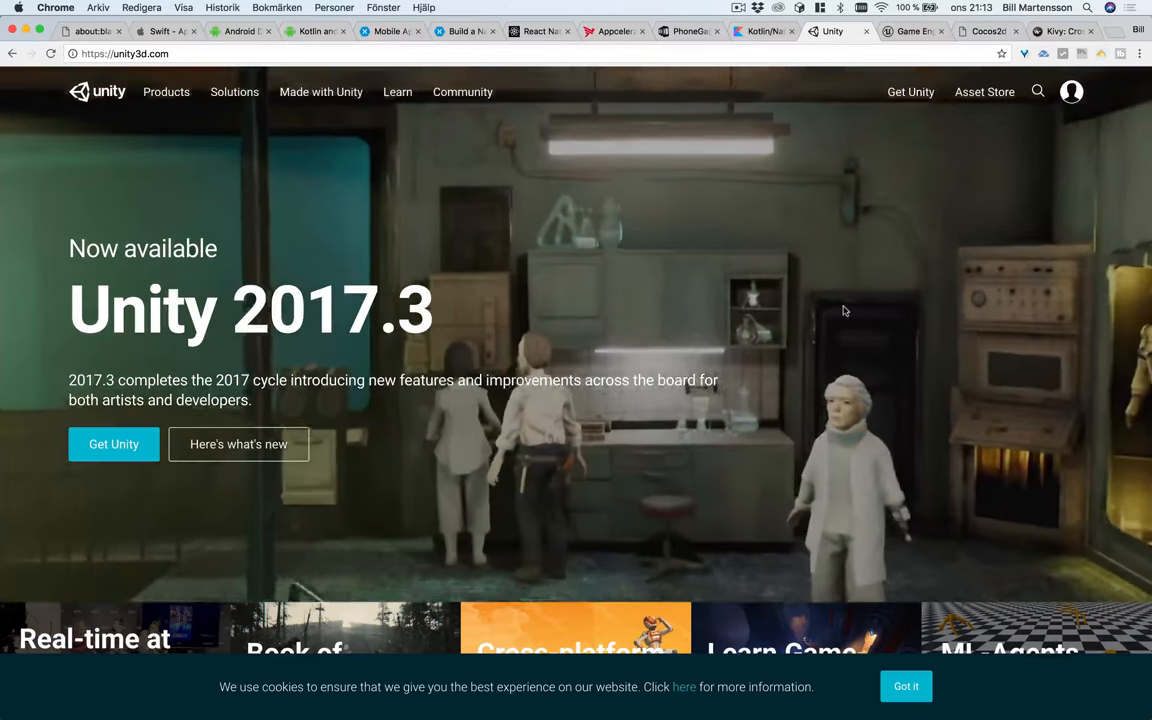
{"action": "scroll", "scroll_direction": "down", "scroll_amount": 3}
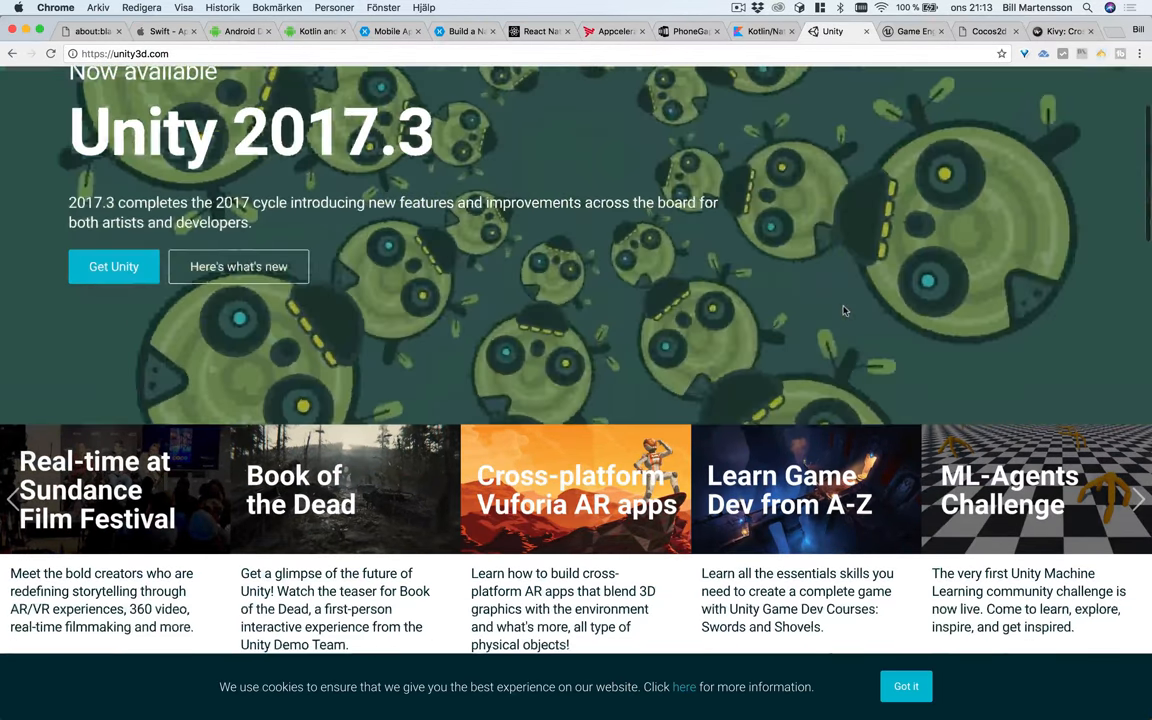
{"action": "scroll", "scroll_direction": "down", "scroll_amount": 3}
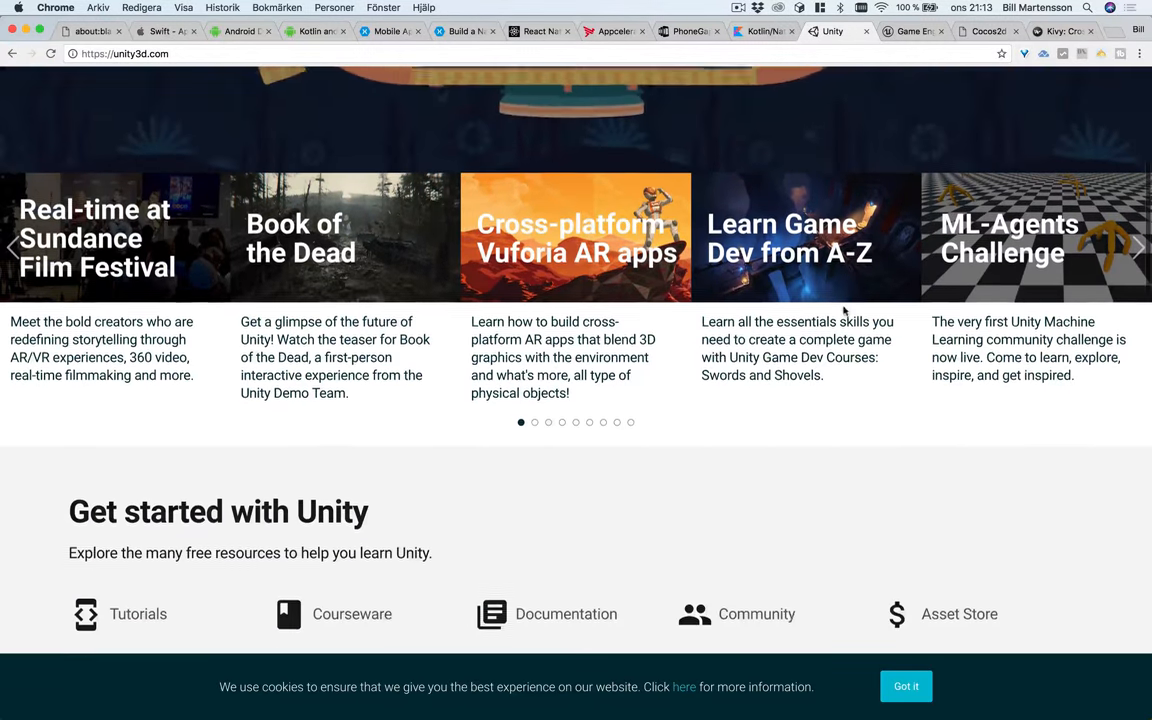
{"action": "scroll", "scroll_direction": "down", "scroll_amount": 3}
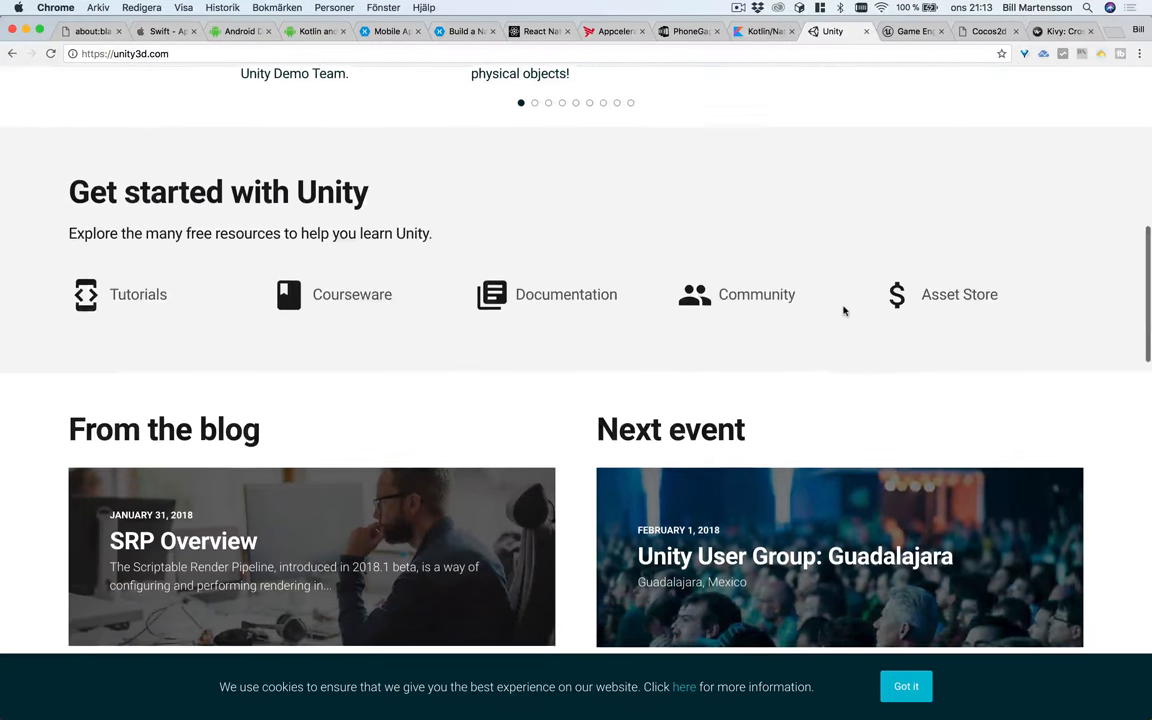
{"action": "scroll", "scroll_direction": "down", "scroll_amount": 3}
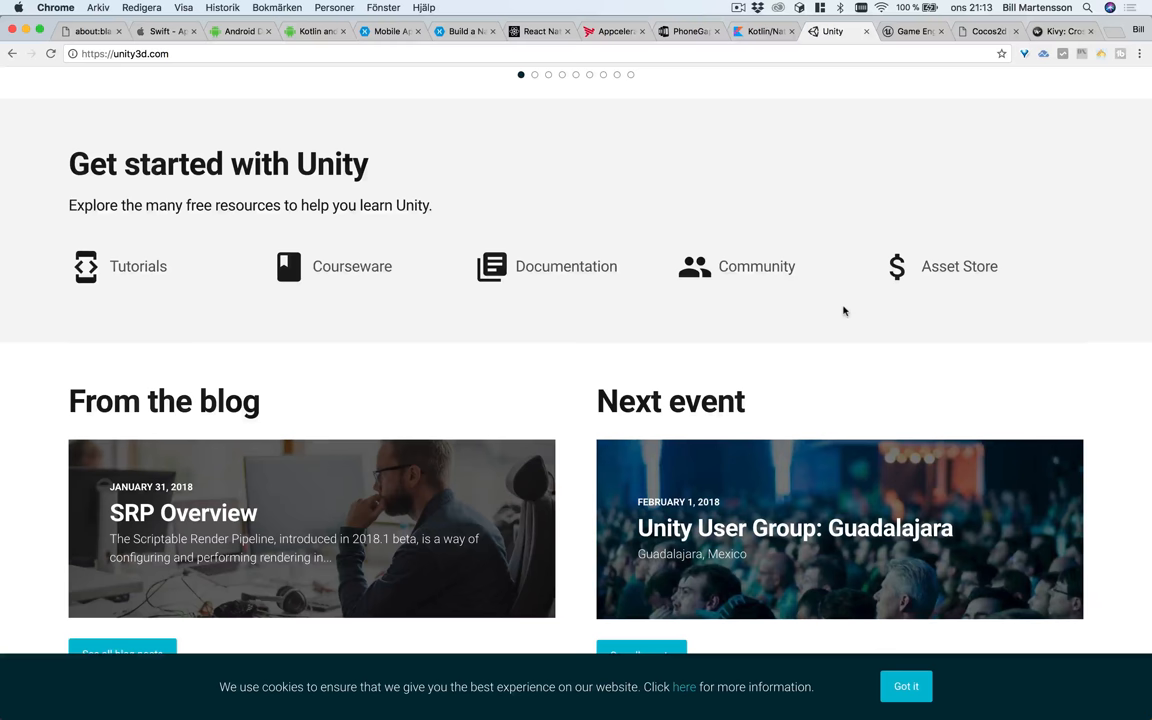
{"action": "scroll", "scroll_direction": "down", "scroll_amount": 3}
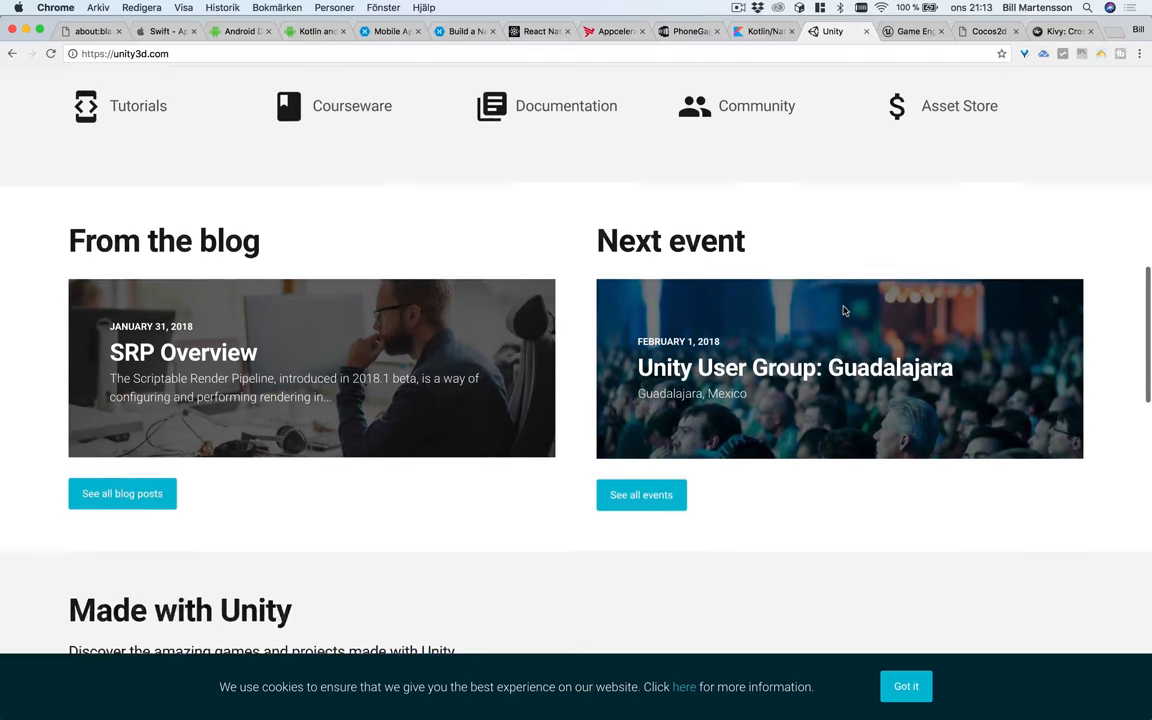
{"action": "scroll", "scroll_direction": "down", "scroll_amount": 3}
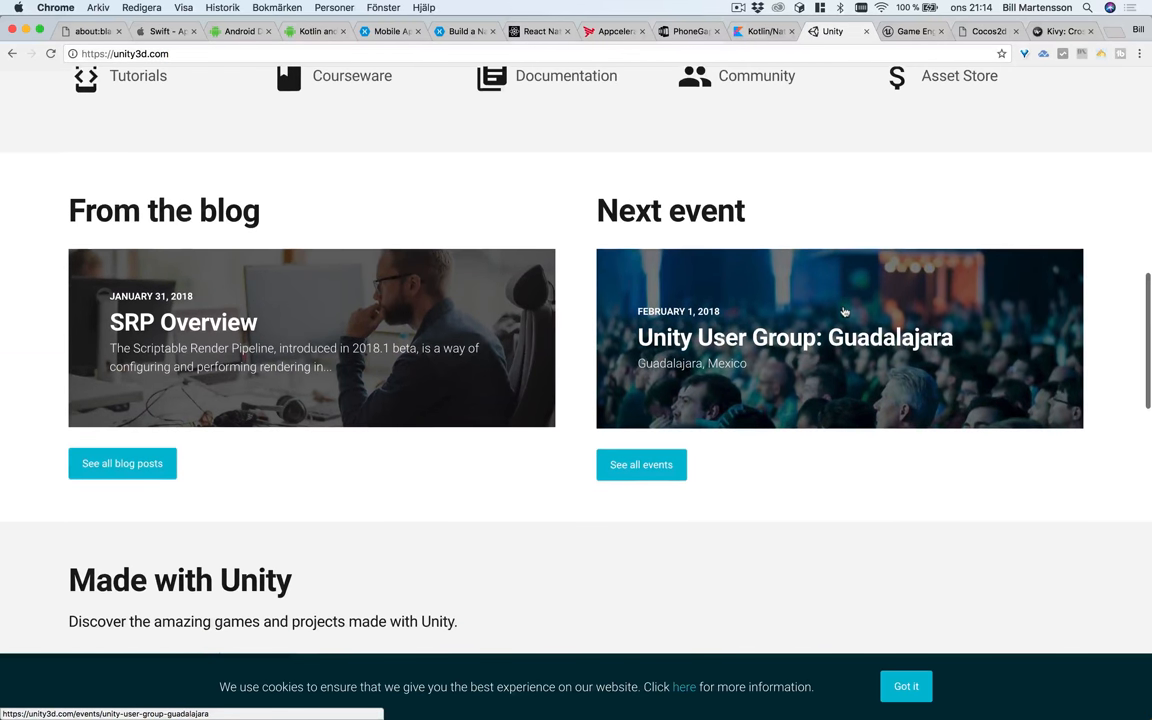
{"action": "scroll", "scroll_direction": "down", "scroll_amount": 3}
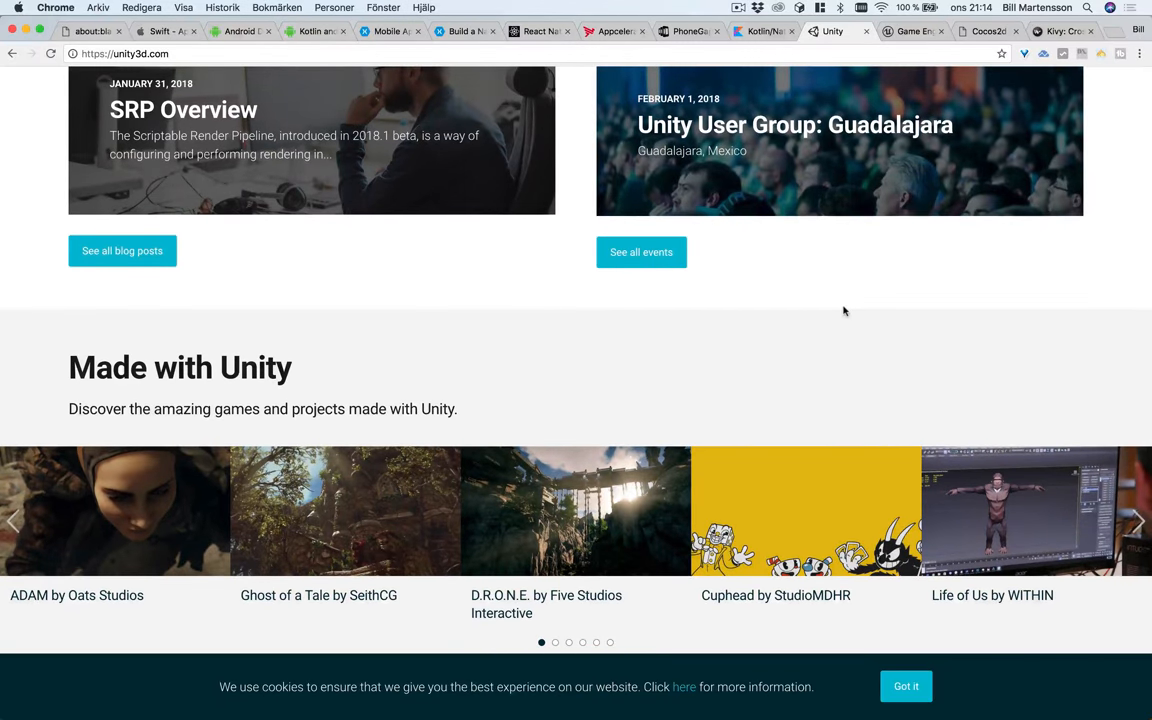
{"action": "scroll", "scroll_direction": "down", "scroll_amount": 3}
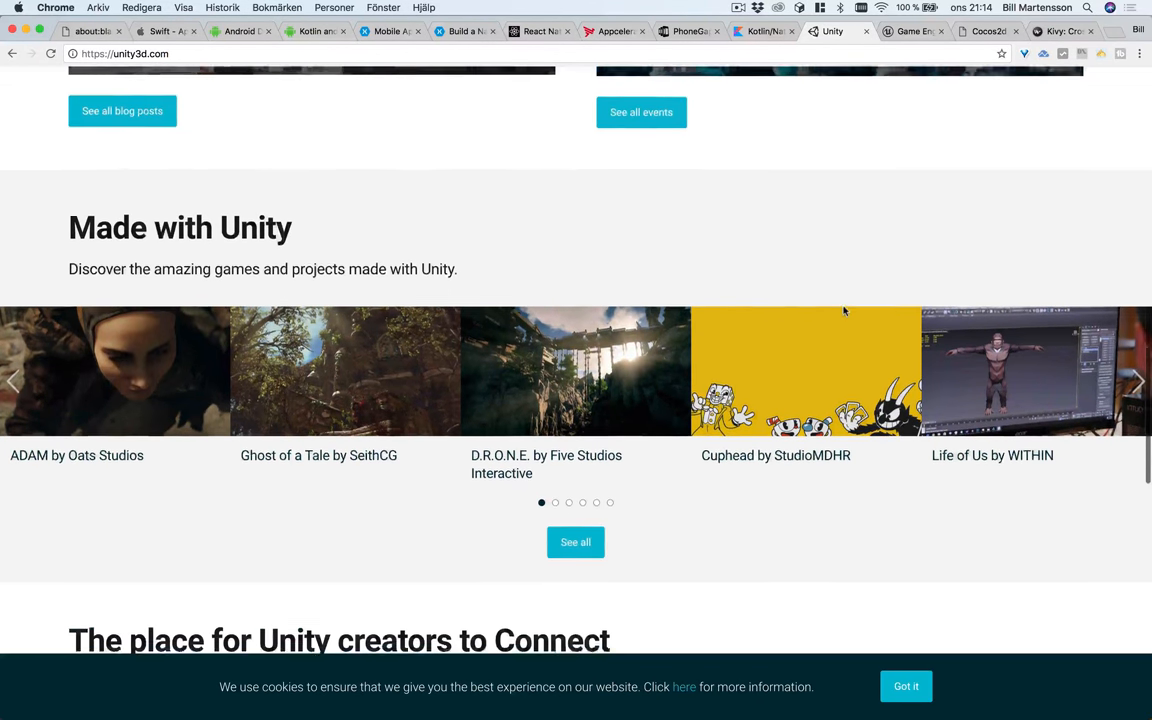
{"action": "scroll", "scroll_direction": "down", "scroll_amount": 3}
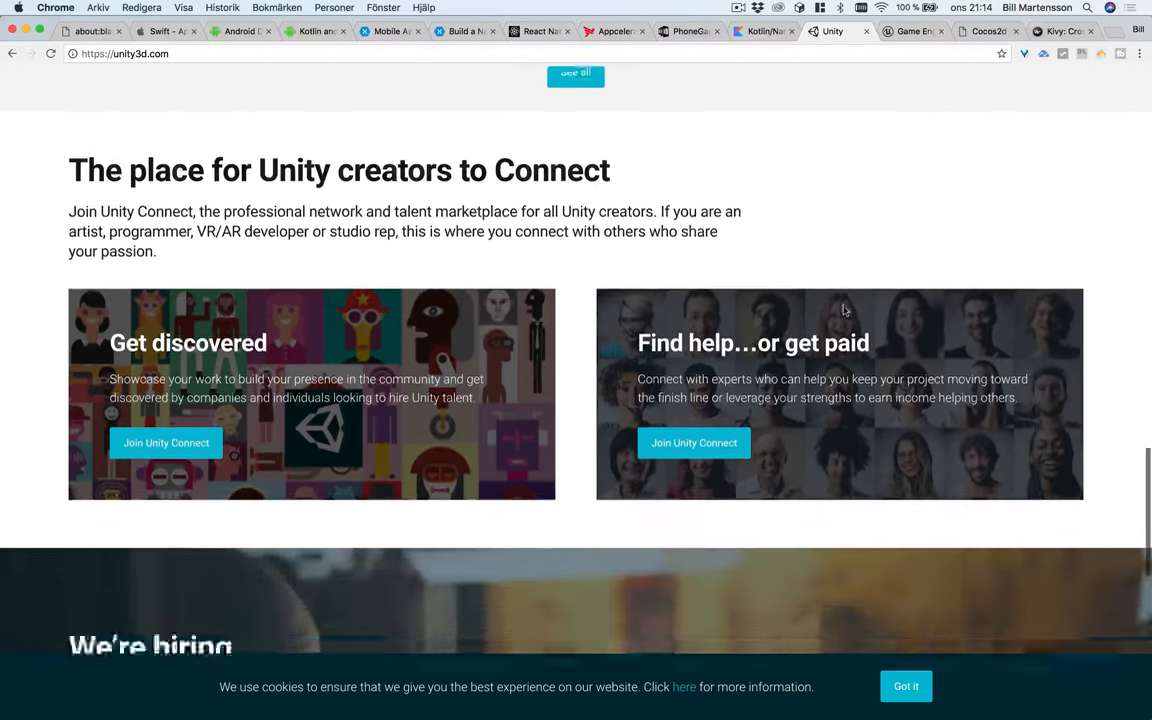
{"action": "scroll", "scroll_direction": "down", "scroll_amount": 3}
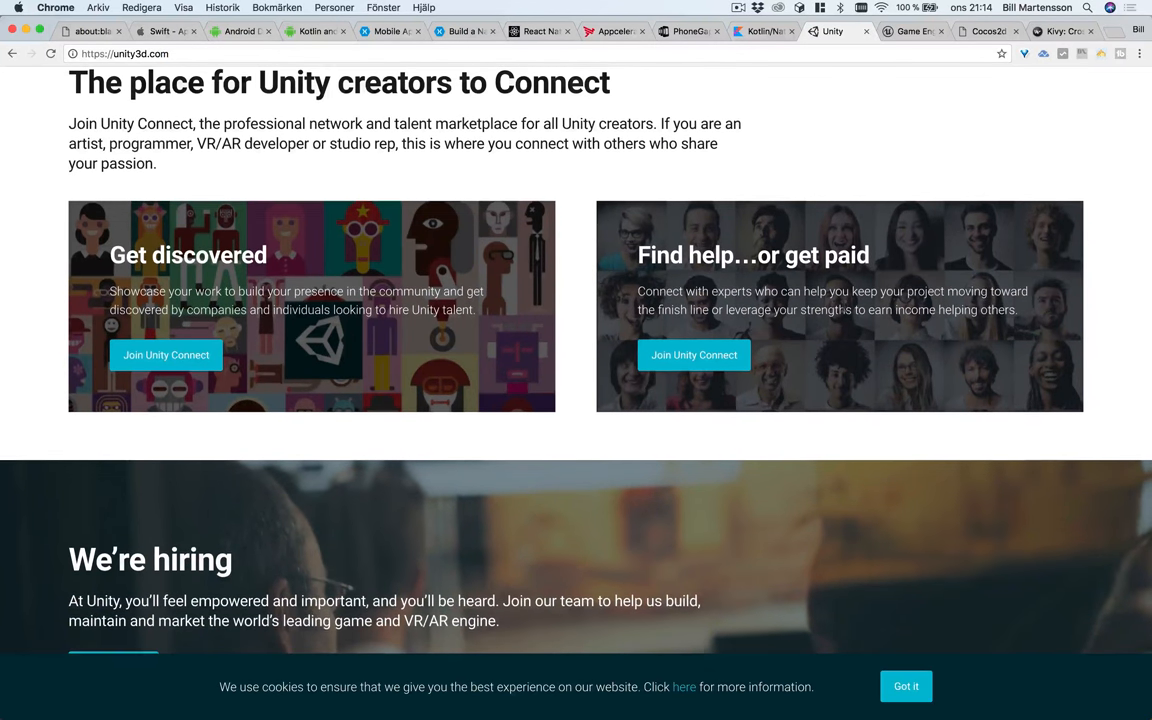
{"action": "scroll", "scroll_direction": "down", "scroll_amount": 3}
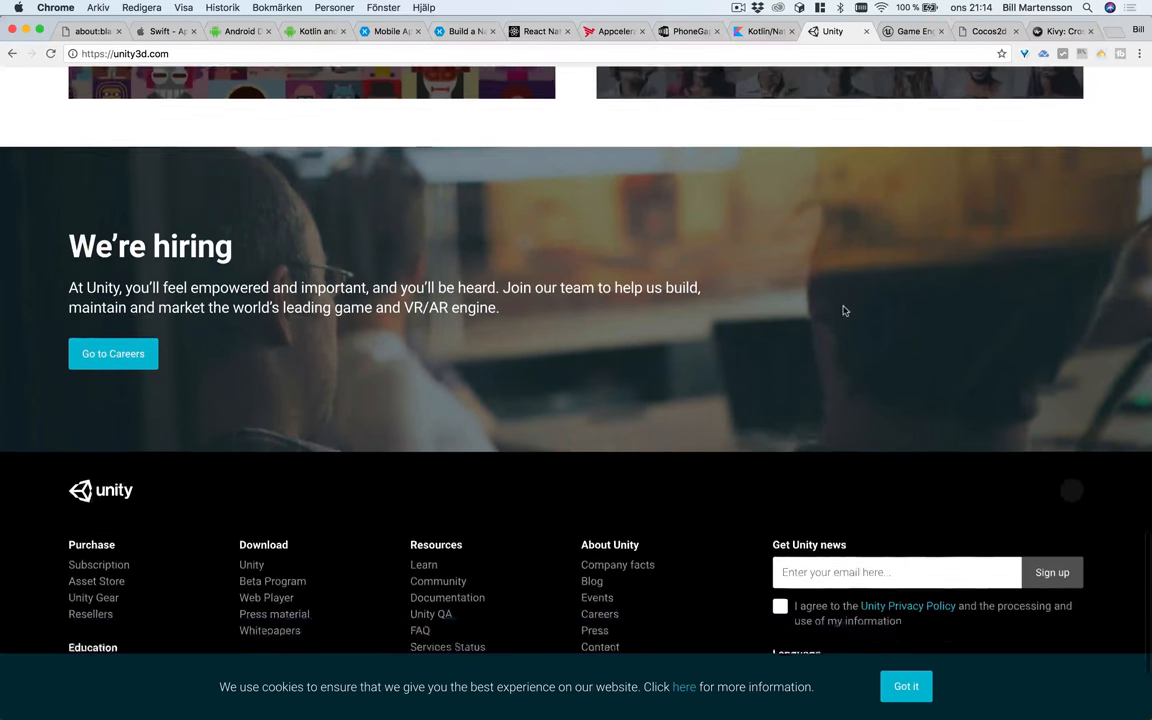
{"action": "scroll", "scroll_direction": "up", "scroll_amount": 3}
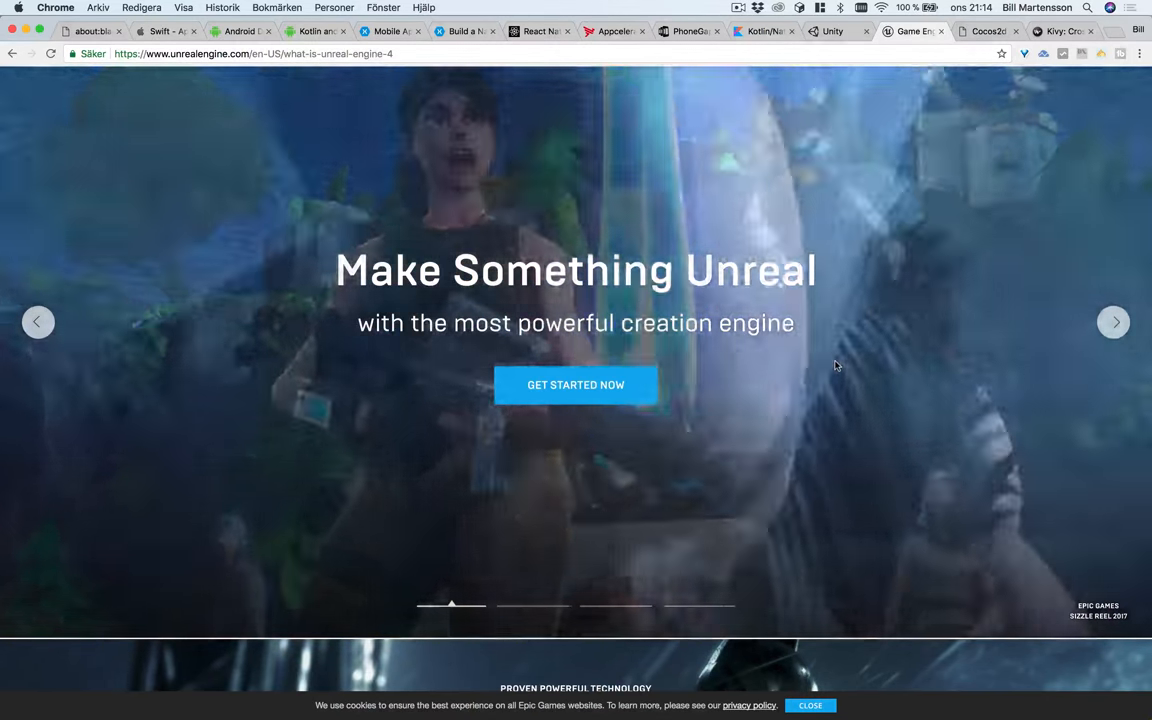
- Scroll the Unreal Engine 4 page down through Everything Is Included to the platform support logos
{"action": "scroll", "scroll_direction": "down", "scroll_amount": 3}
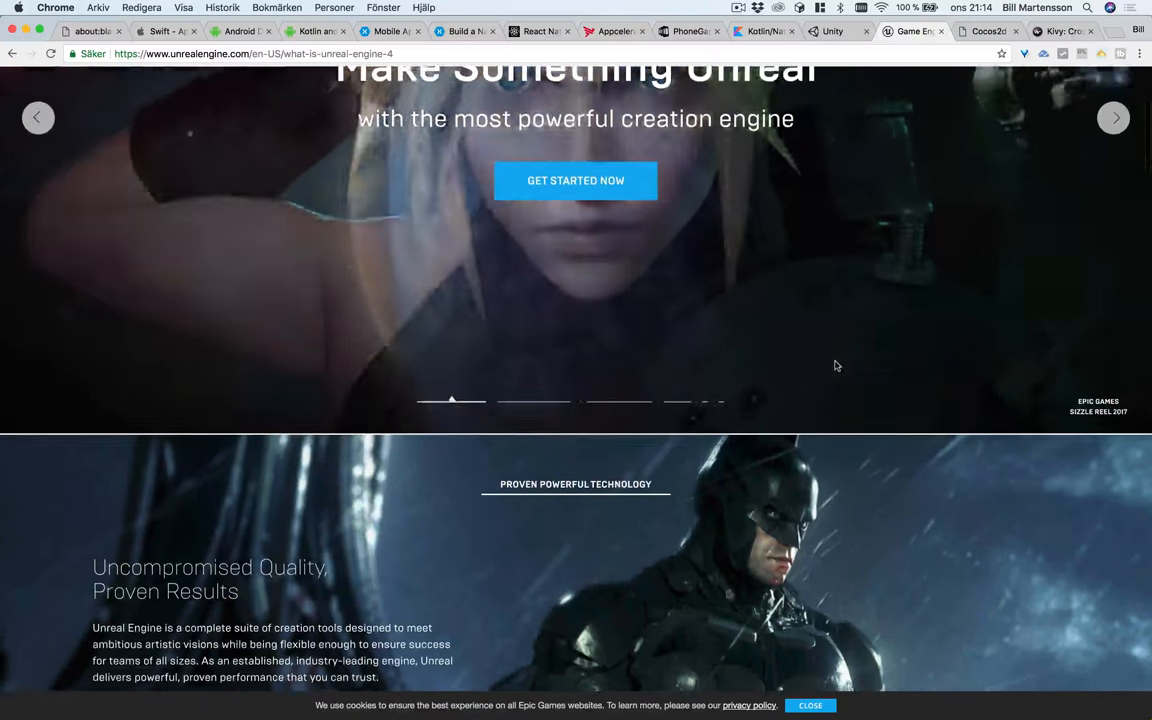
{"action": "scroll", "scroll_direction": "down", "scroll_amount": 3}
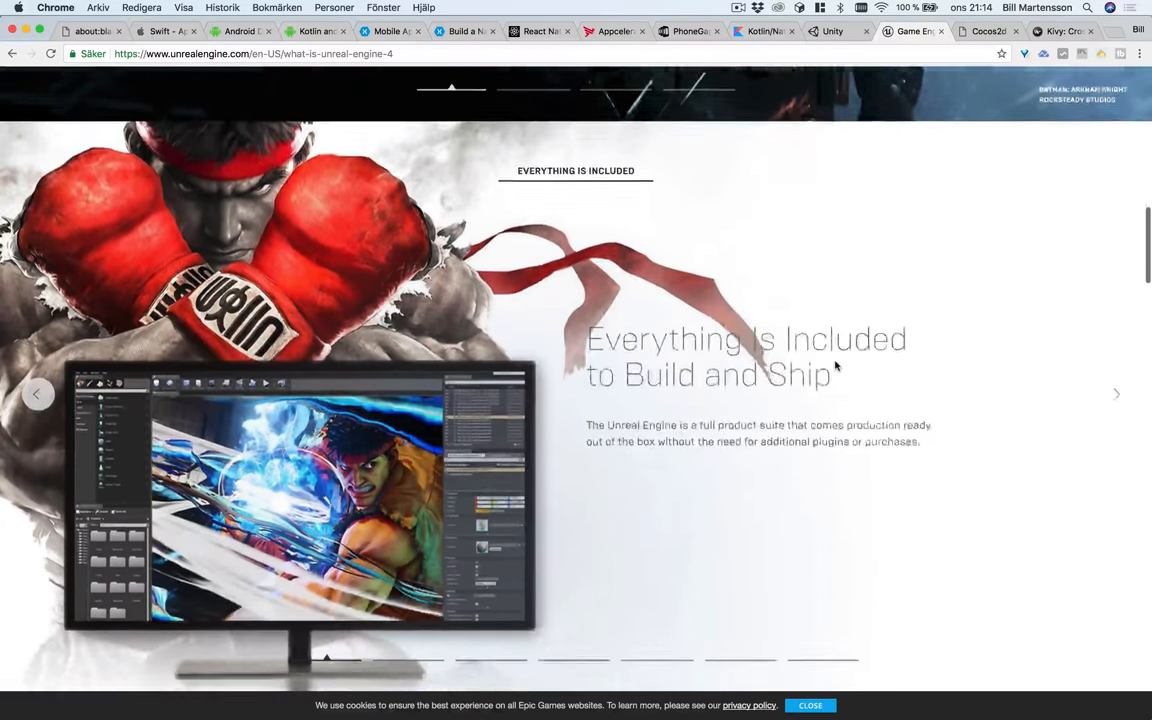
{"action": "scroll", "scroll_direction": "down", "scroll_amount": 3}
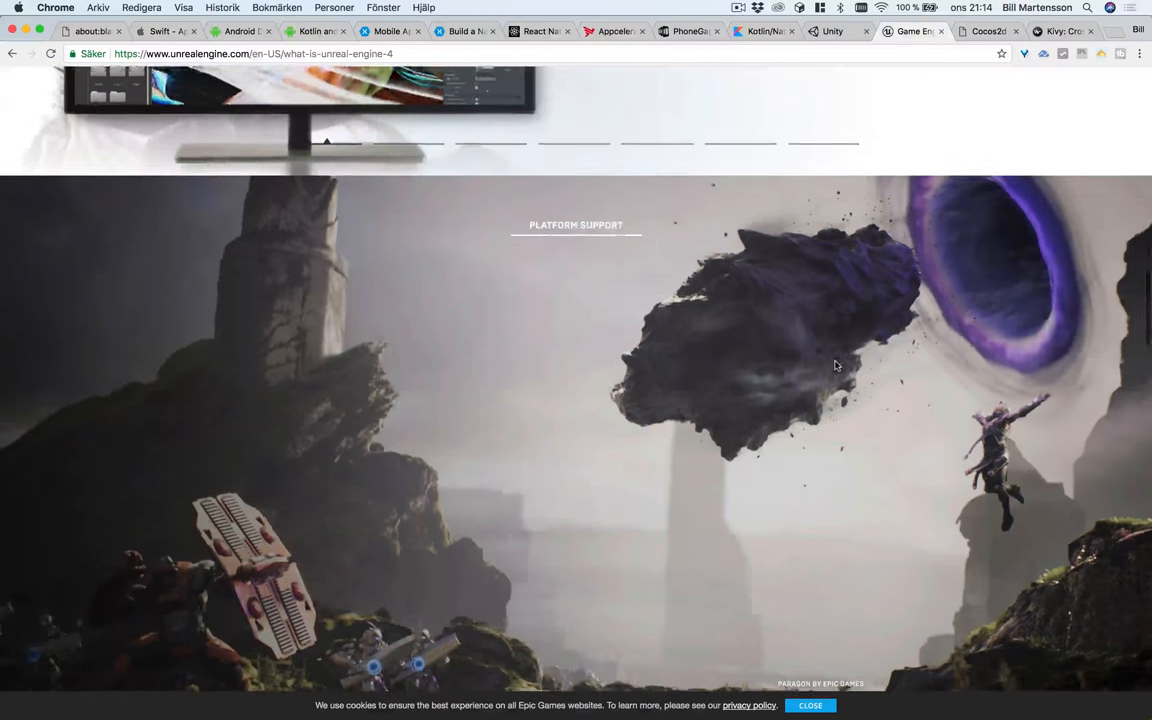
{"action": "scroll", "scroll_direction": "down", "scroll_amount": 3}
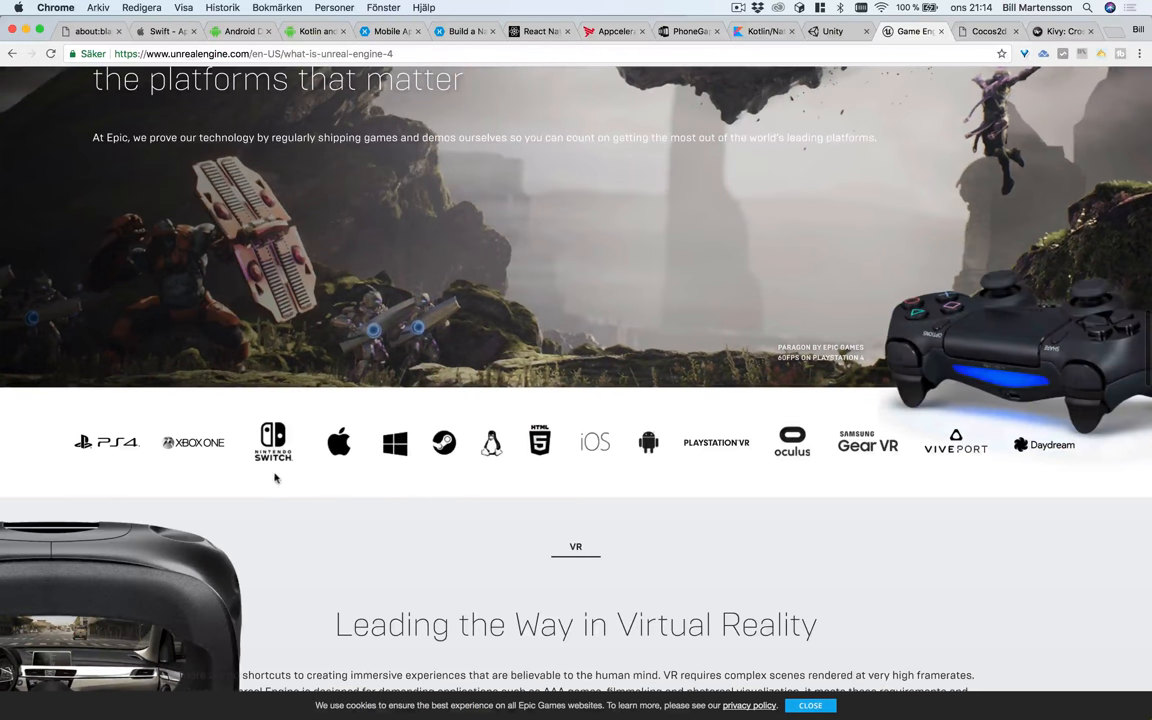
{"action": "mouse_move", "coordinate": [340, 468]}
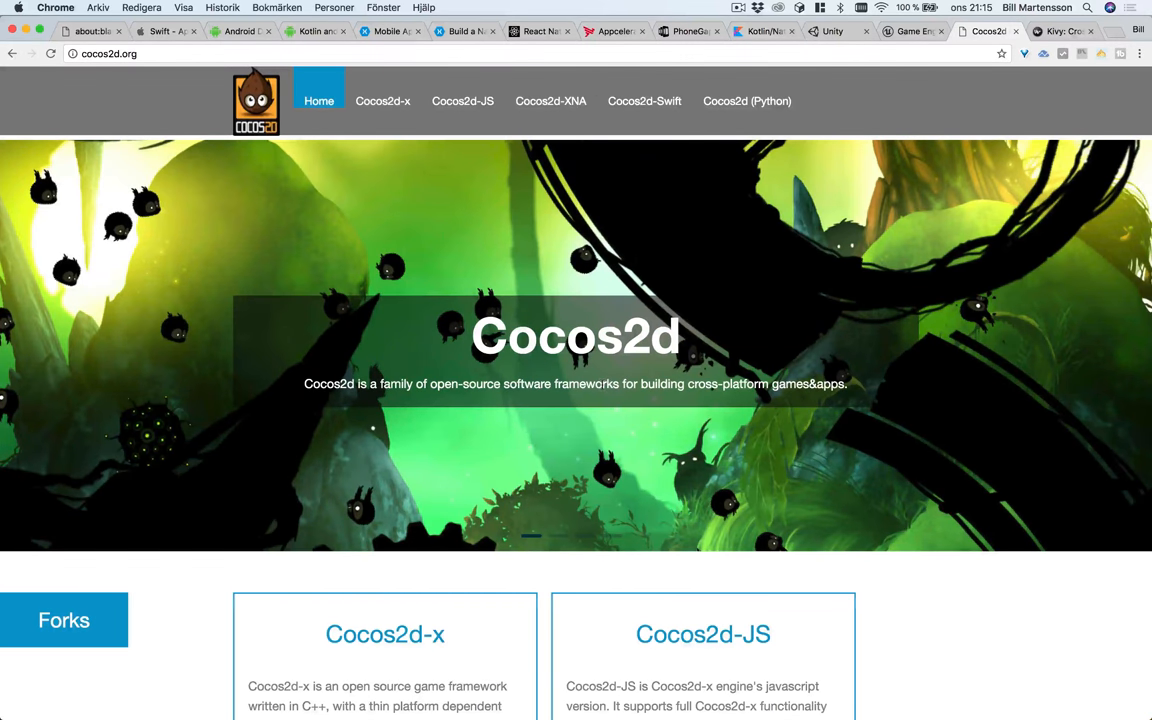
- Scroll through the Cocos2d forks: Cocos2d-x, Cocos2d-JS, Cocos2d-XNA, Cocos2D-Swift and Cocos2d (Python)
{"action": "scroll", "scroll_direction": "down", "scroll_amount": 3}
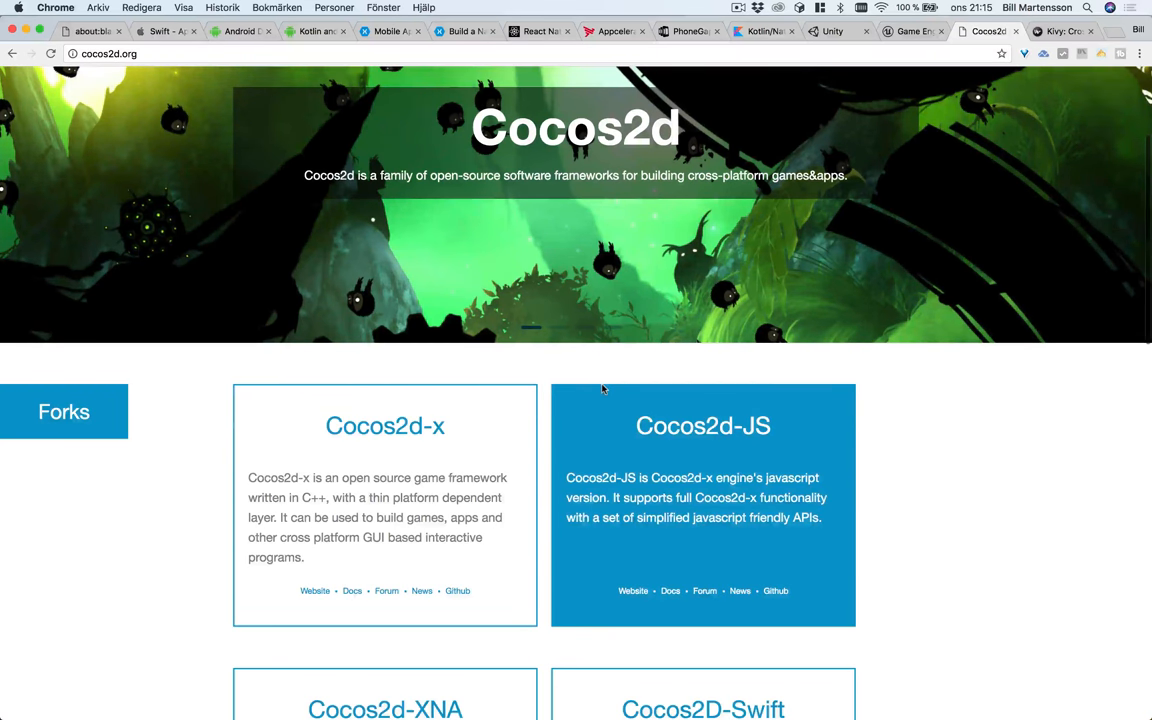
{"action": "scroll", "scroll_direction": "down", "scroll_amount": 3}
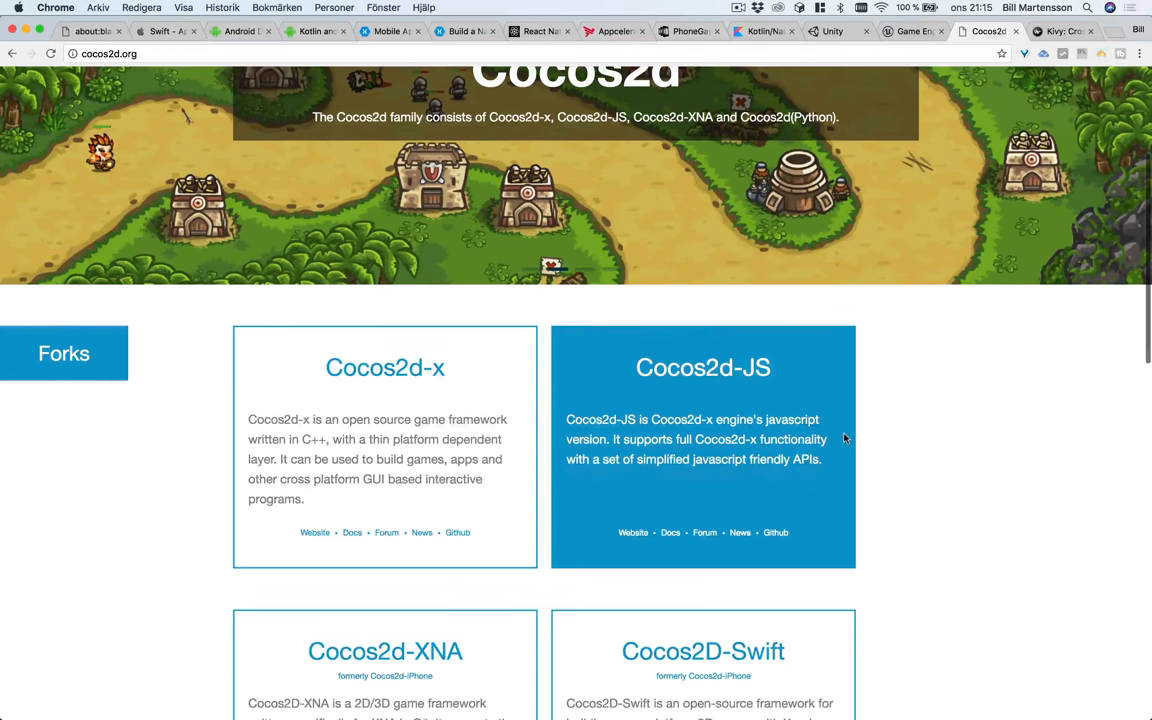
{"action": "scroll", "scroll_direction": "down", "scroll_amount": 3}
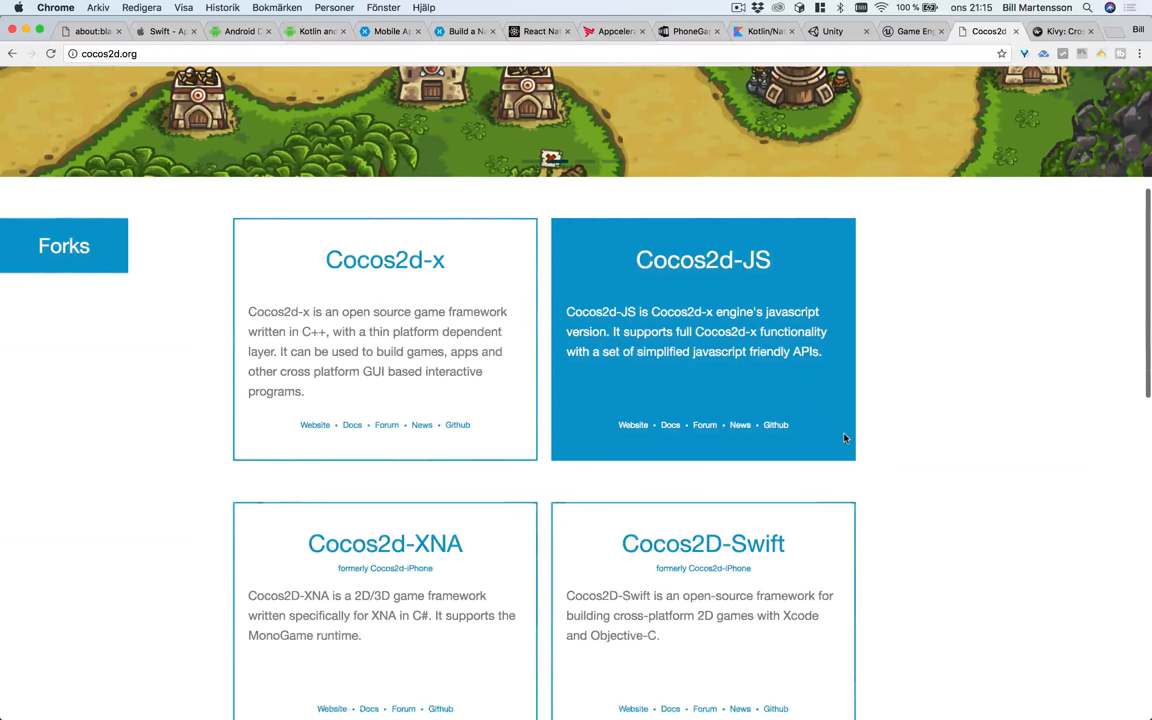
{"action": "scroll", "scroll_direction": "down", "scroll_amount": 3}
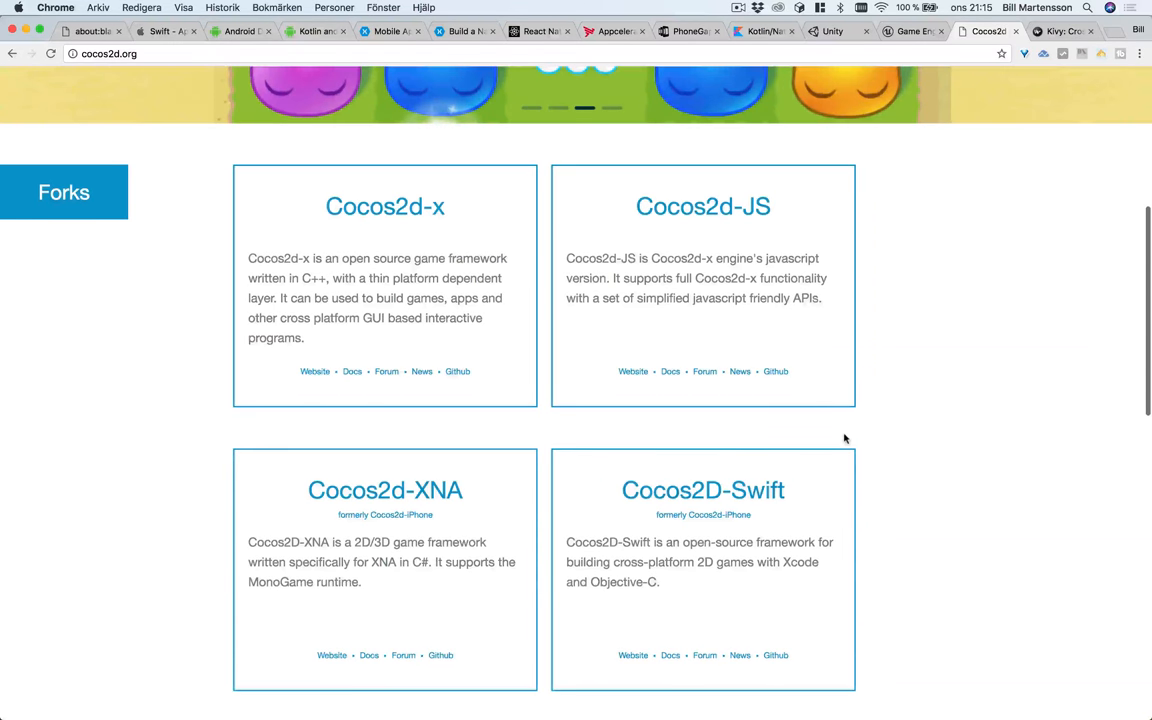
{"action": "scroll", "scroll_direction": "down", "scroll_amount": 3}
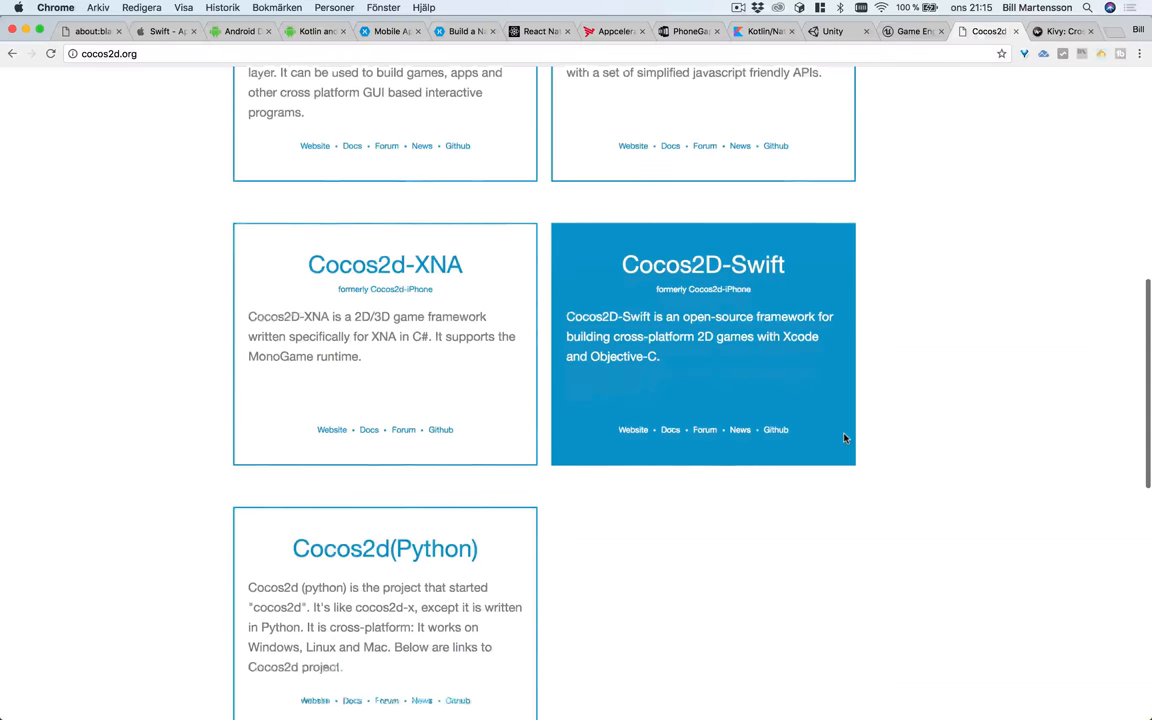
{"action": "scroll", "scroll_direction": "down", "scroll_amount": 3}
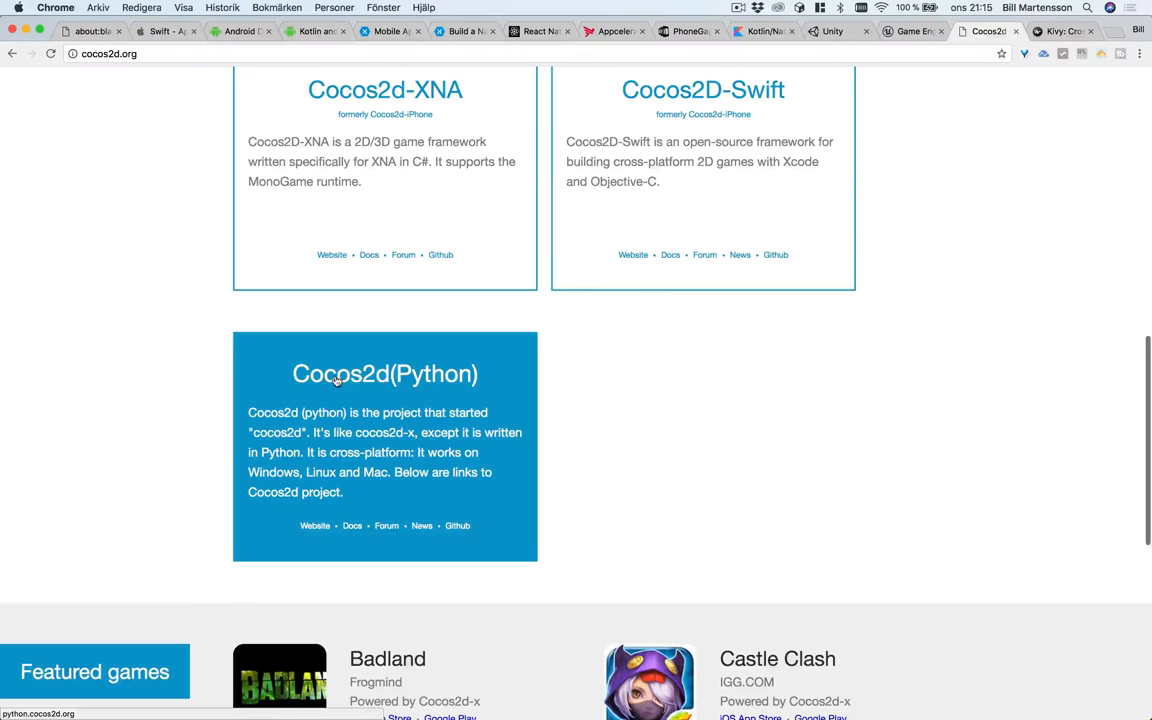
{"action": "mouse_move", "coordinate": [488, 400]}
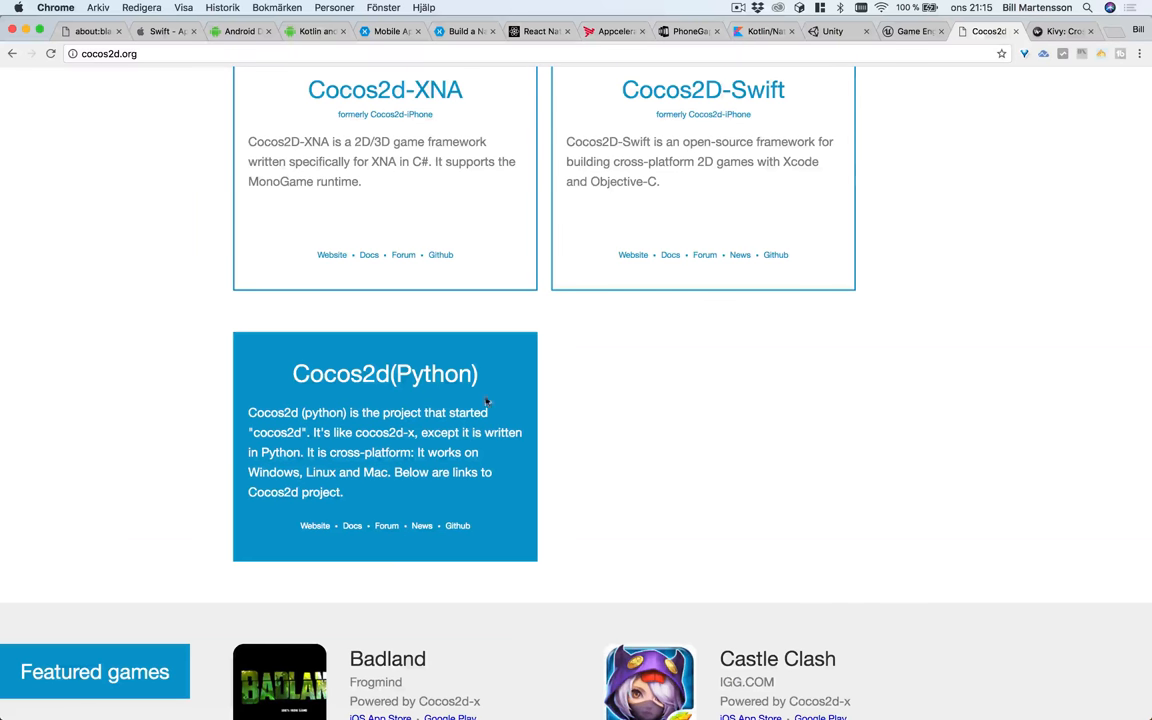
{"action": "scroll", "scroll_direction": "down", "scroll_amount": 3}
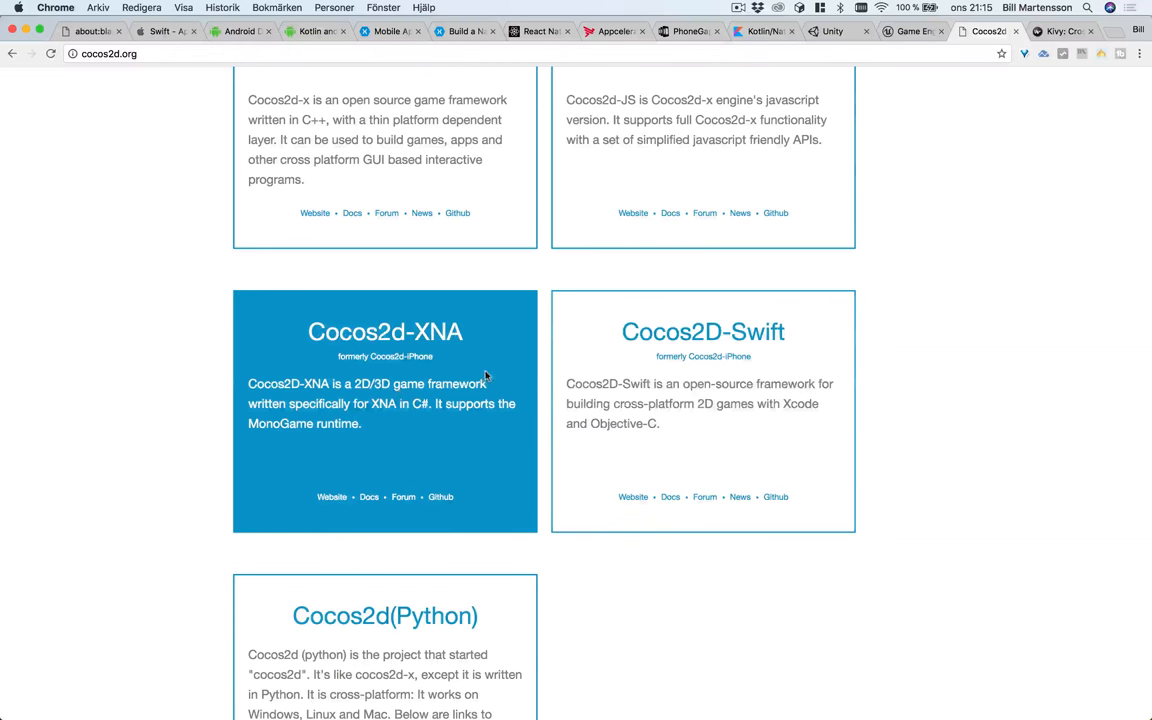
{"action": "mouse_move", "coordinate": [454, 436]}
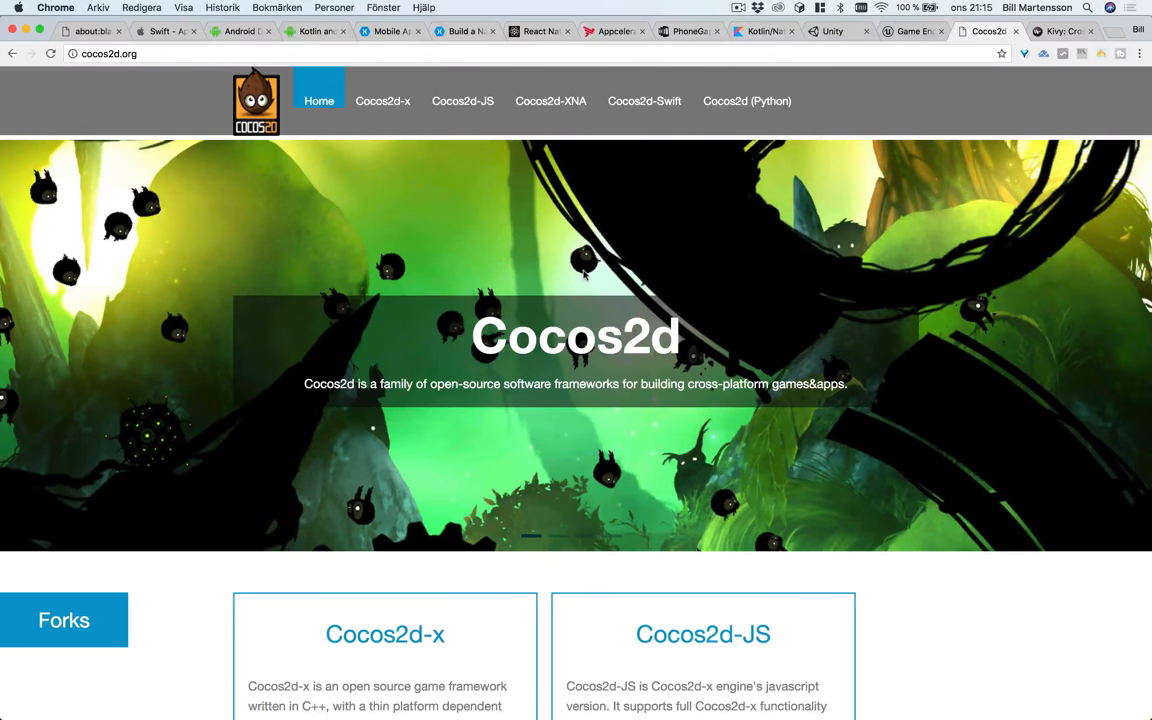
{"action": "mouse_move", "coordinate": [764, 246]}
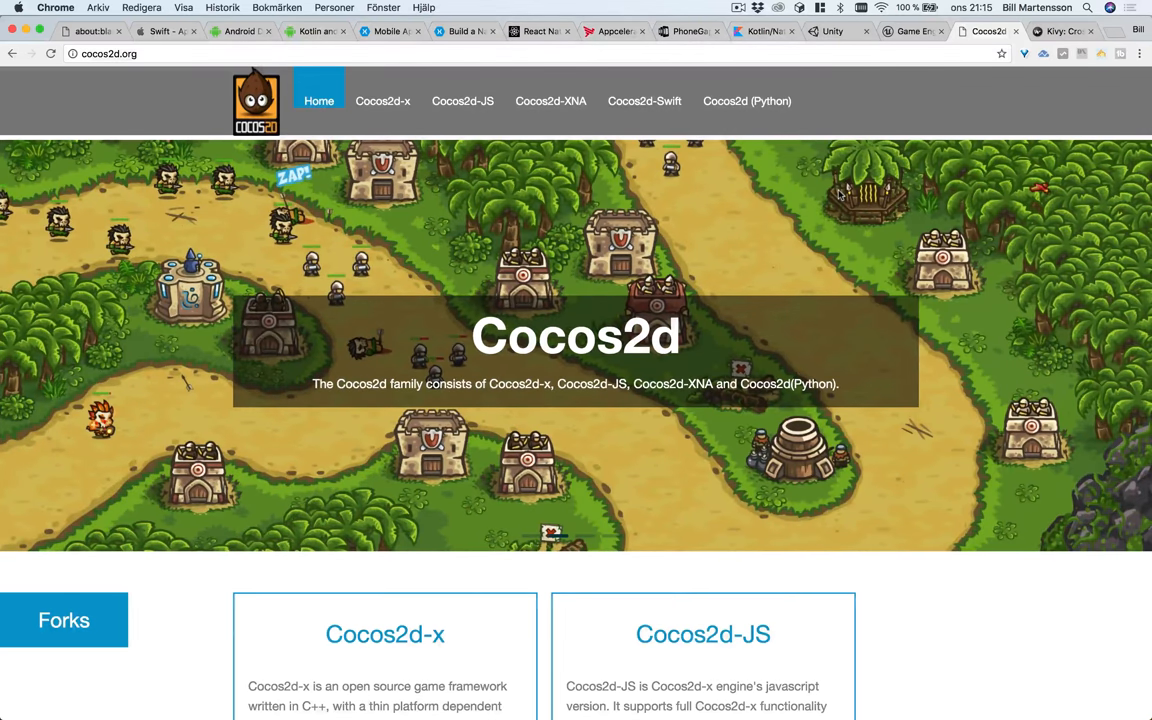
{"action": "mouse_move", "coordinate": [1090, 60]}
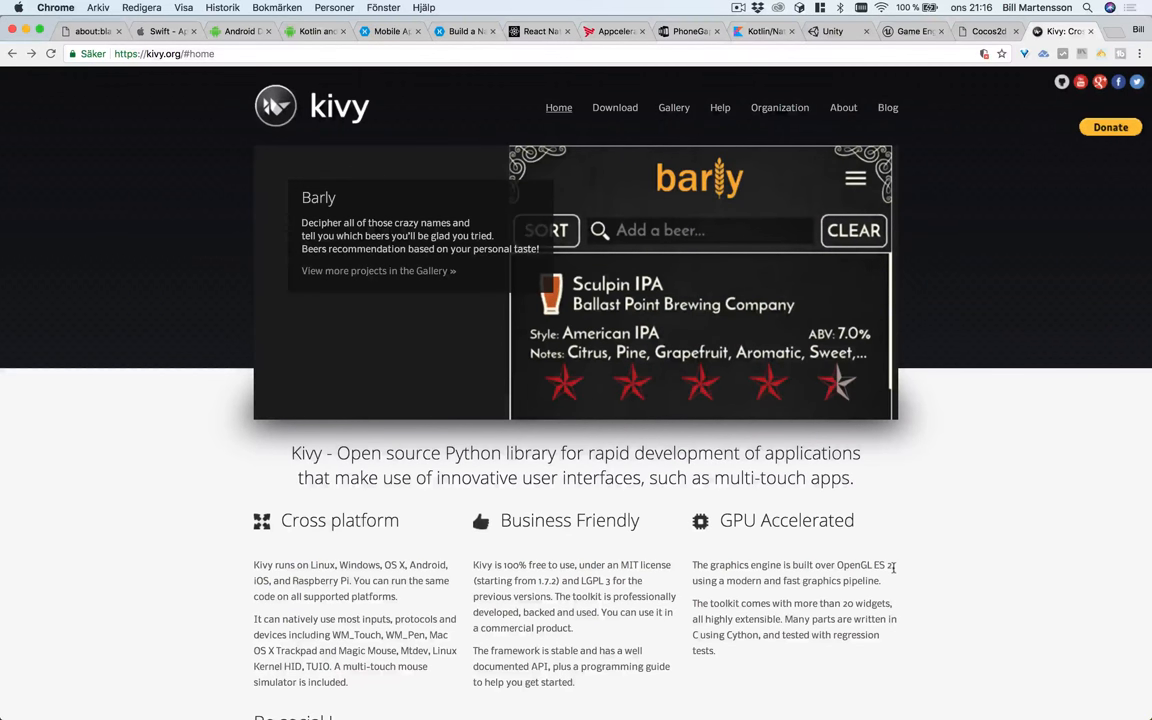
{"action": "mouse_move", "coordinate": [812, 440]}
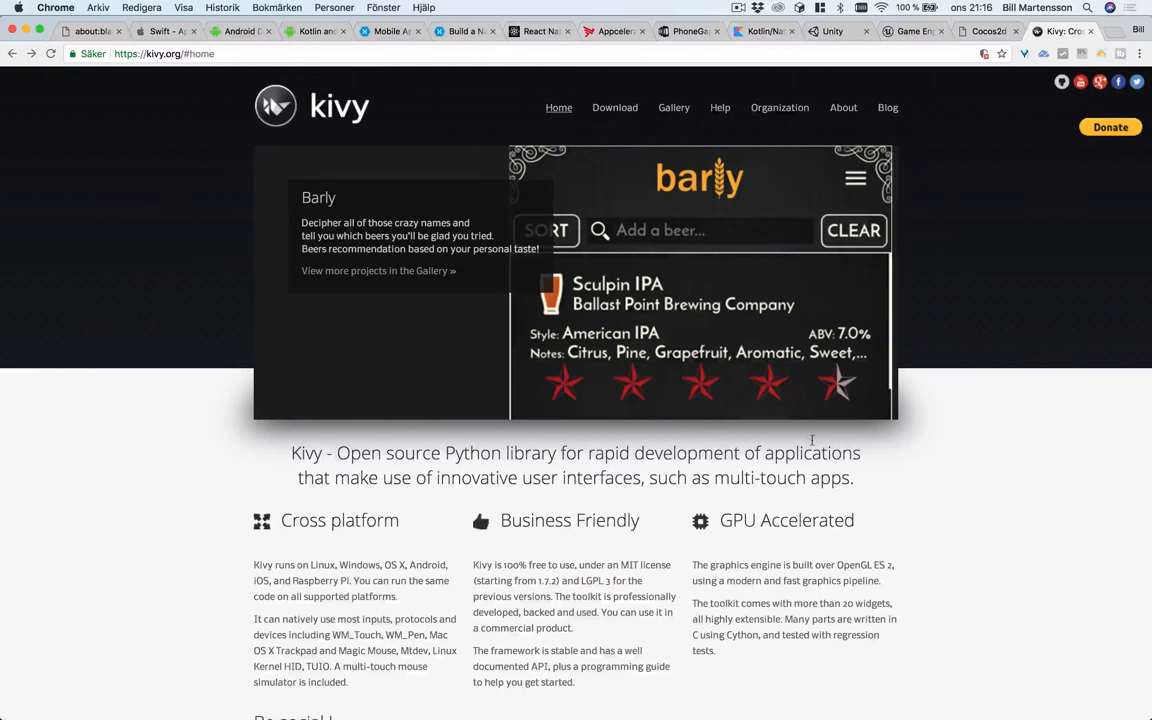
{"action": "mouse_move", "coordinate": [964, 520]}
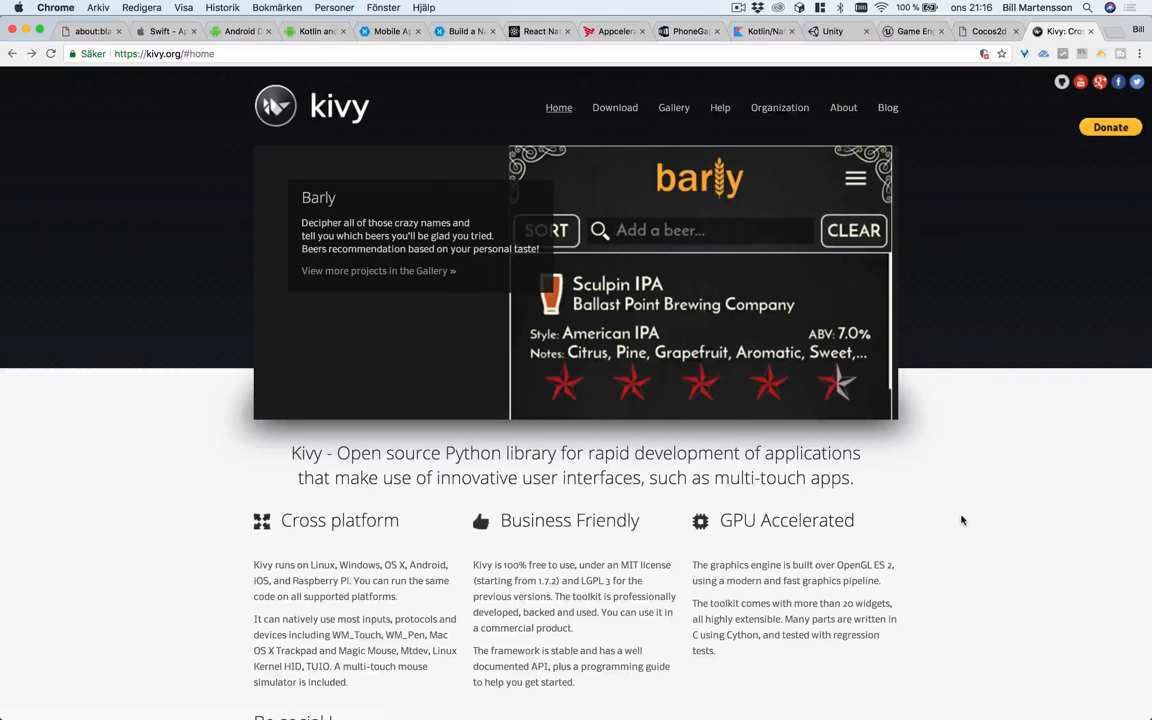